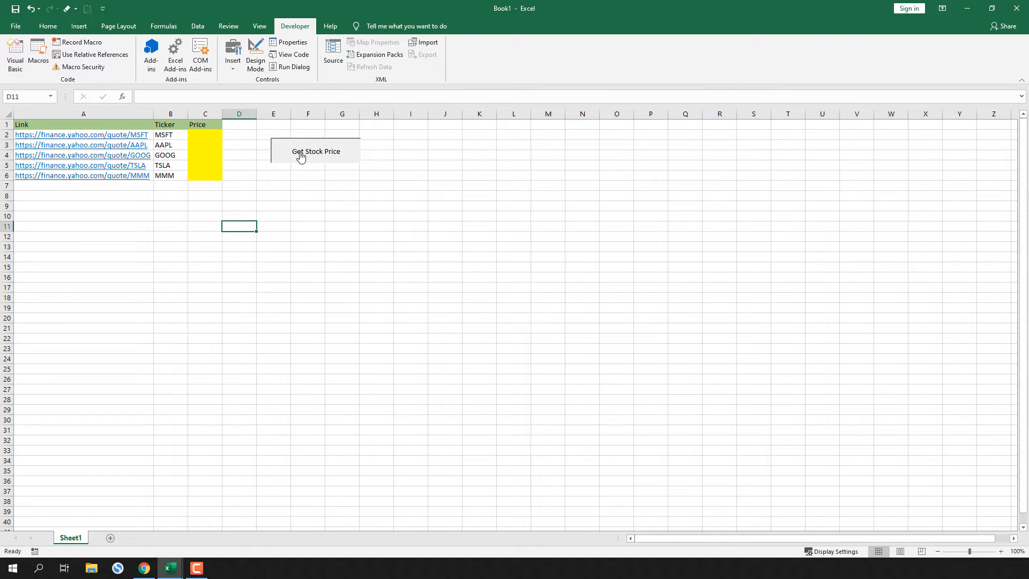
Run the Get Stock Price macro to fill all five prices, then dismiss the Done message
left_click(316, 151)
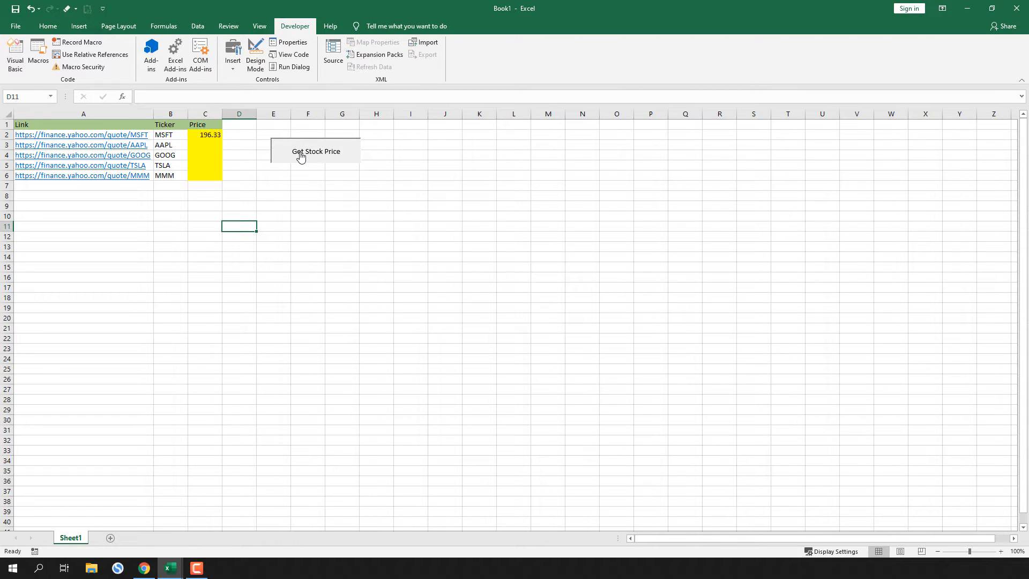
left_click(315, 151)
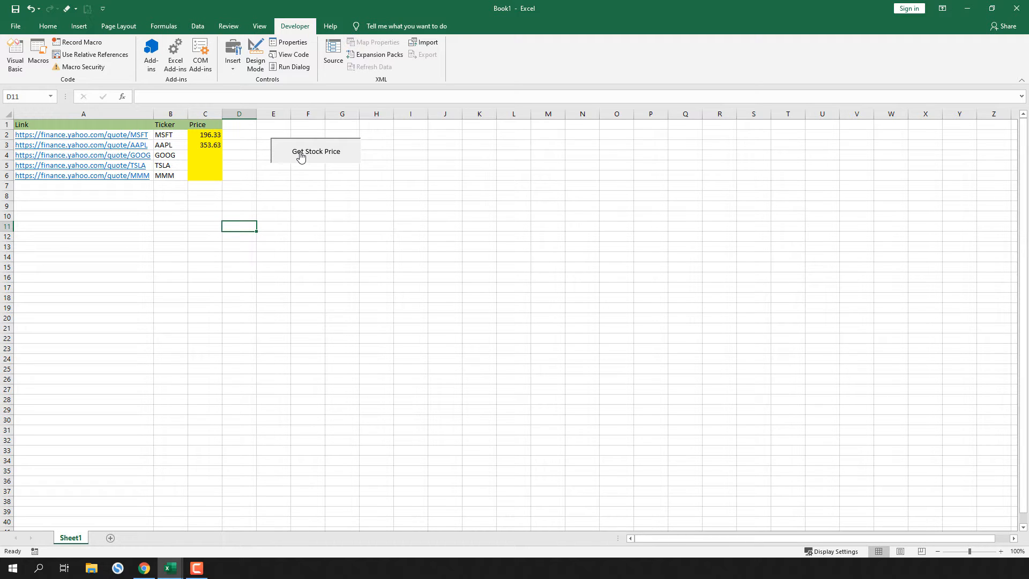
left_click(315, 152)
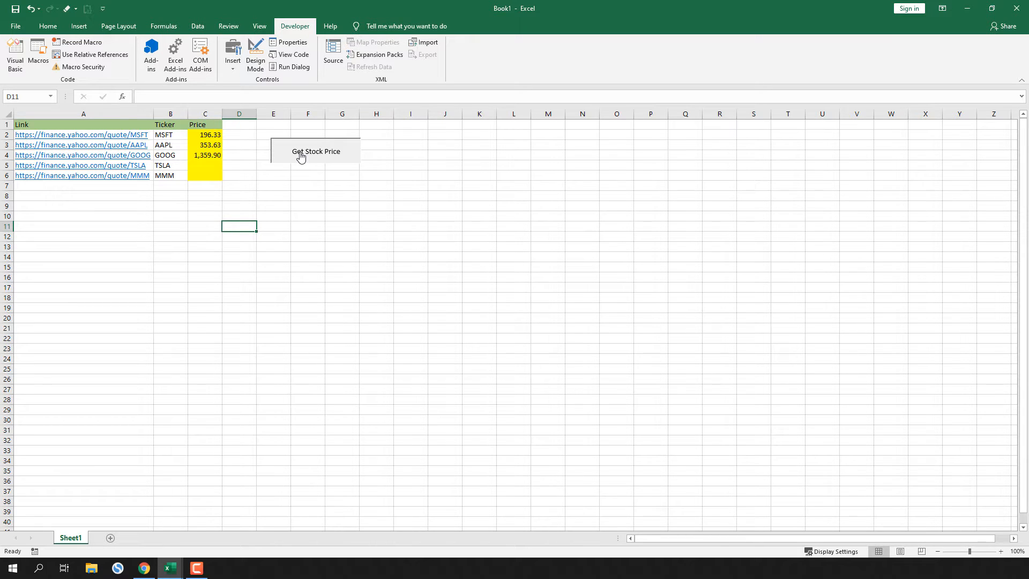
left_click(315, 151)
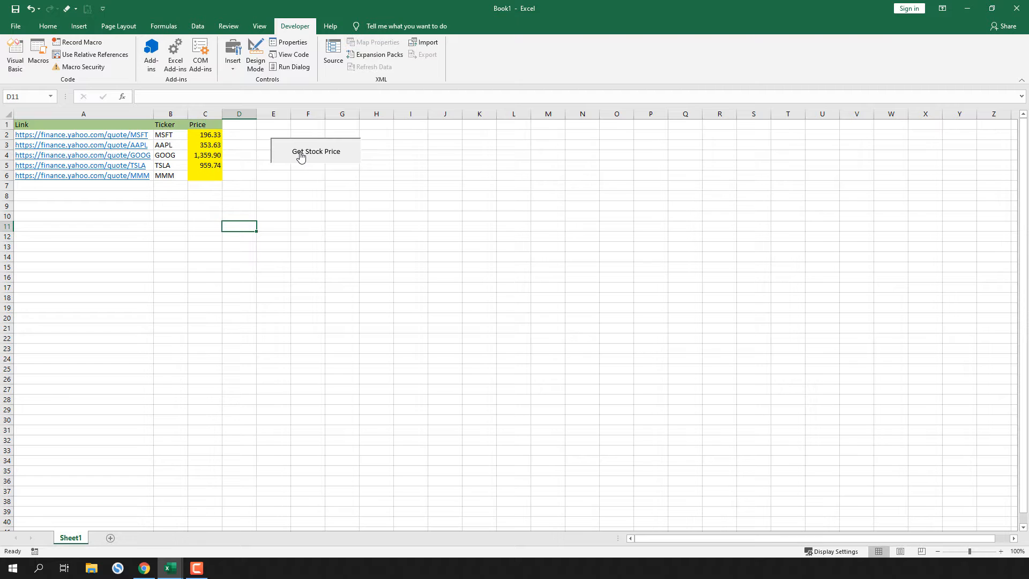
left_click(315, 151)
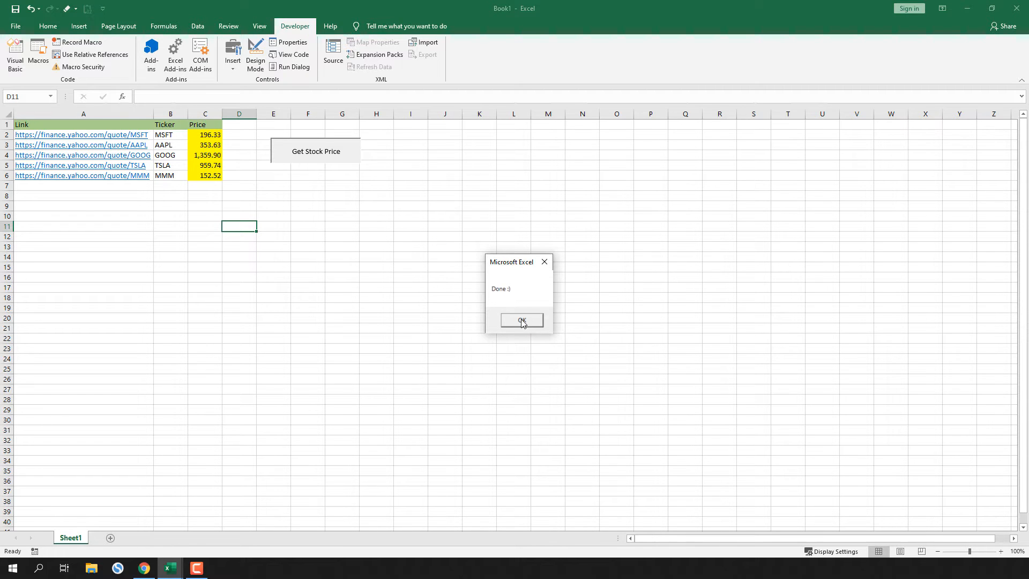
left_click(522, 320)
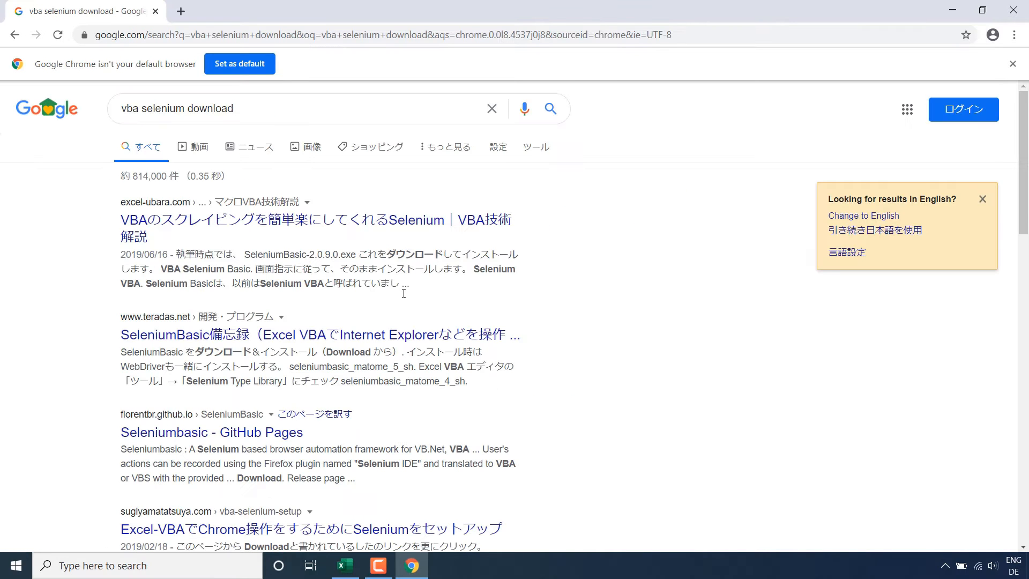
Download SeleniumBasic-2.0.9.0.exe from the project's GitHub release page
left_click(211, 432)
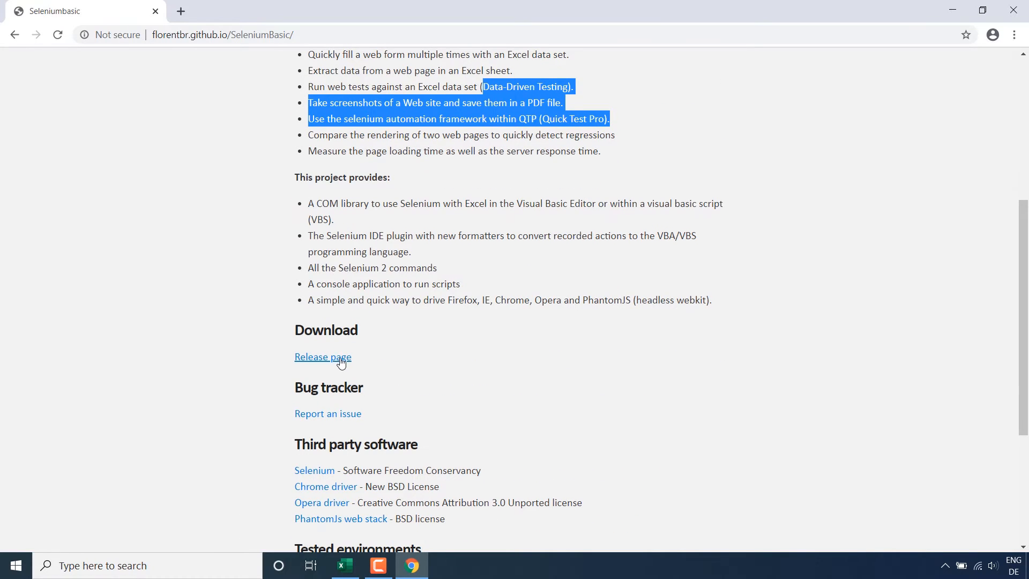
left_click(323, 356)
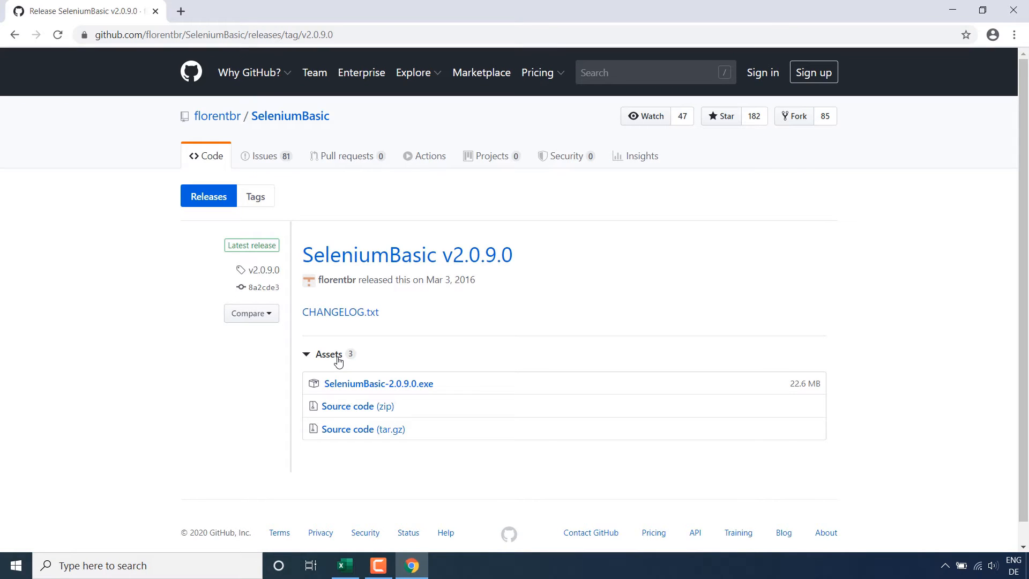
left_click(377, 384)
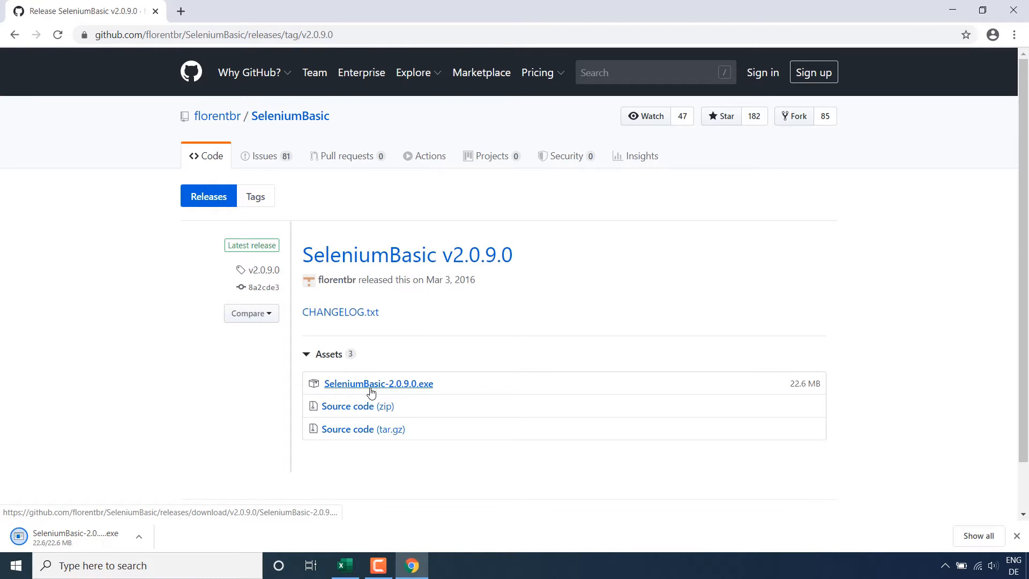
left_click(74, 532)
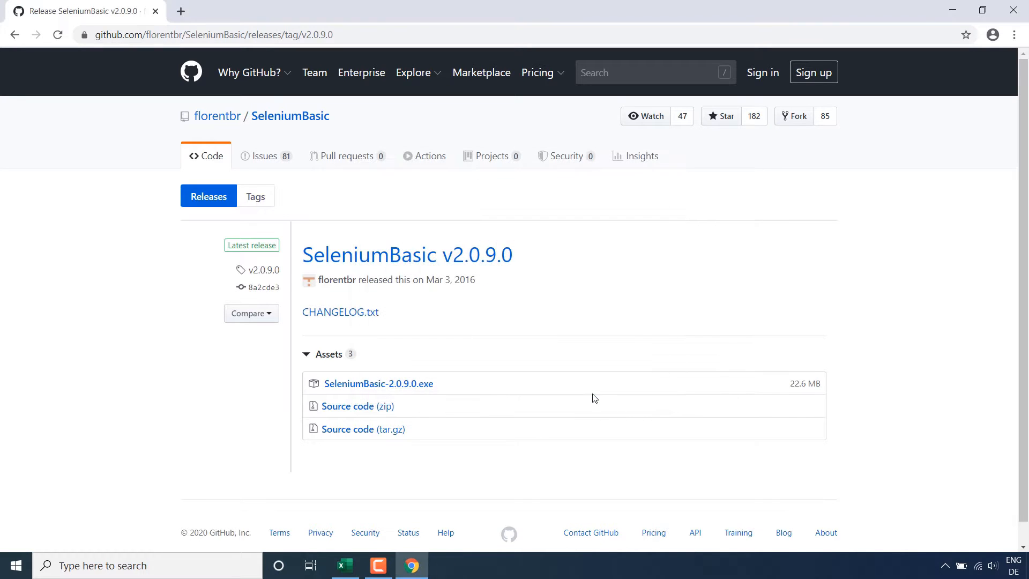
Check the installed Chrome version on the About Google Chrome page
left_click(1015, 35)
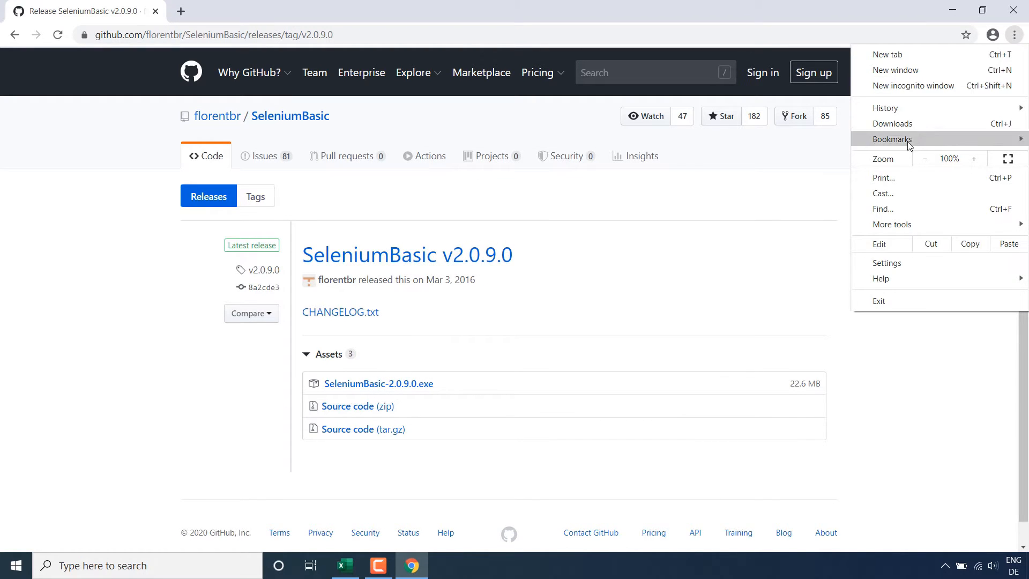
mouse_move(888, 262)
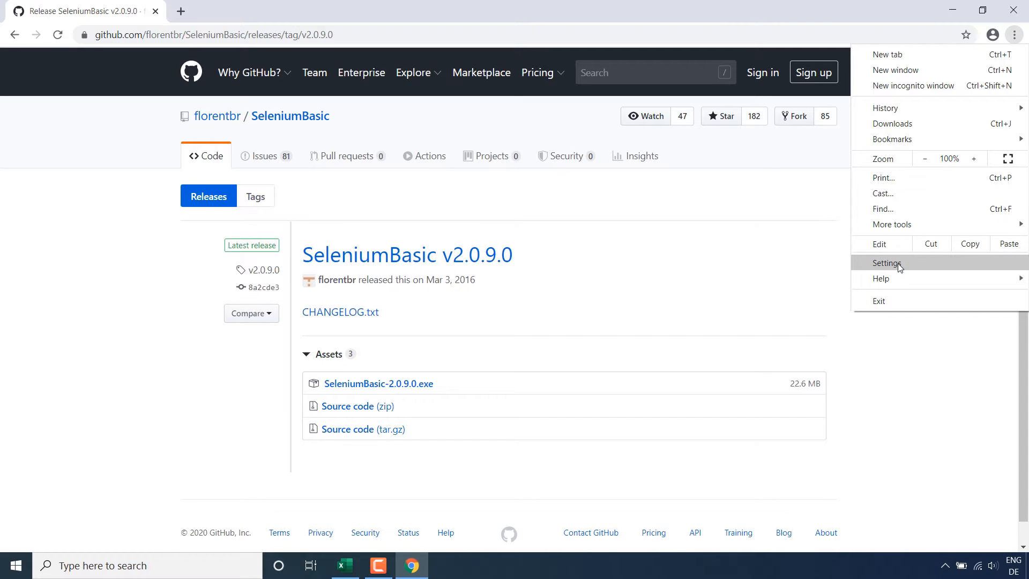
mouse_move(881, 279)
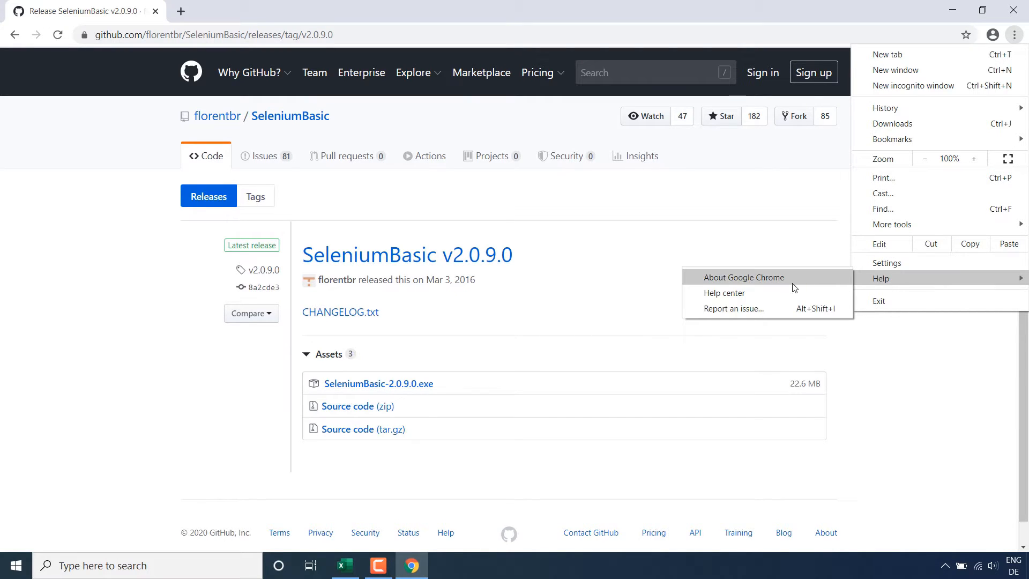
left_click(744, 277)
type("google")
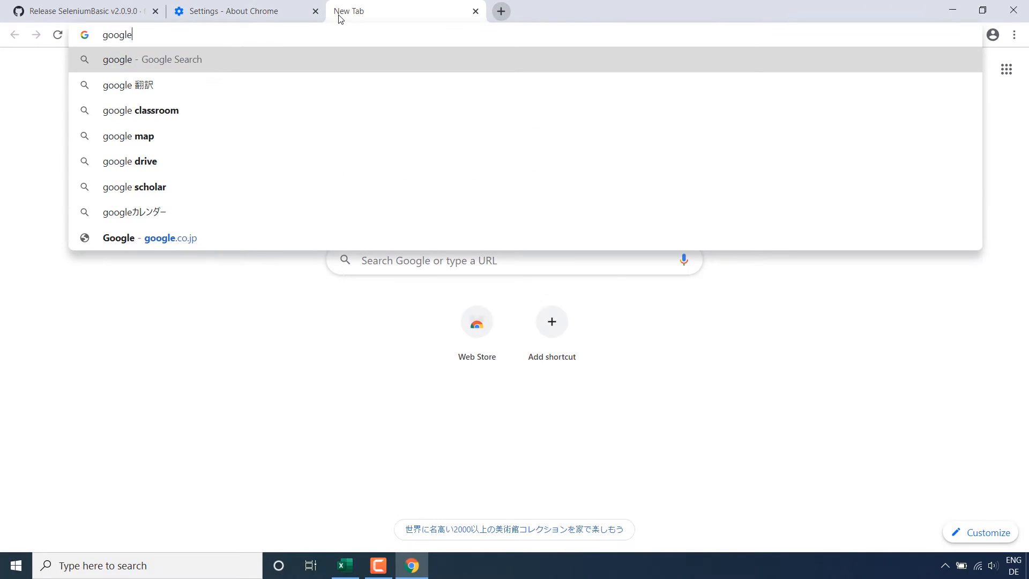
Search 'chromedriver 81.0.4044.138 download' and reach the ChromeDriver downloads page
type("chromedr")
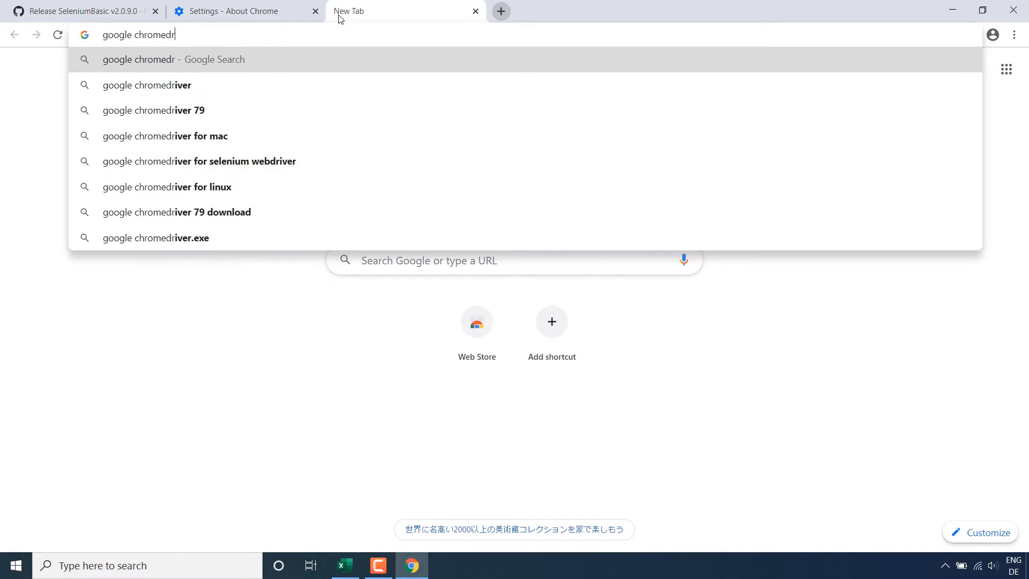
type("iver 81.0.4044.138 download")
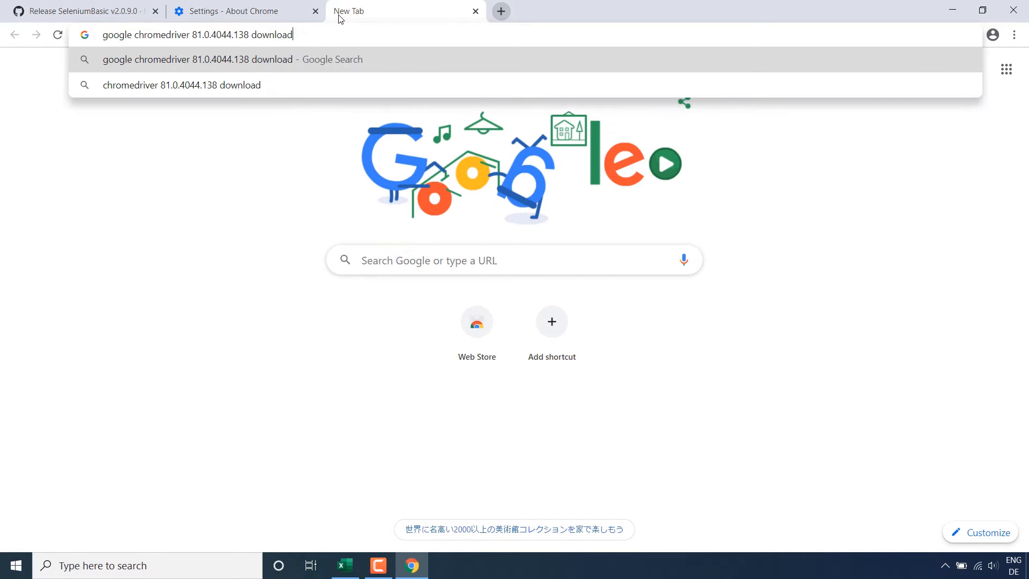
key("Return")
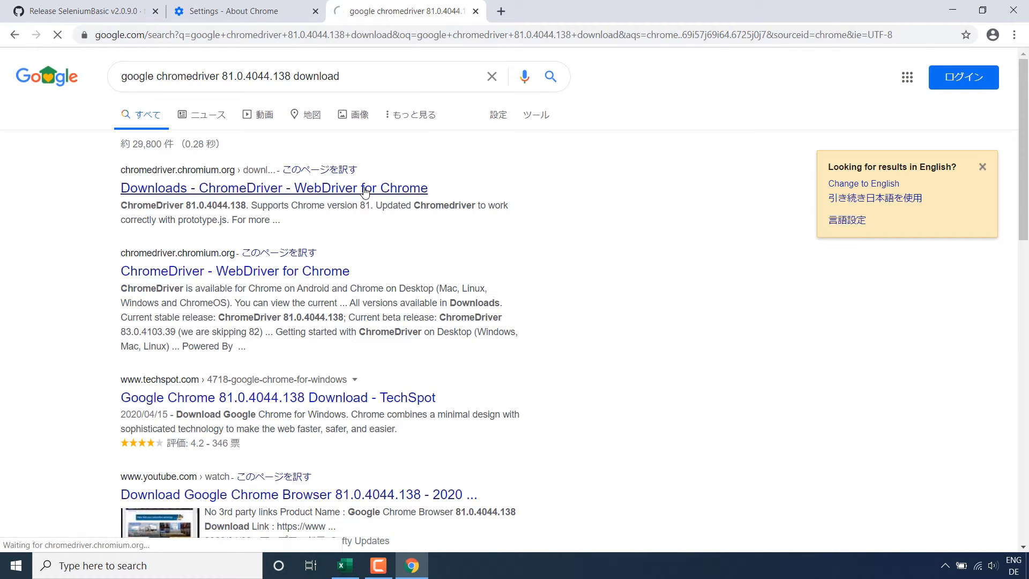
left_click(273, 187)
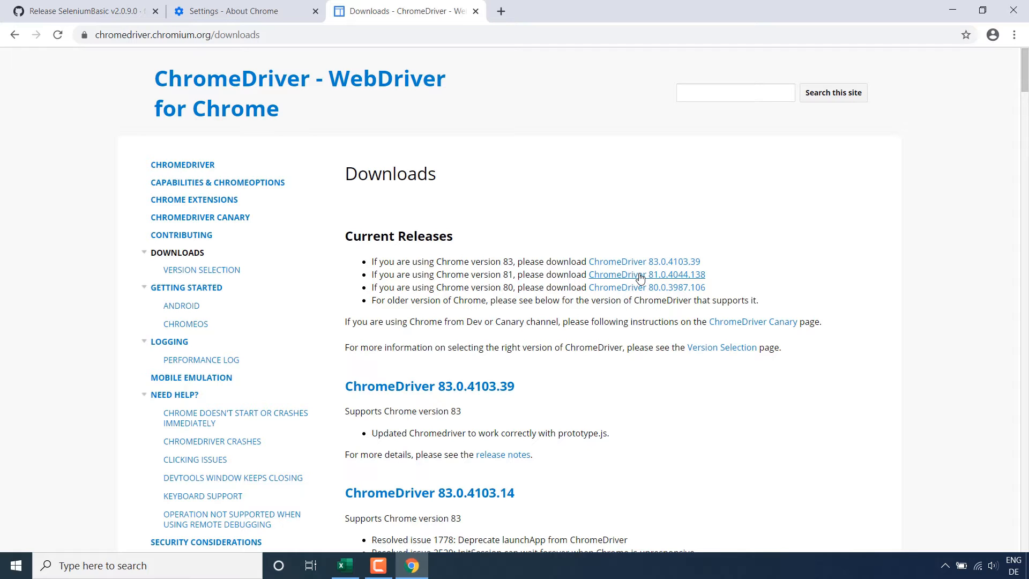
Download chromedriver_win32.zip for version 81.0.4044.138 and view the archive in its folder
left_click(646, 274)
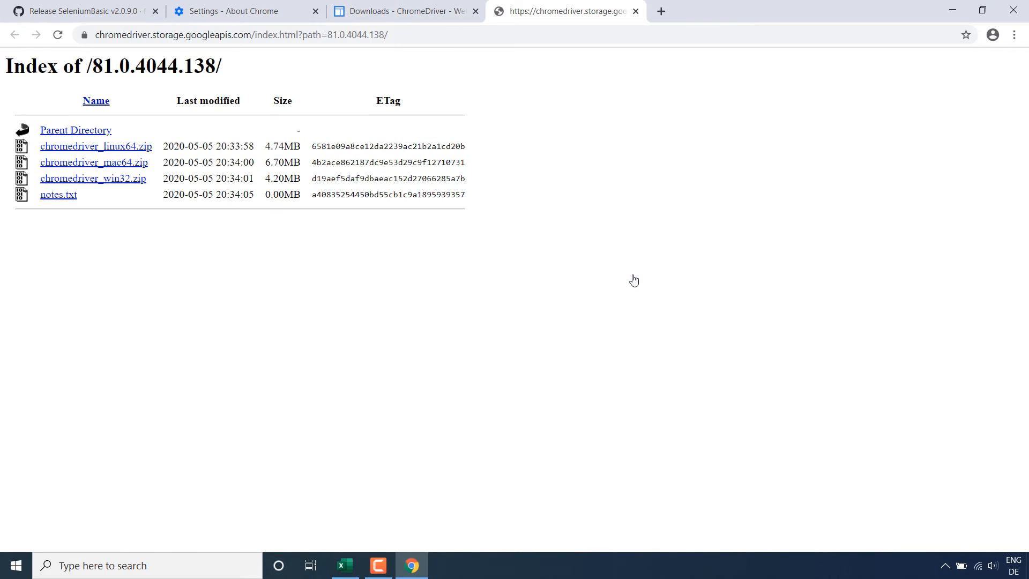
mouse_move(93, 179)
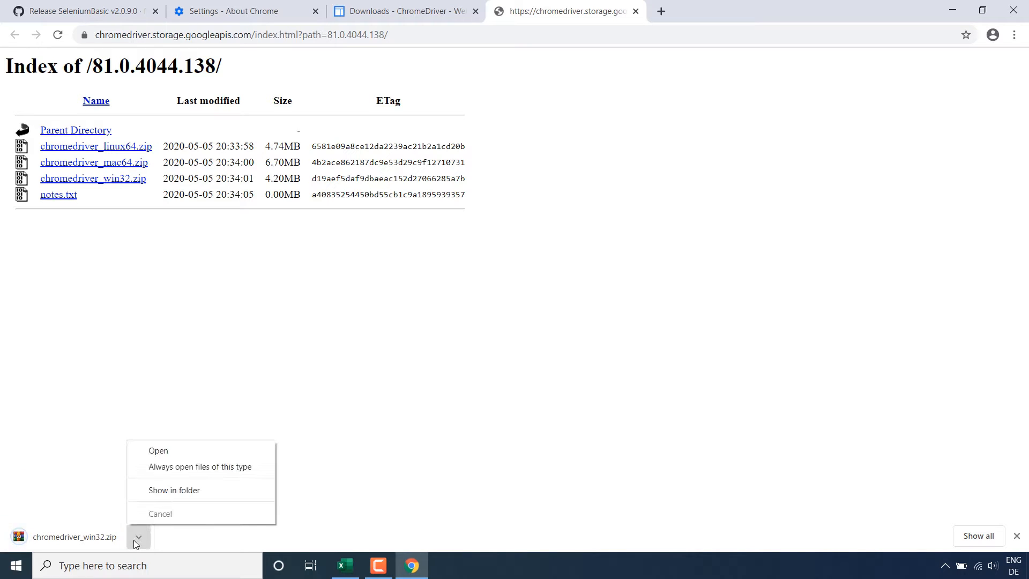
left_click(174, 490)
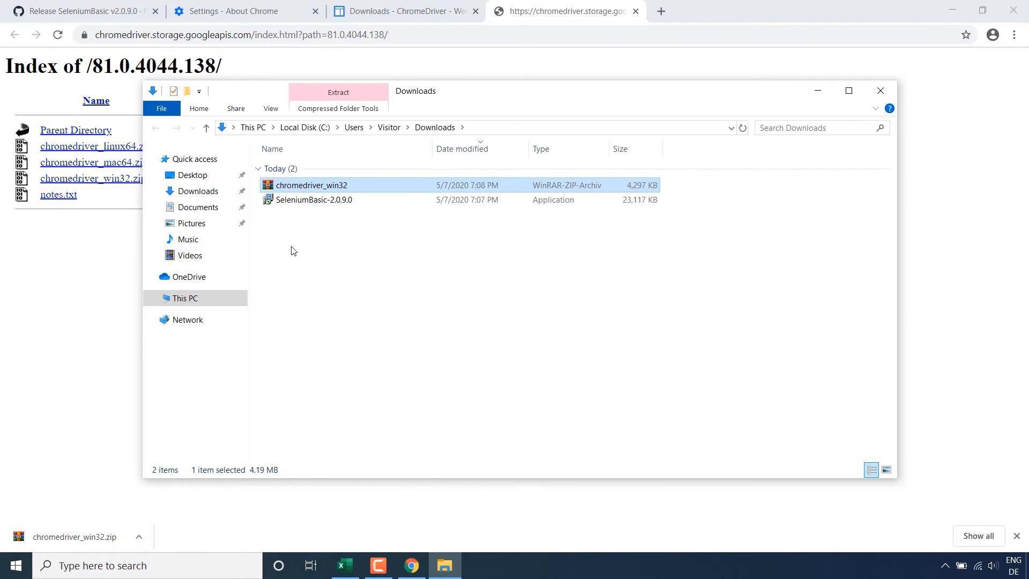
double_click(311, 184)
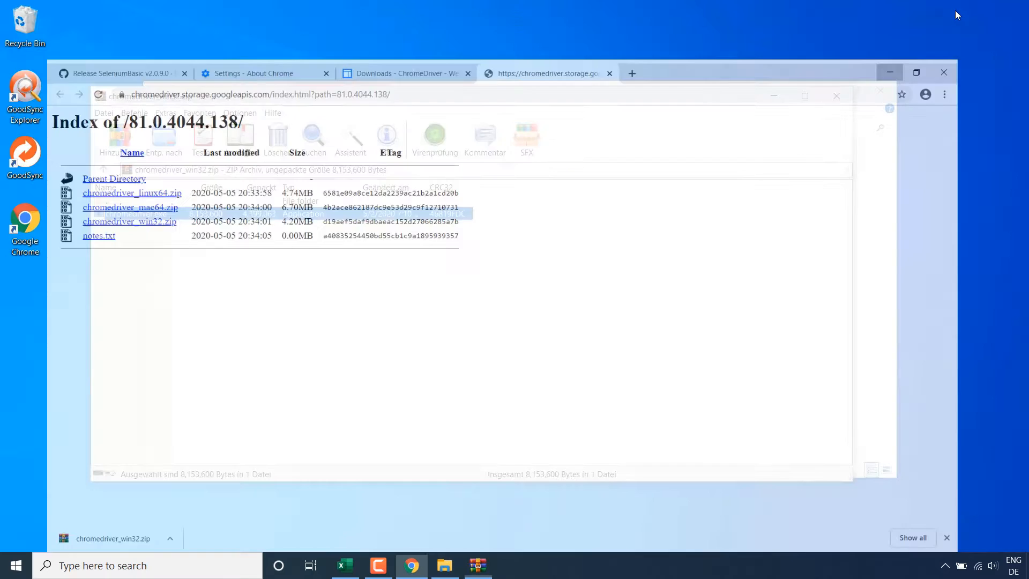
Navigate Explorer to C:\Users\Visitor\AppData\Local\SeleniumBasic holding the chromedriver application
left_click(477, 565)
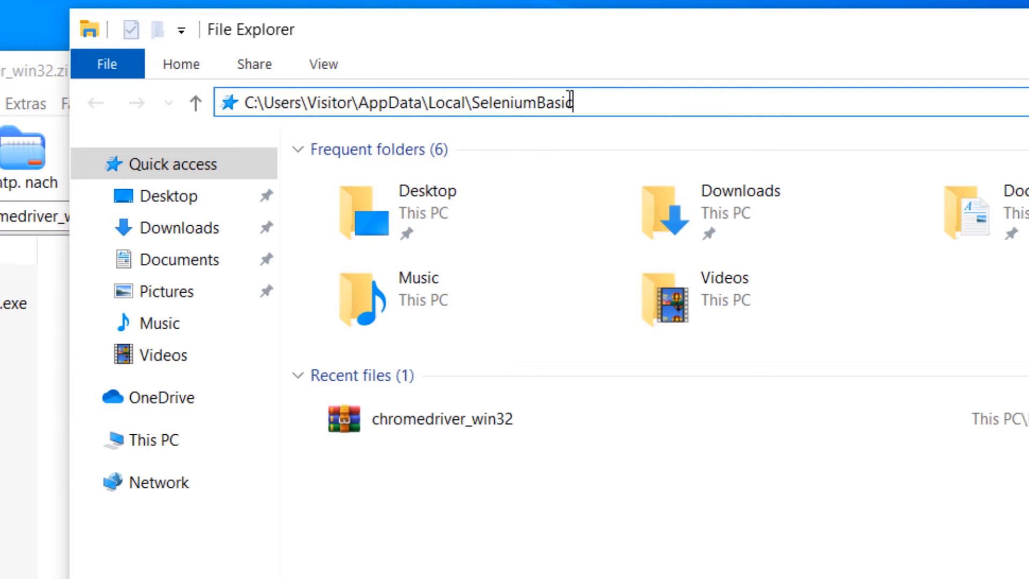
key("Return")
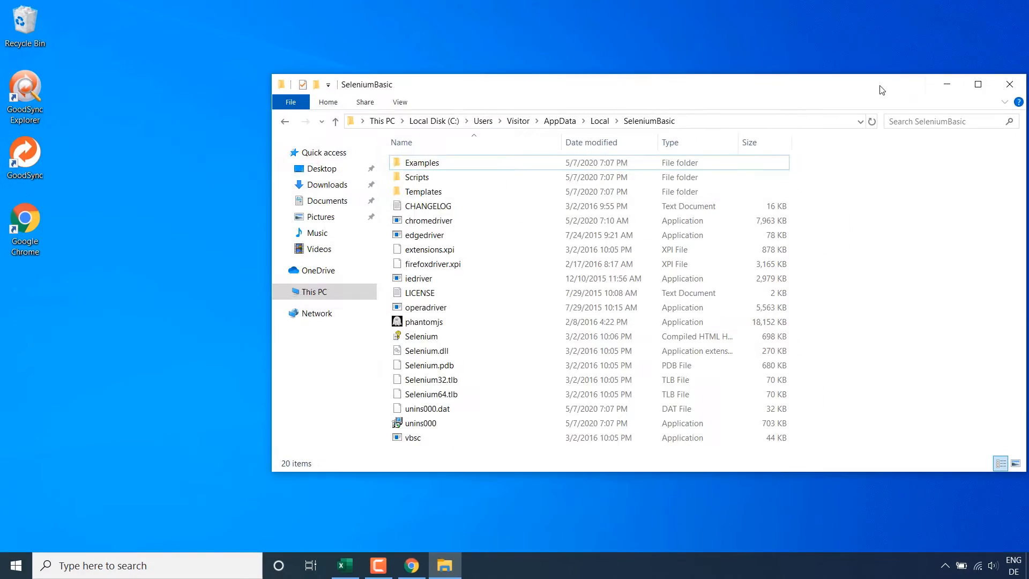
Enable the Developer tab through Excel Options > Customize Ribbon
left_click(344, 565)
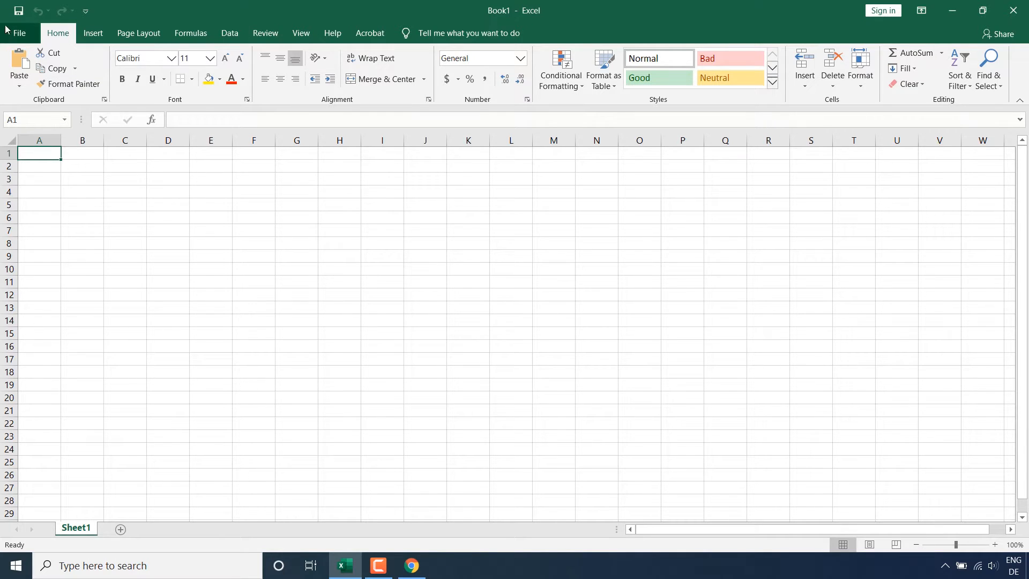
left_click(19, 33)
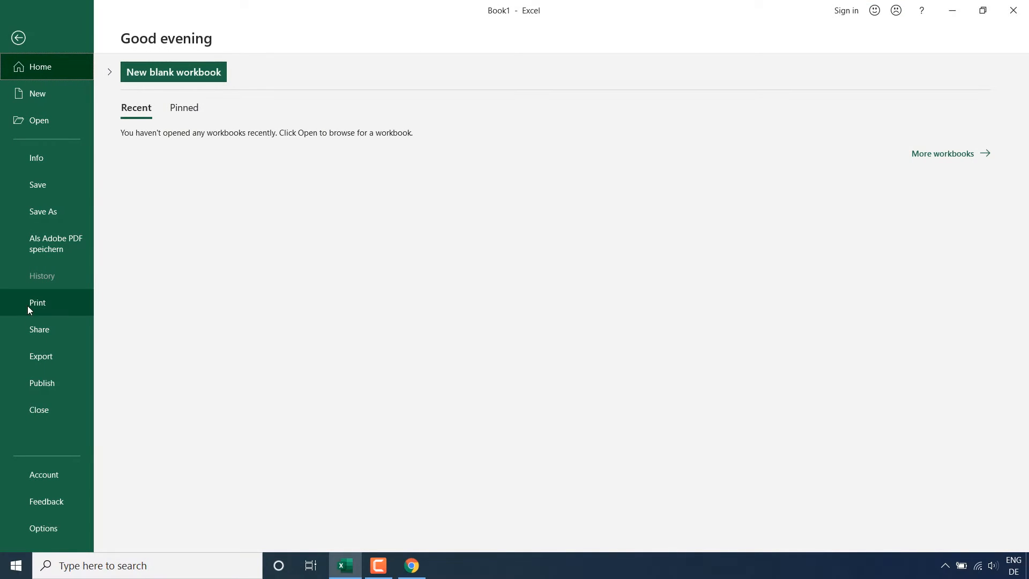
left_click(43, 527)
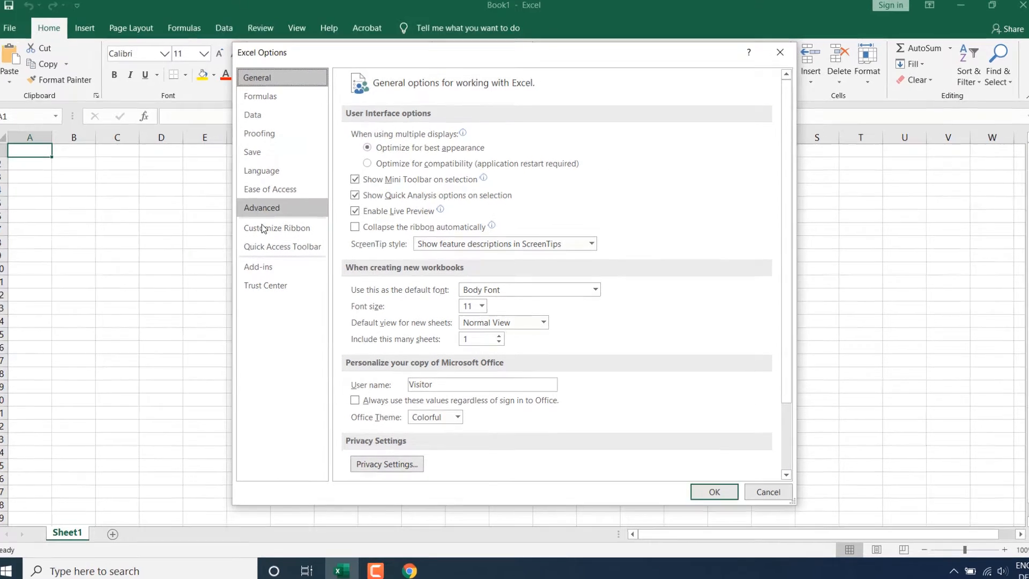
left_click(278, 228)
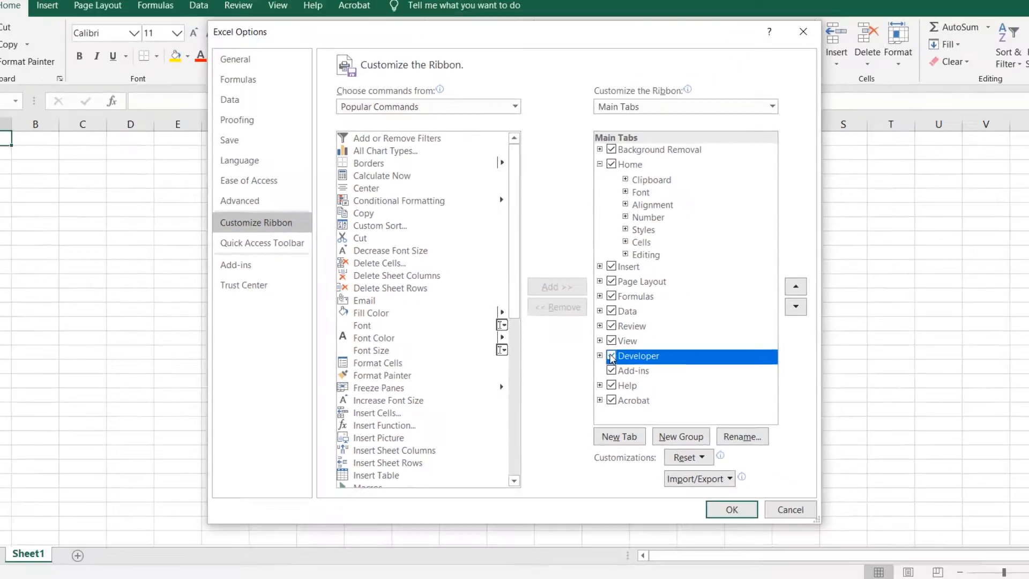
left_click(730, 509)
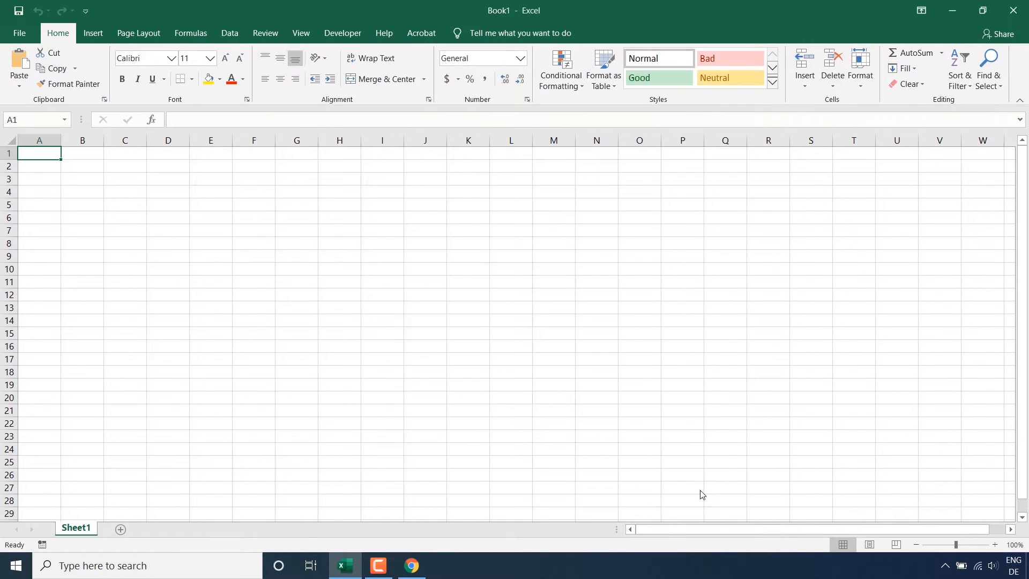
Add a new code module in the VBA editor
left_click(342, 34)
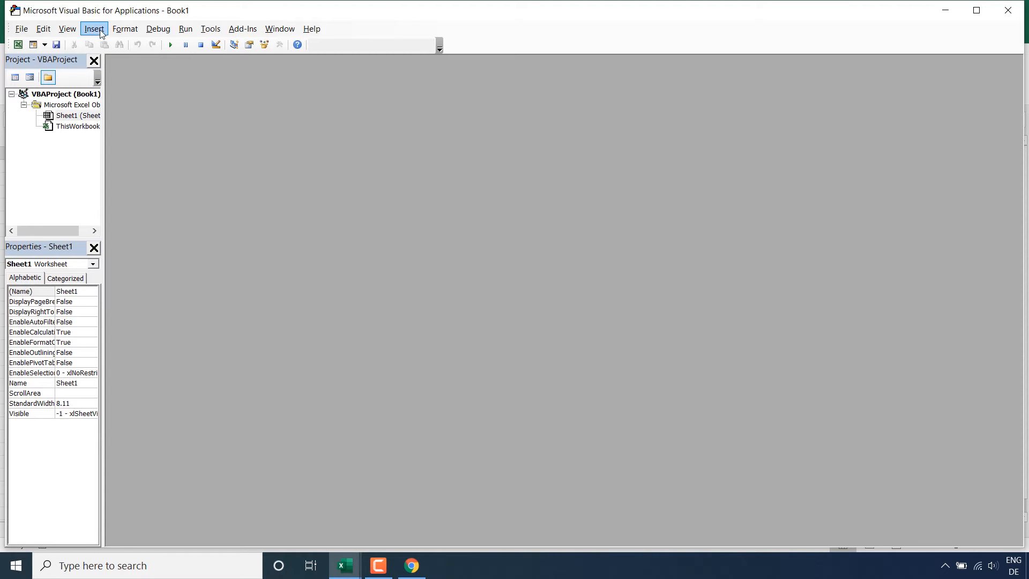
left_click(95, 29)
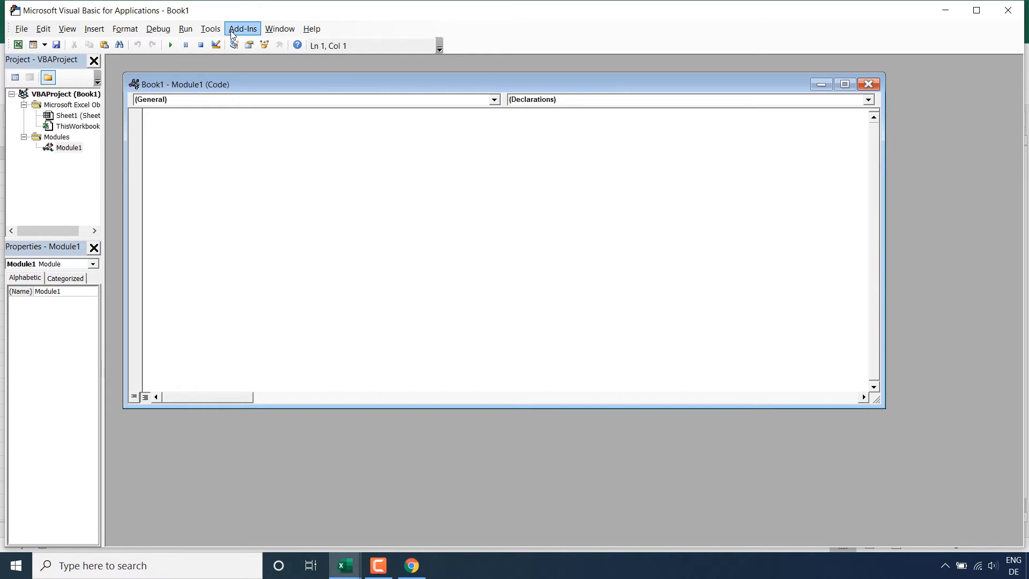
Add the Selenium Type Library to the project's references
left_click(210, 28)
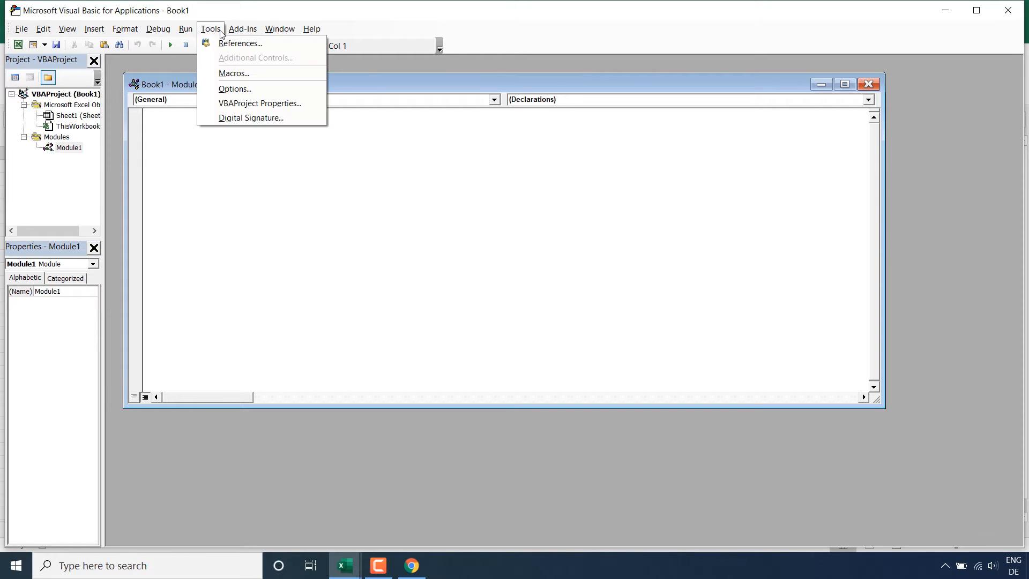
mouse_move(239, 43)
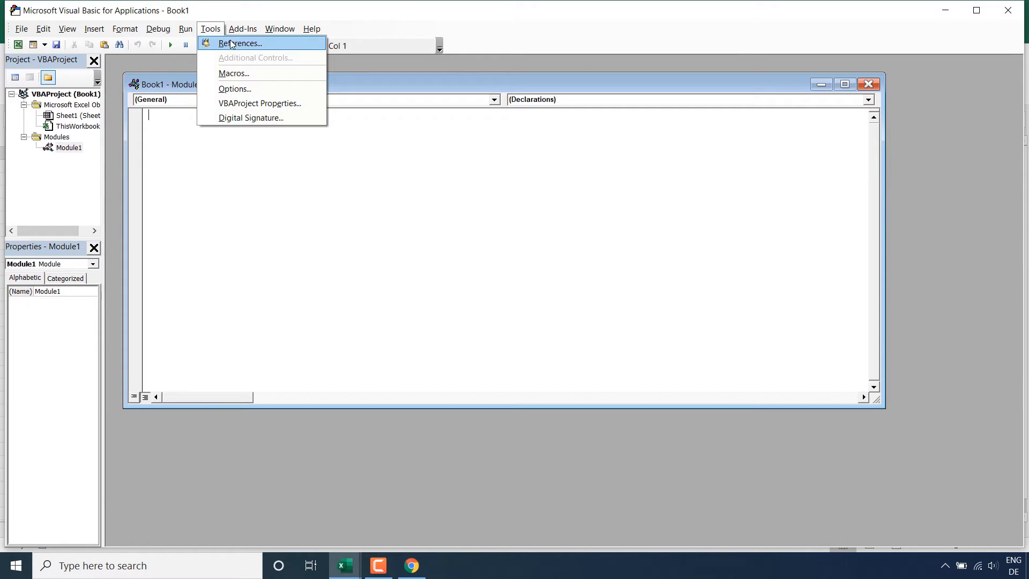
left_click(239, 43)
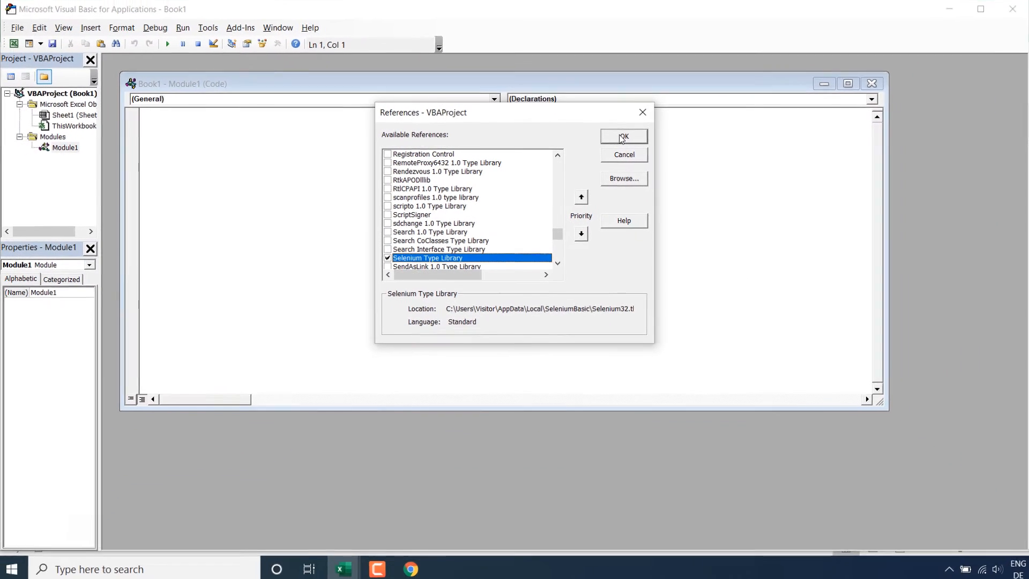
left_click(622, 136)
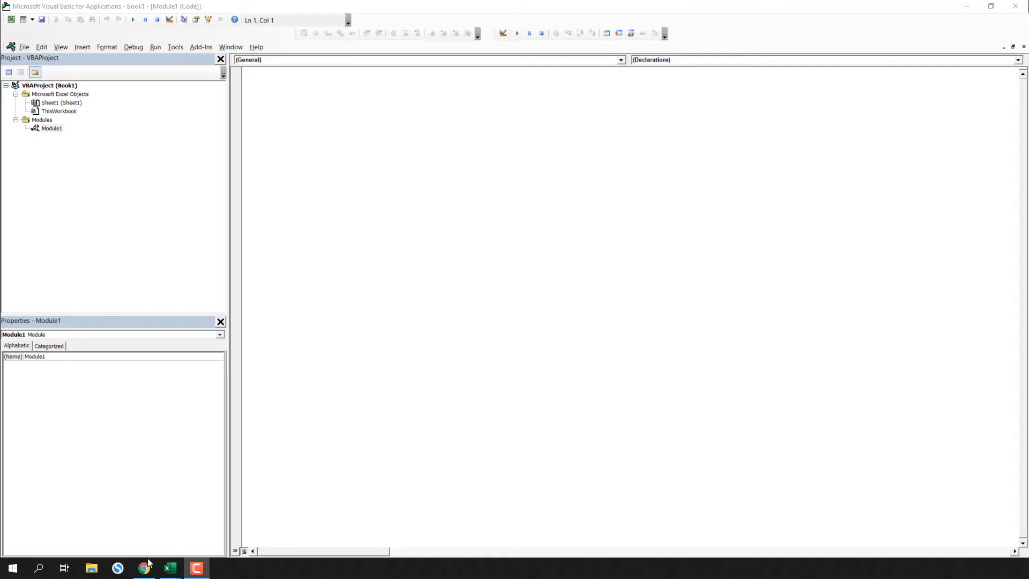
Maximize Chrome on the Yahoo Finance AAPL page and select the 353.63 closing price
left_click(142, 568)
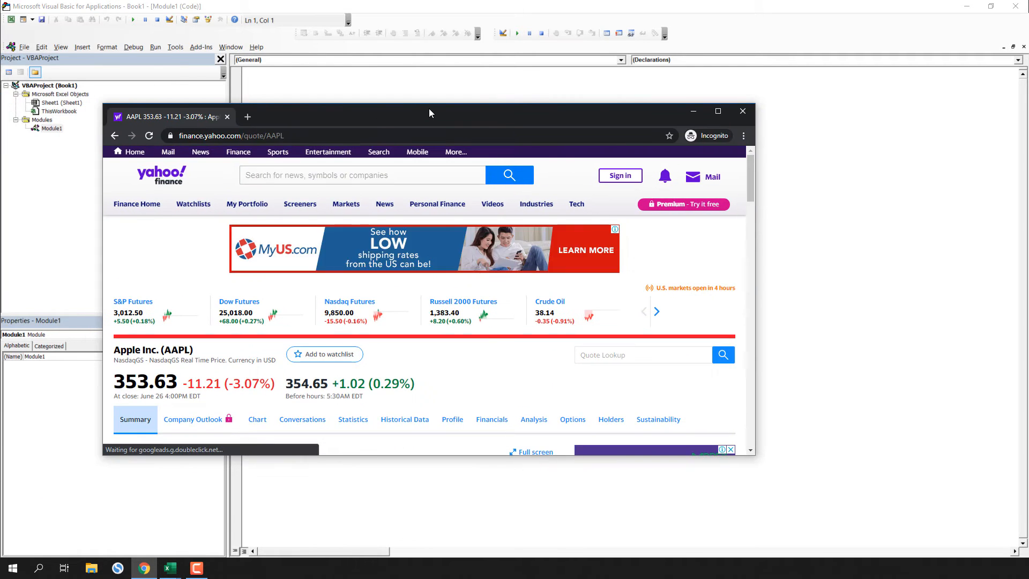
left_click(717, 111)
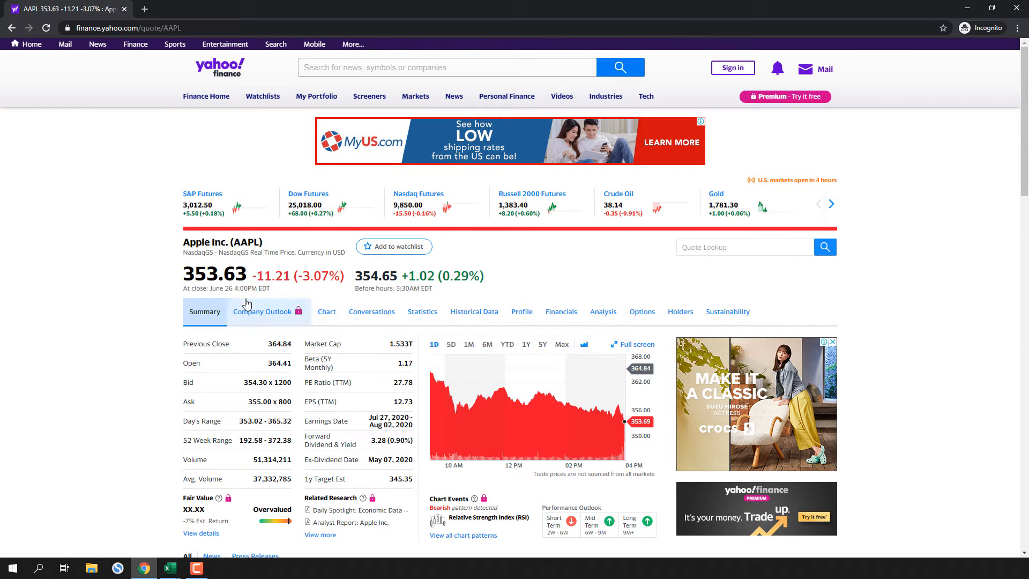
scroll("down", 3)
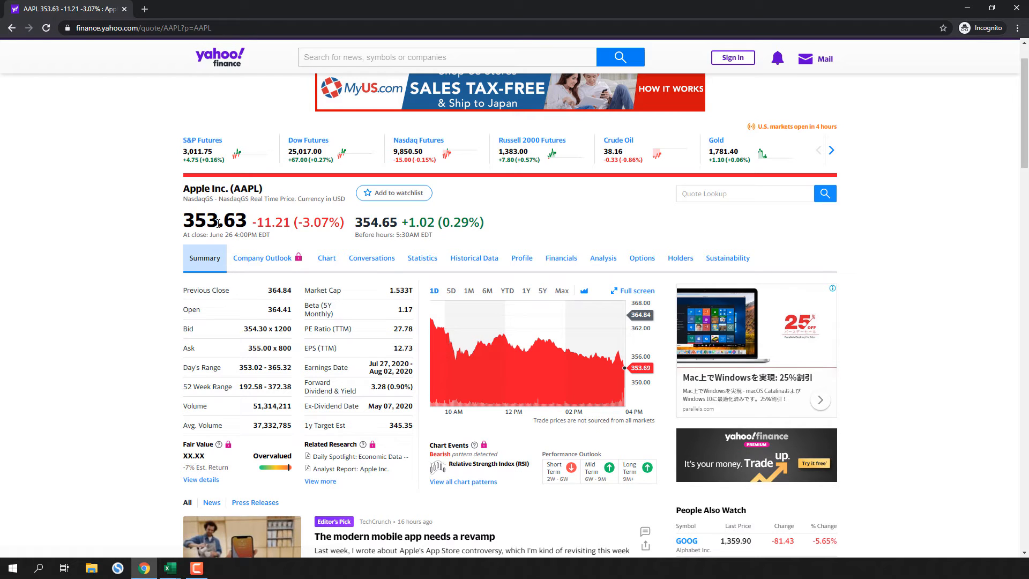
double_click(214, 221)
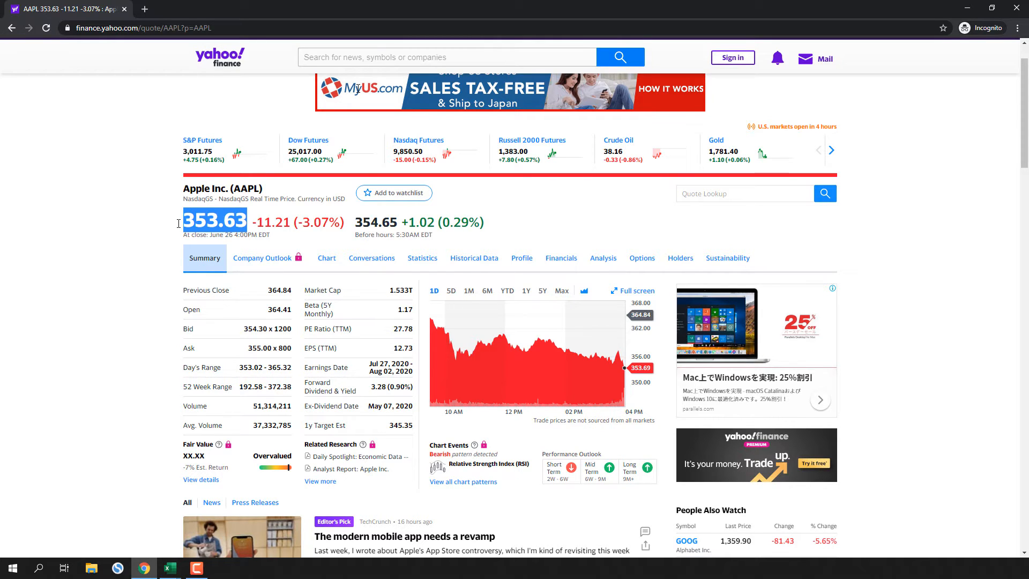
Write Sub StockRetrieve with Dim bot As New WebDriver, bot.Start "chrome" and Stop, then run it
left_click(195, 568)
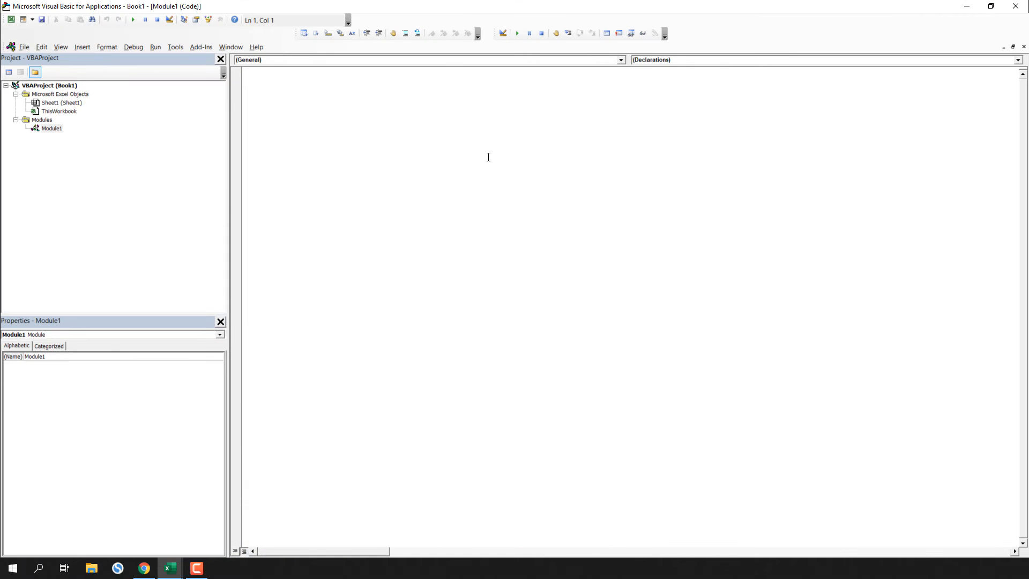
type("s")
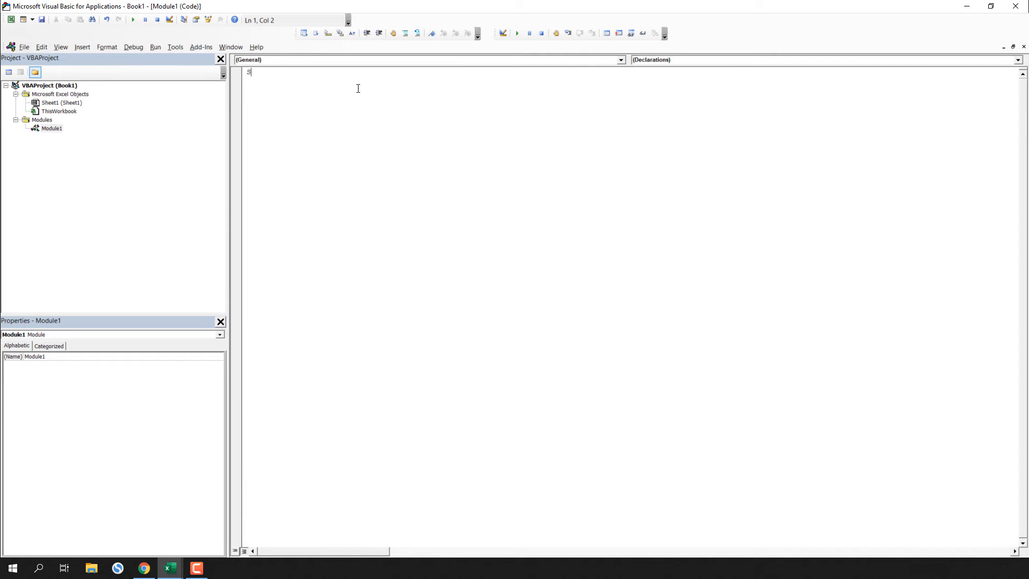
type("ub StockRetrieve(")
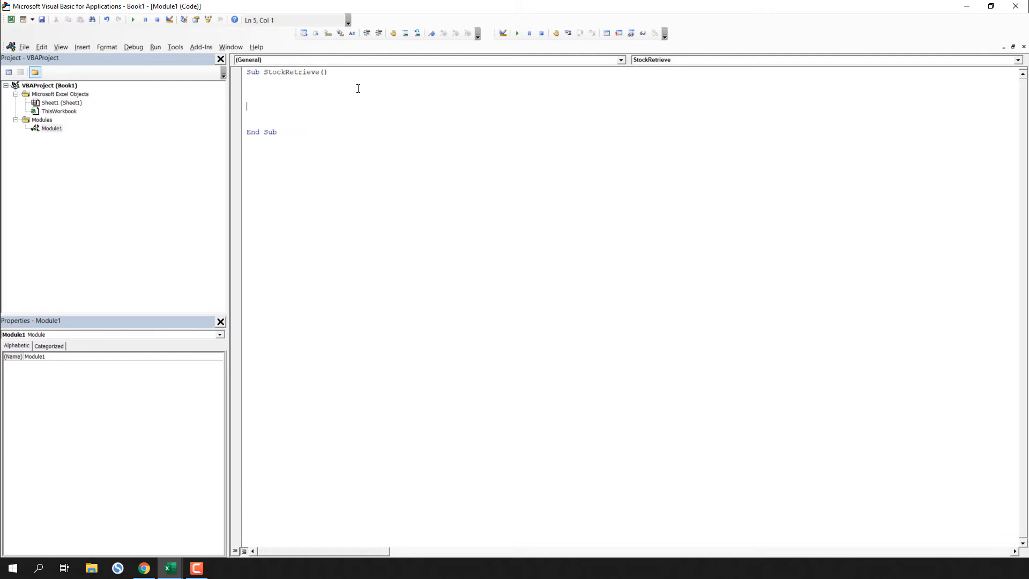
type("Dim")
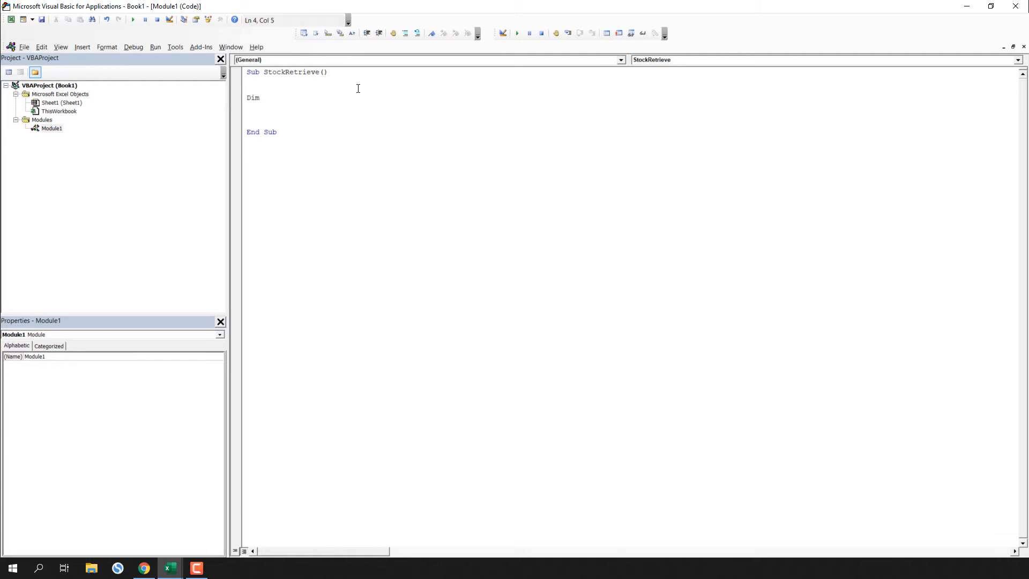
type("bot as new")
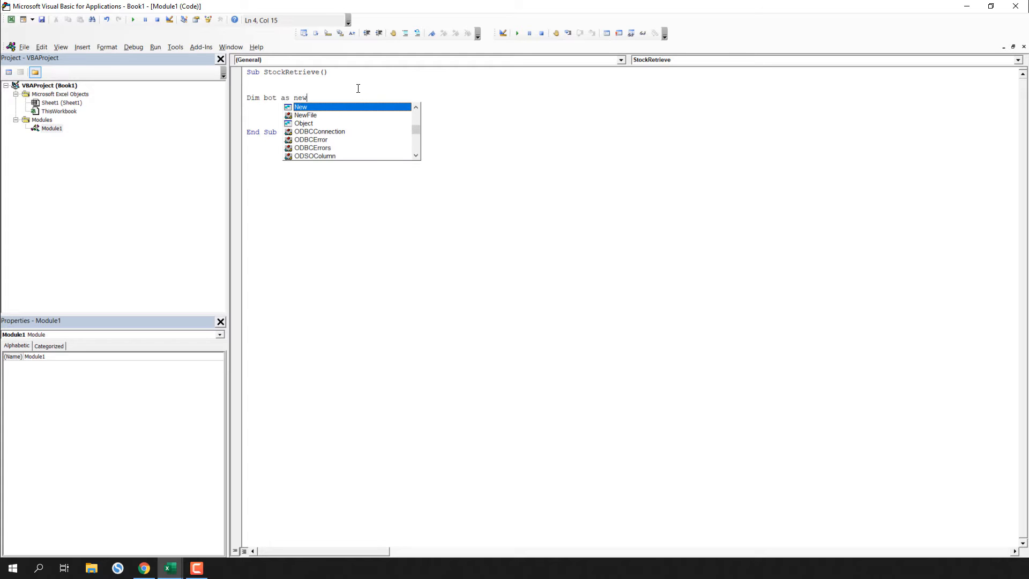
type("WebDriver")
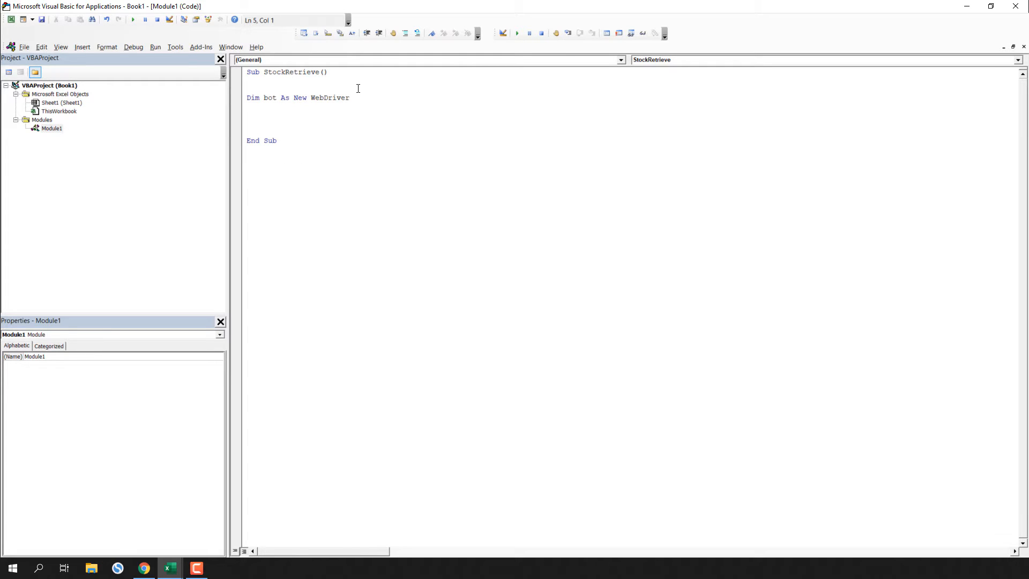
type("bot.Start")
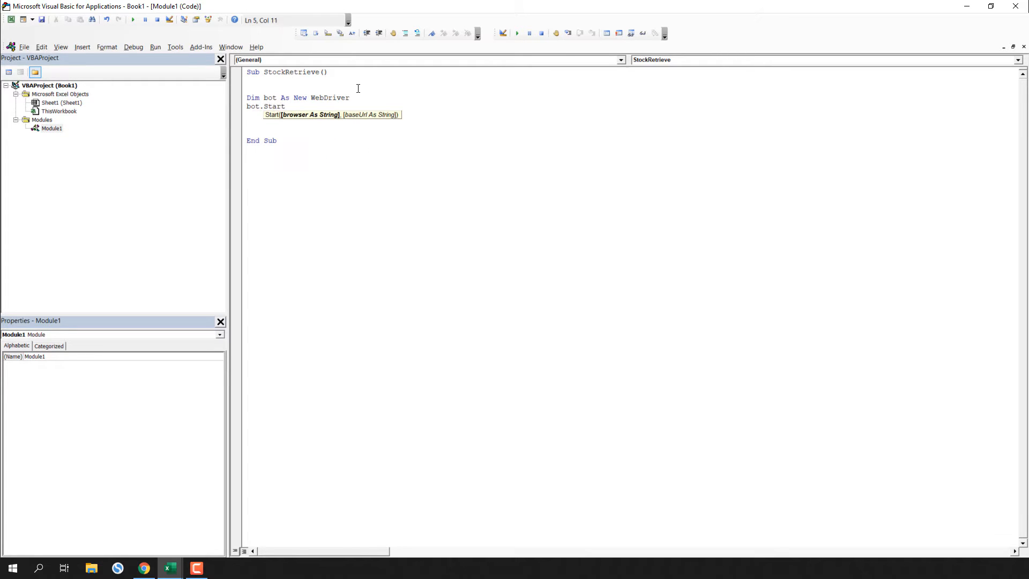
type("\"chrome\"")
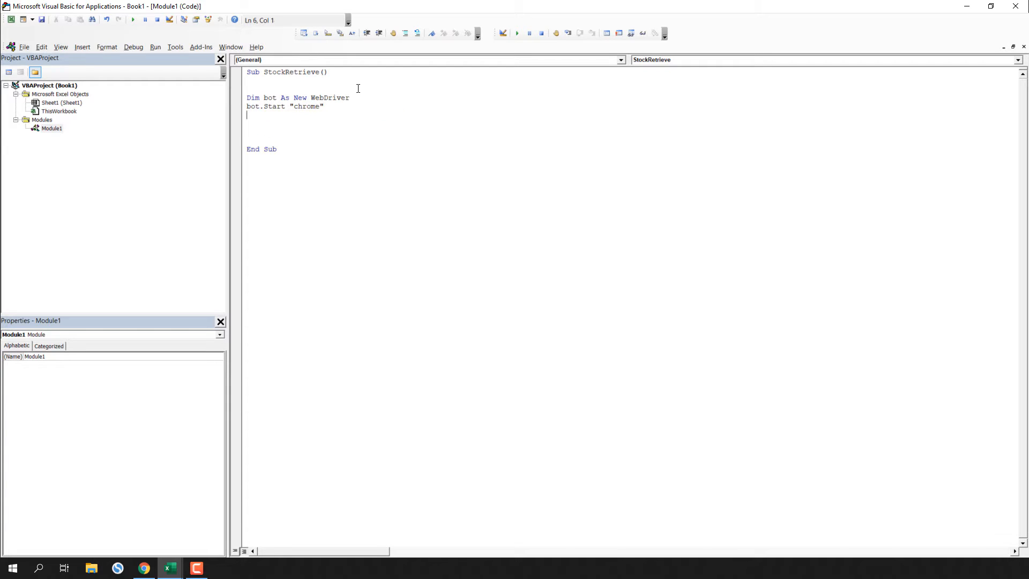
type("Stop")
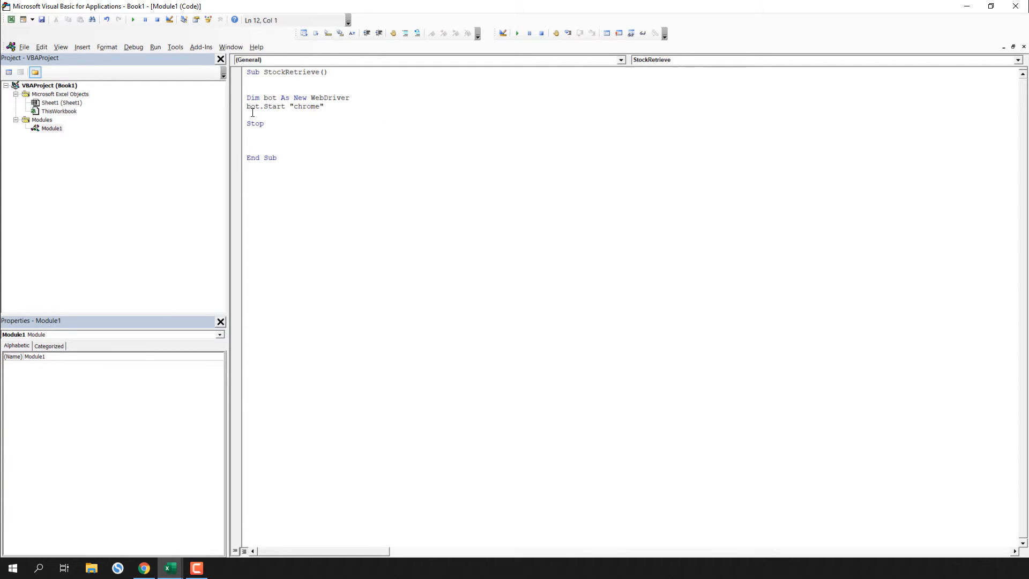
left_click(518, 33)
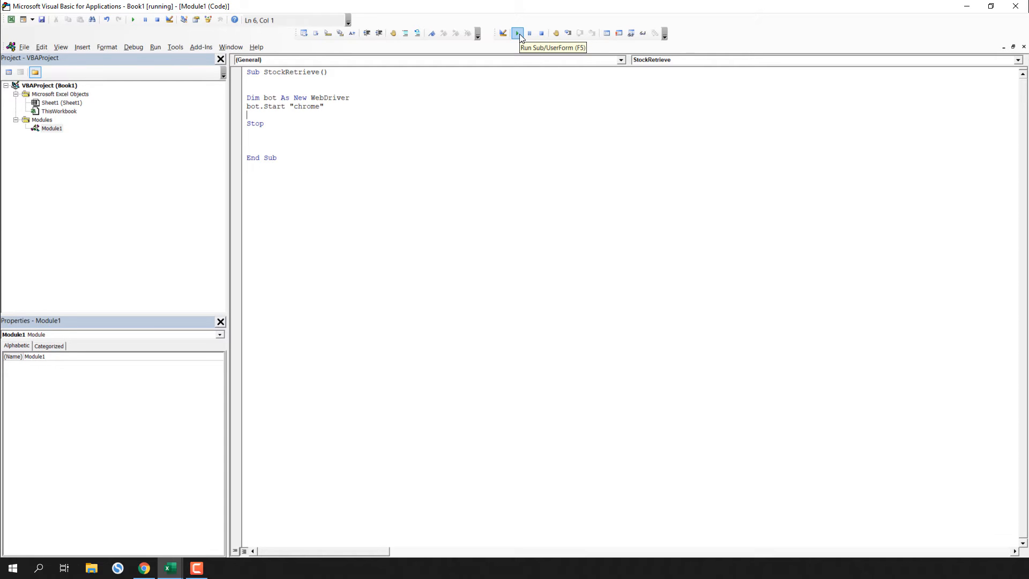
Add comments 'Init New Chrome' and 'Open Up a new Tab in Chrome' to the paused macro
left_click(517, 33)
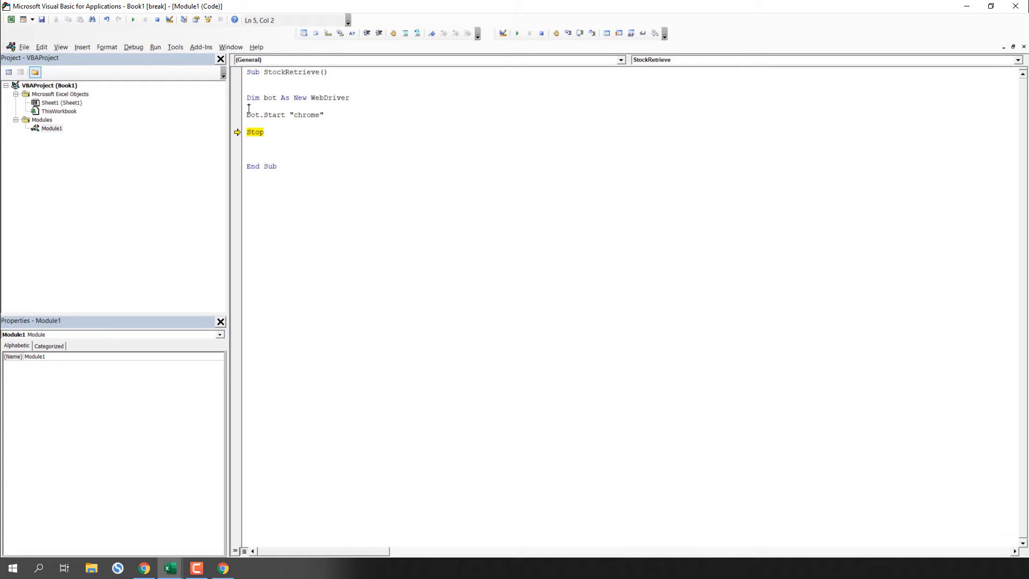
type("Init")
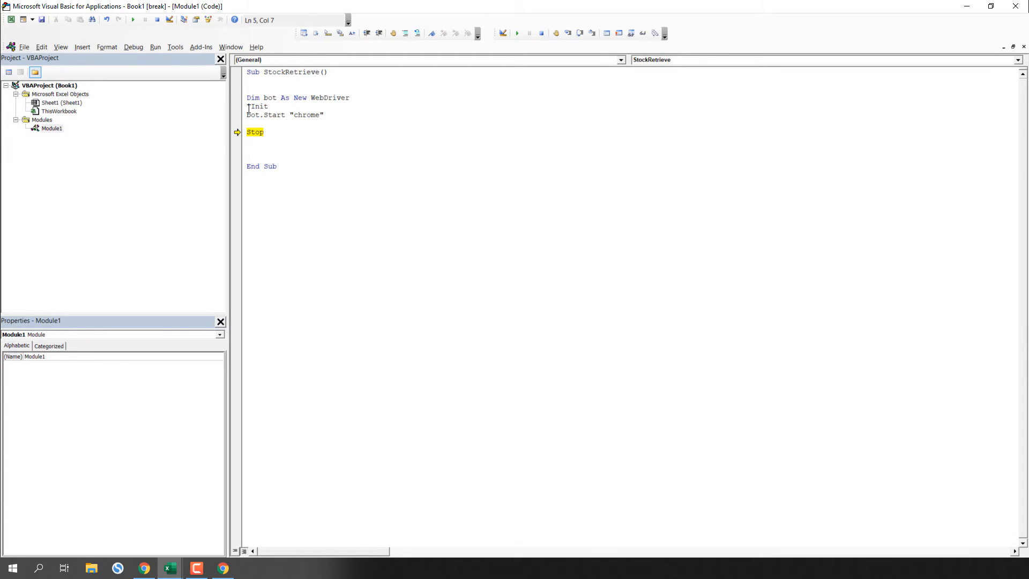
type("New Chrome instance")
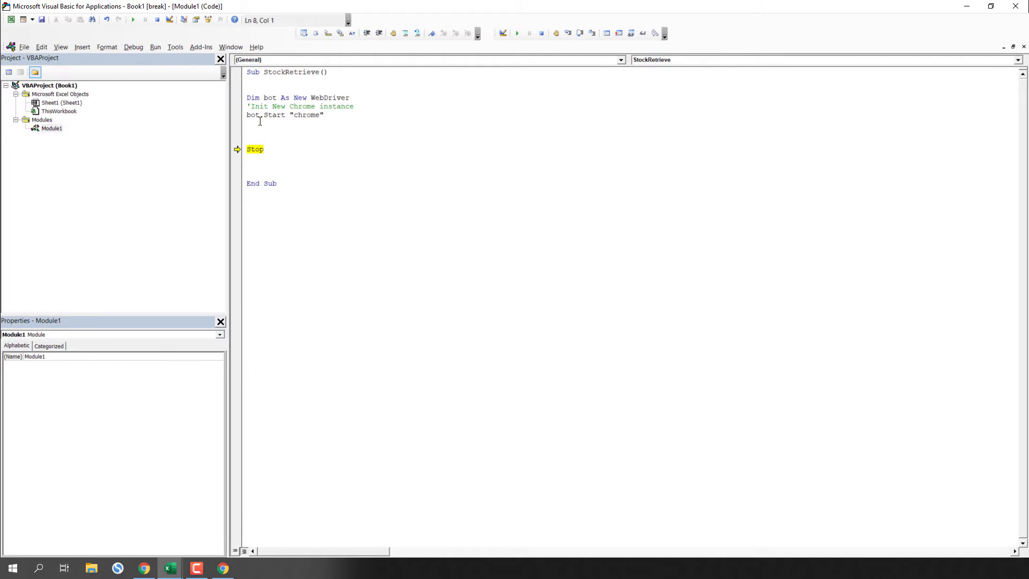
type("'Open Up a new Tab in Chrome (javascript")
type("bot.ExecuteScript")
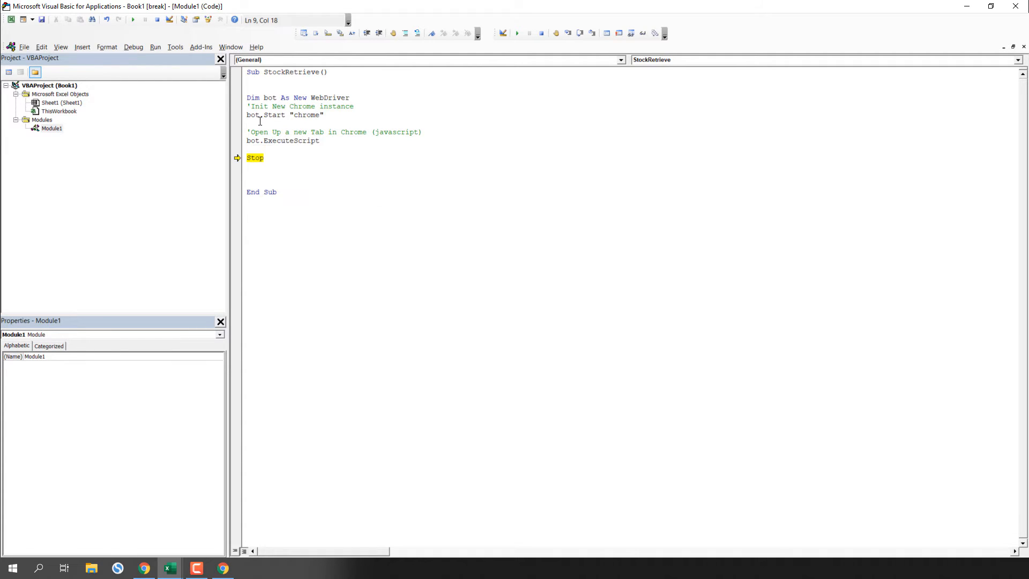
Add bot.ExecuteScript "window.open(arguments[0])" above Stop to open a new tab
type("\"win")
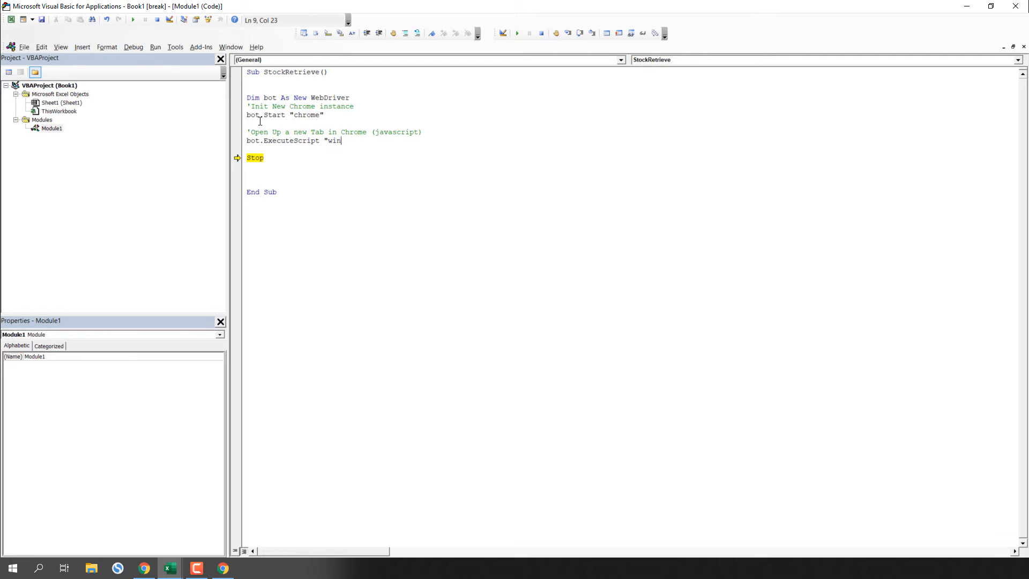
type("dow.open(argume")
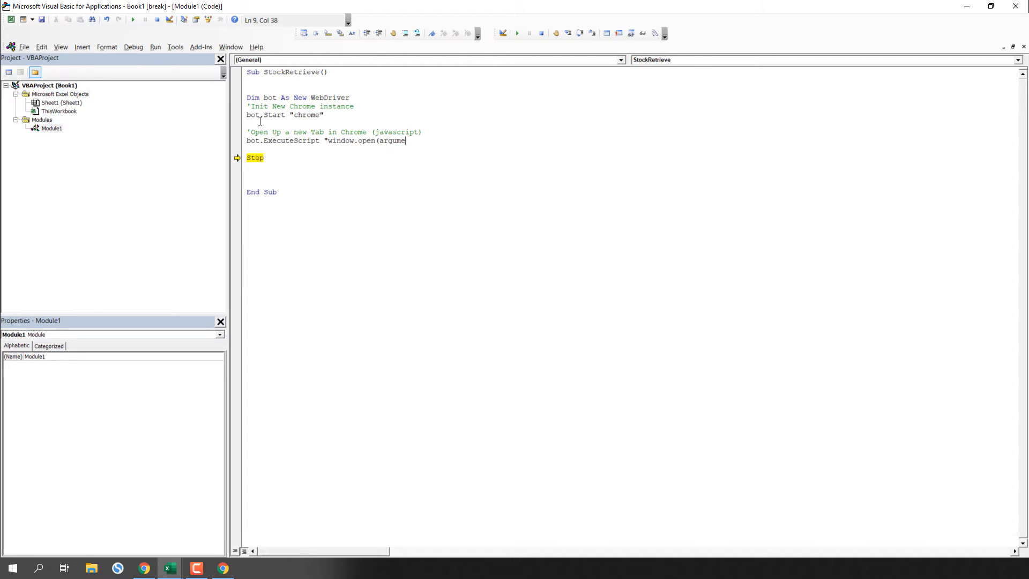
type("nts[0])")
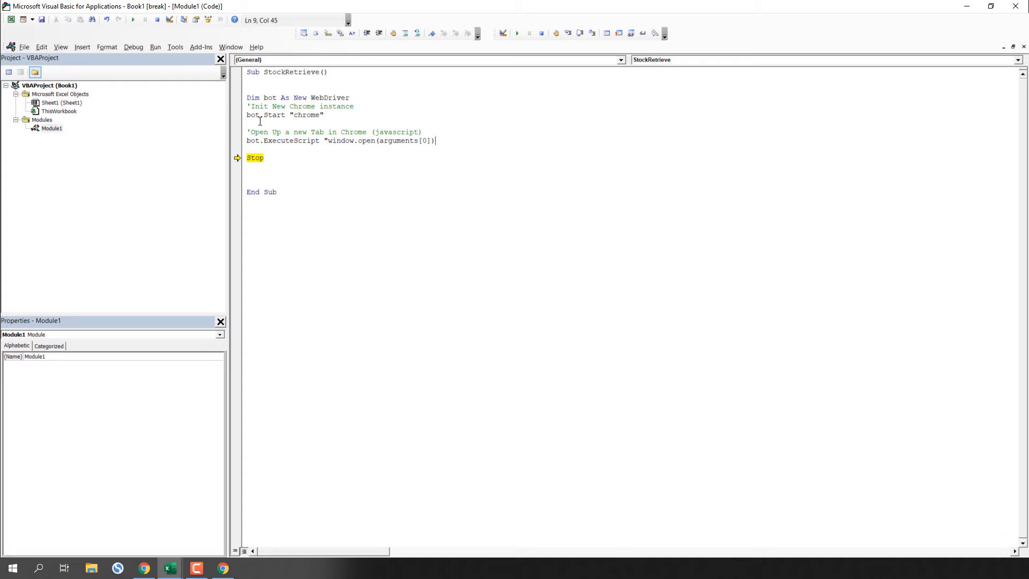
type("\"")
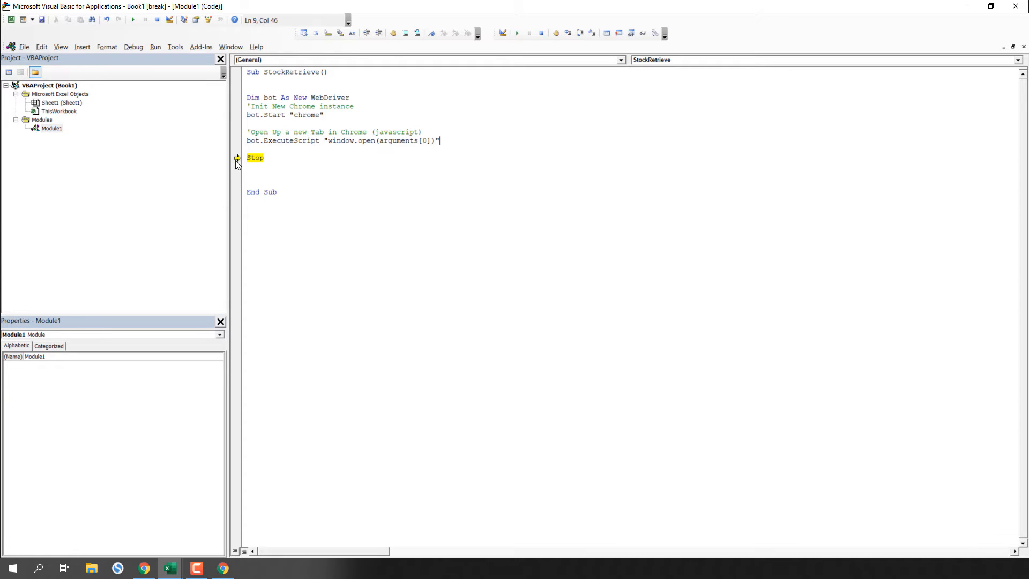
Step StockRetrieve through to Stop, opening a blank second tab in the automated Chrome window
left_click(567, 34)
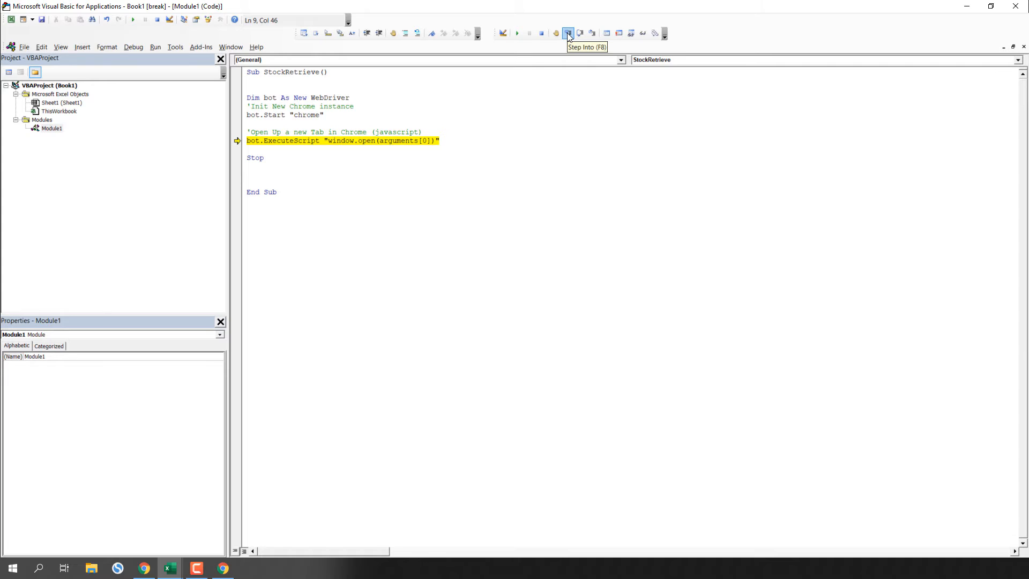
mouse_move(567, 34)
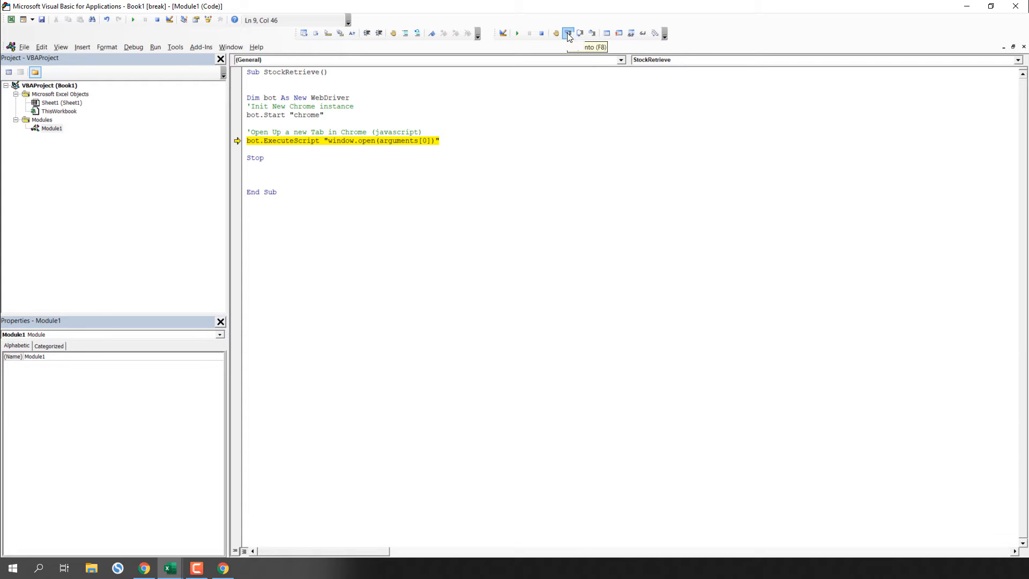
mouse_move(568, 33)
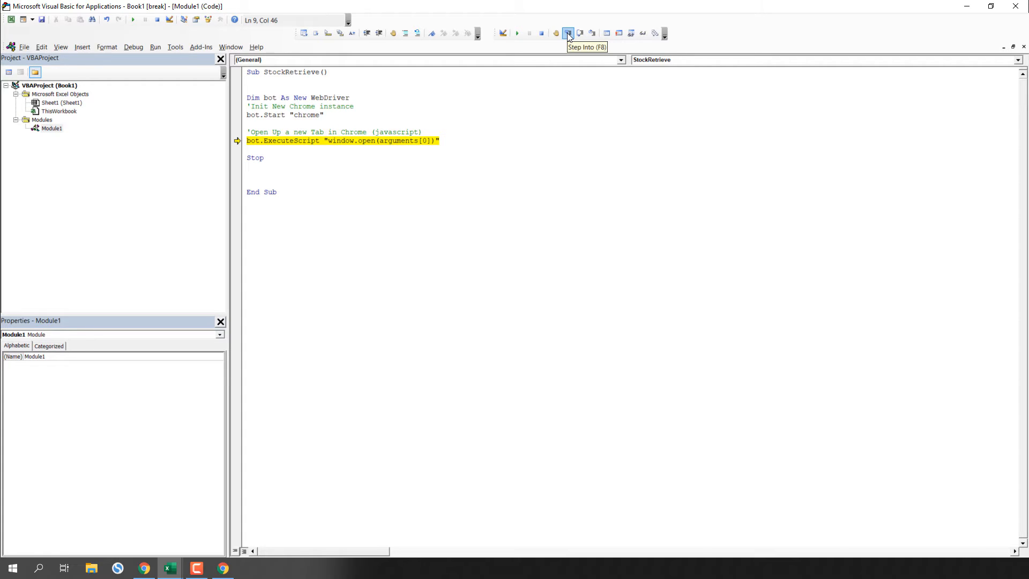
mouse_move(567, 35)
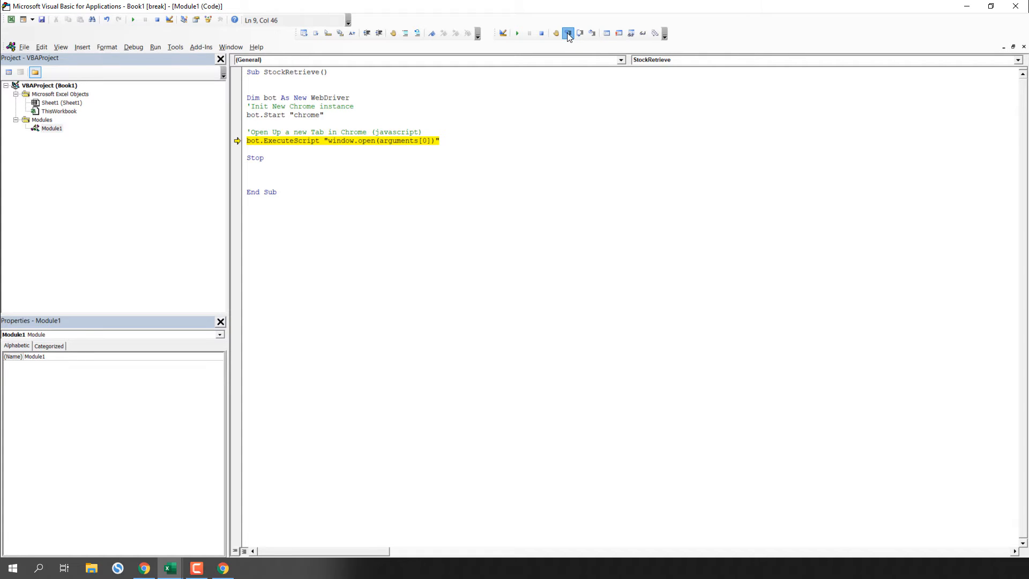
left_click(568, 33)
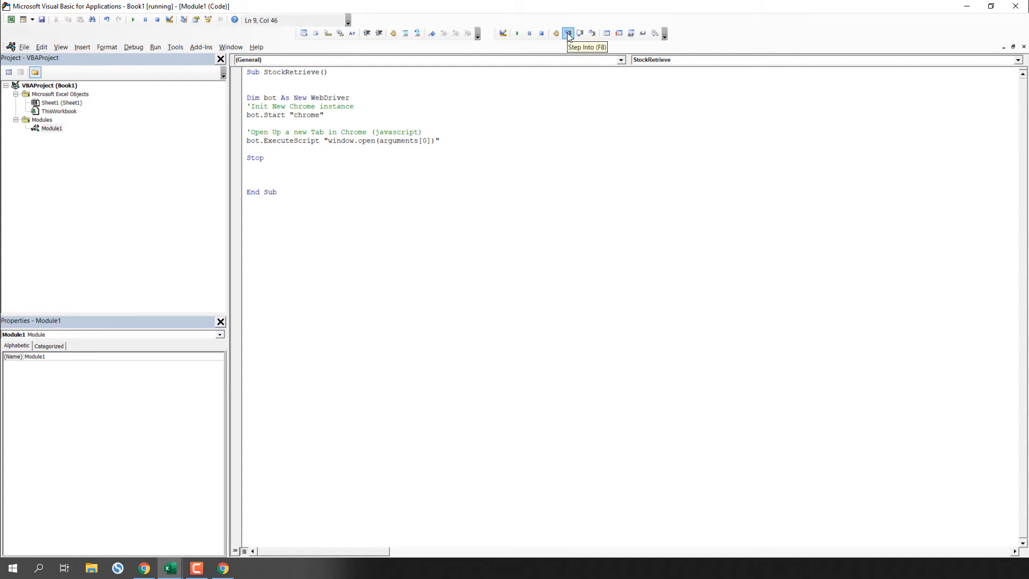
left_click(567, 33)
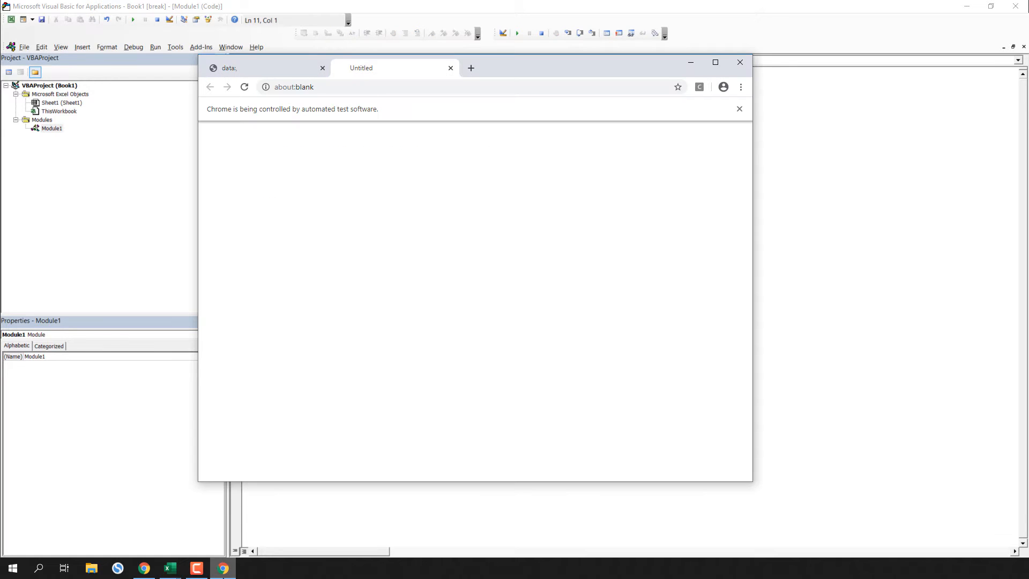
mouse_move(339, 83)
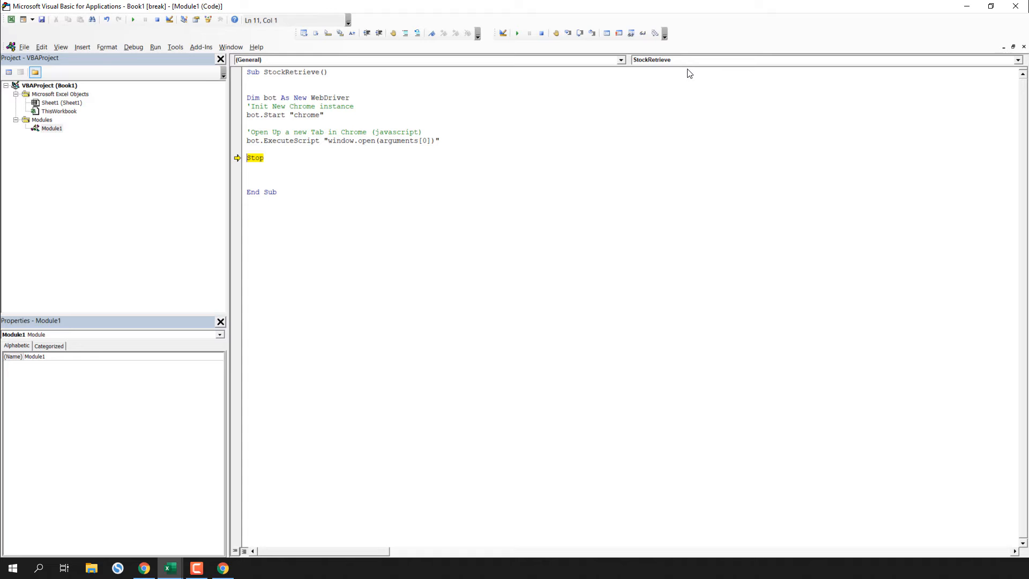
left_click(439, 140)
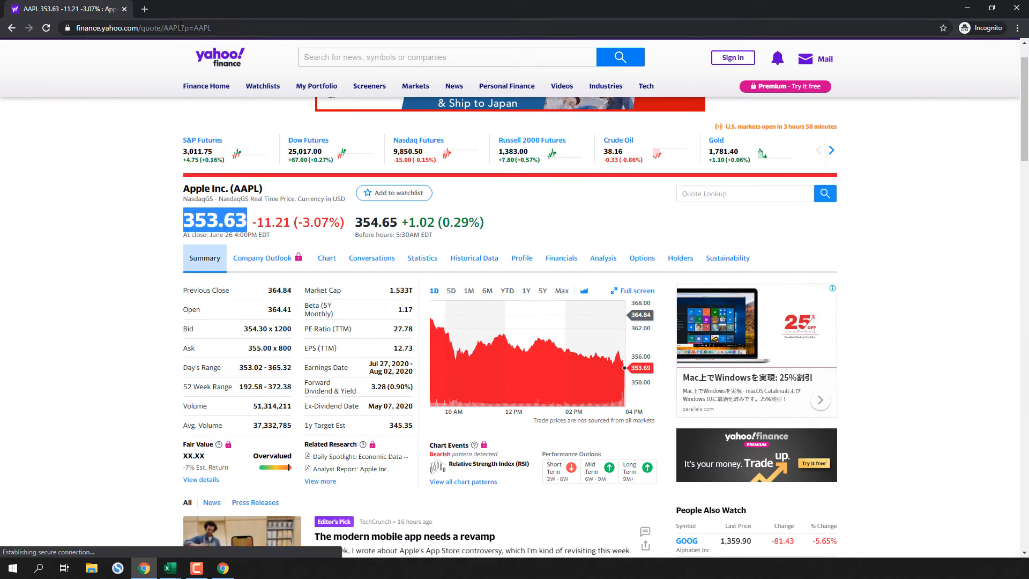
left_click(151, 28)
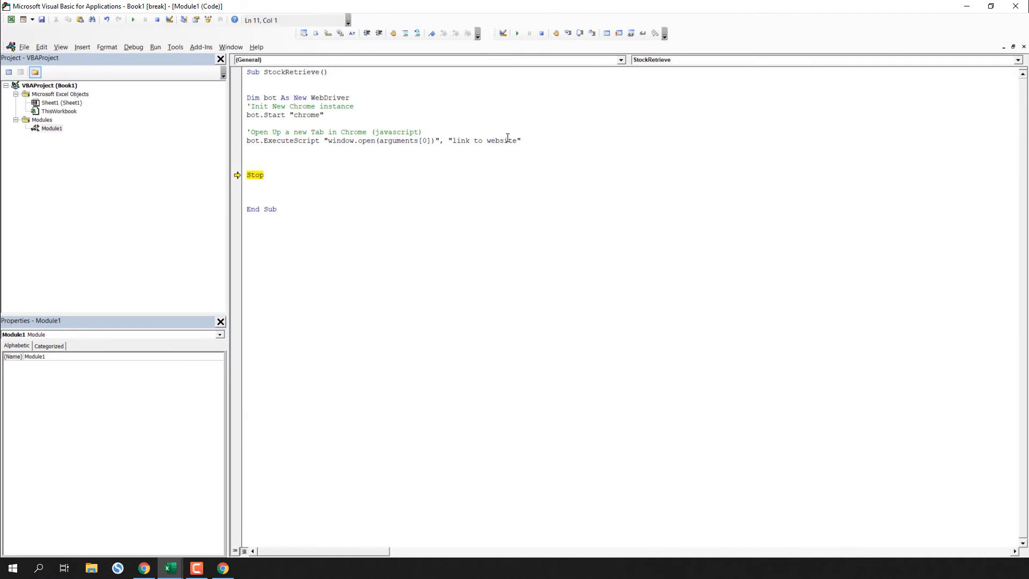
type("https://finance.yahoo.com/quote/AAPL")
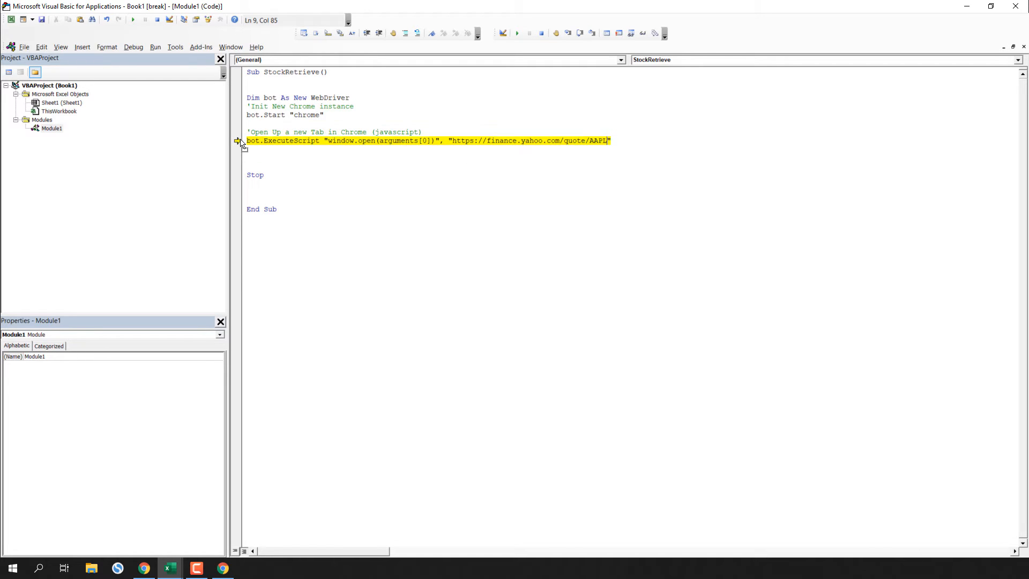
Add a 'Switch to new Tab' comment followed by bot.SwitchToNextWindow
left_click(568, 34)
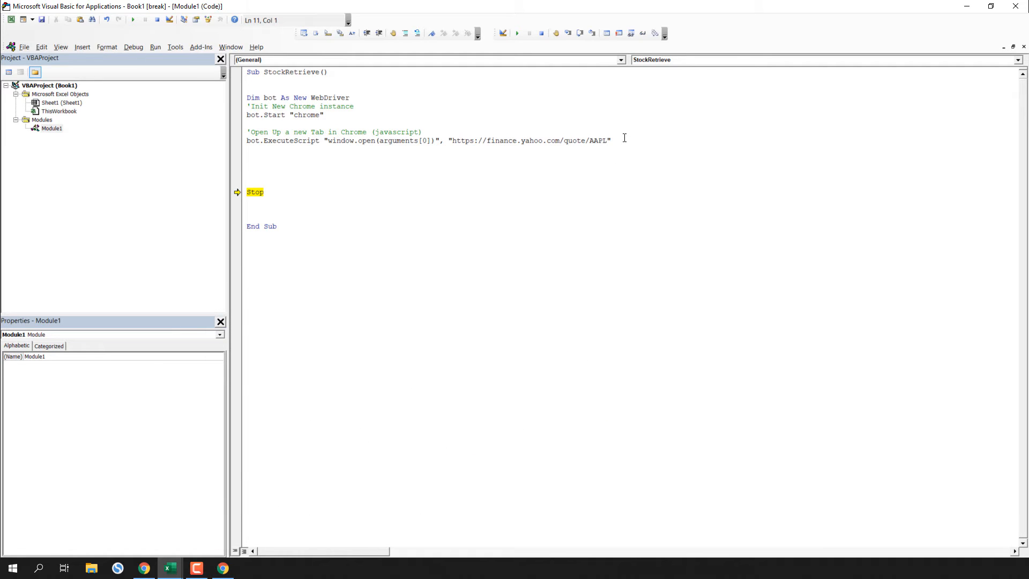
type("'Switch to new Tab")
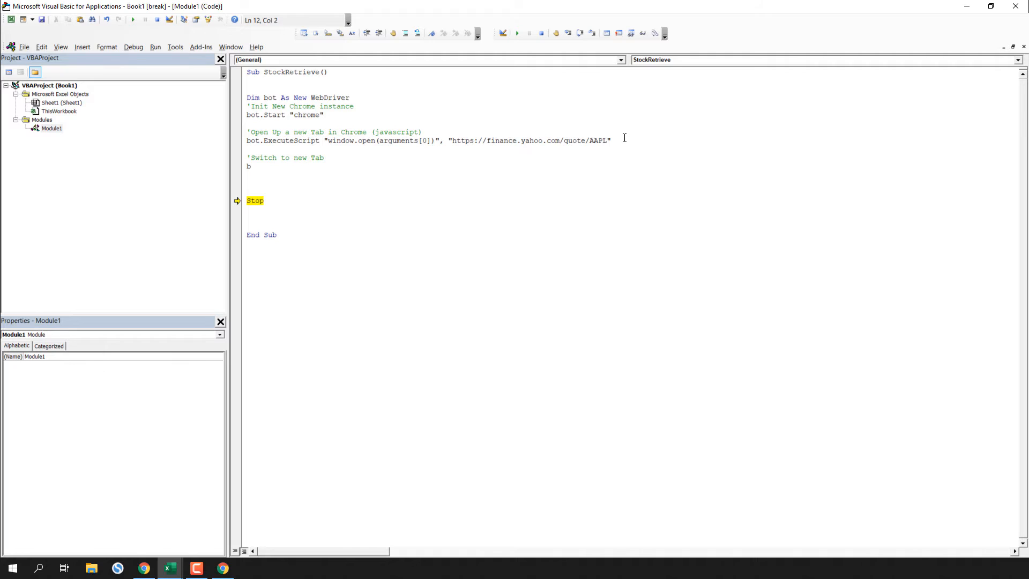
type("ot.switchToNextWindow")
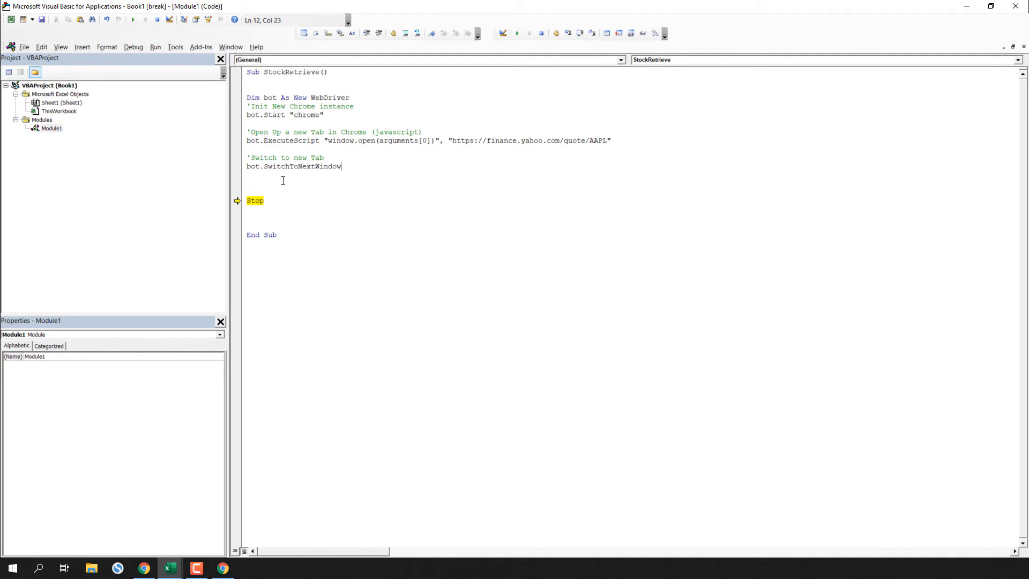
Run the macro so the AAPL quote page opens in a third tab, with Chrome maximized
key("Return")
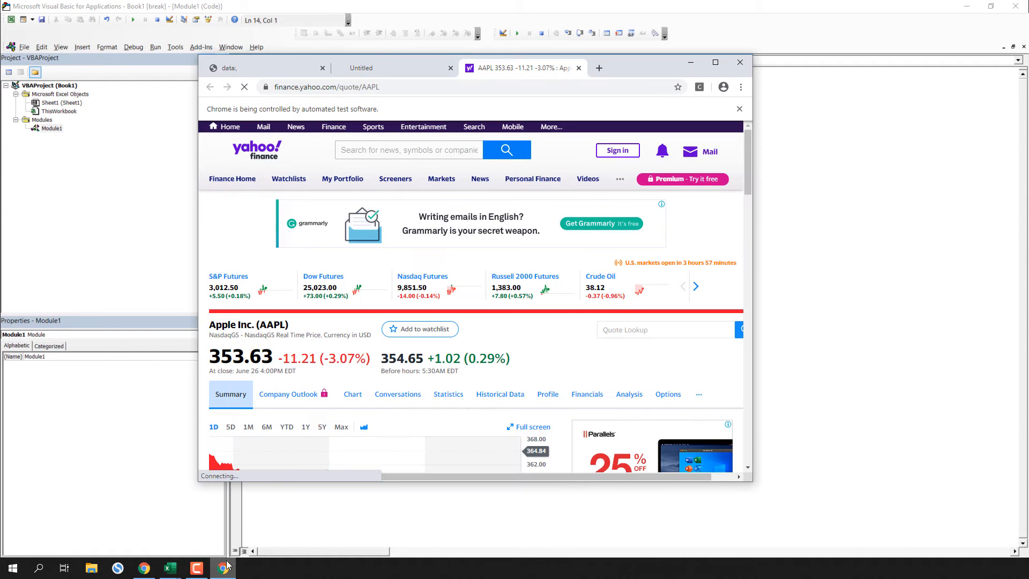
left_click(714, 62)
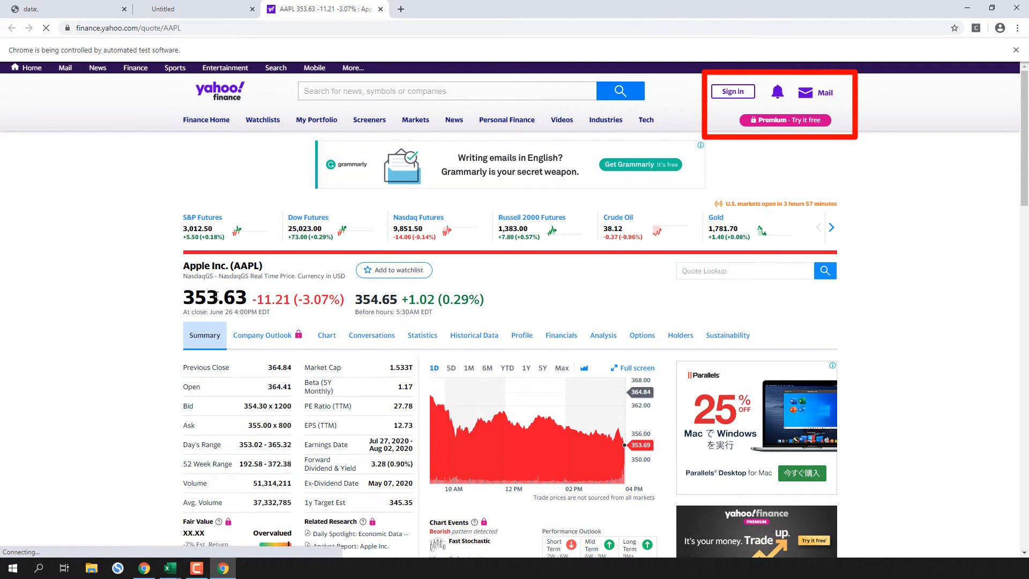
left_click(446, 90)
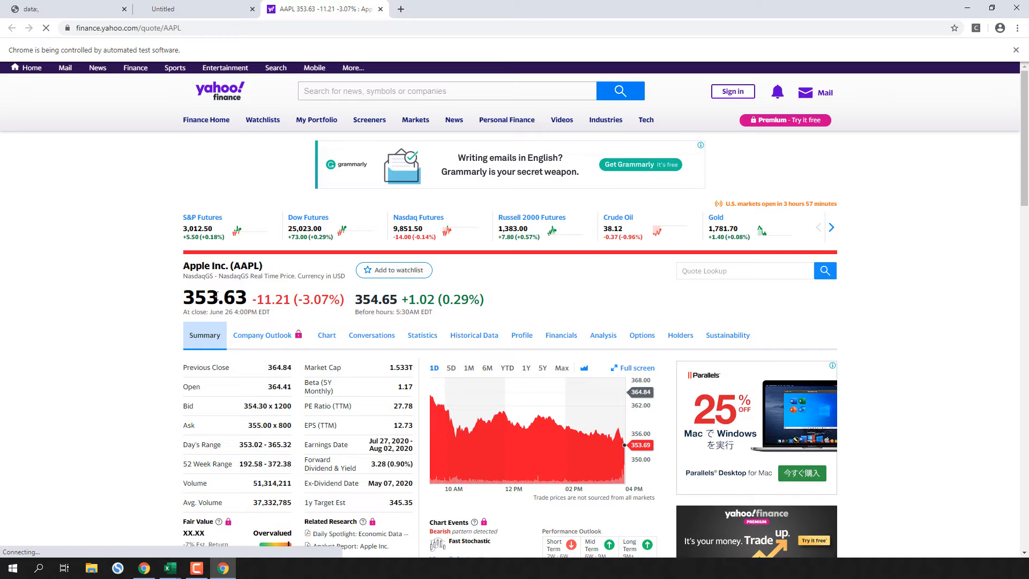
Inspect the 353.63 price with DevTools (F12) and copy the span element's XPath
key("F12")
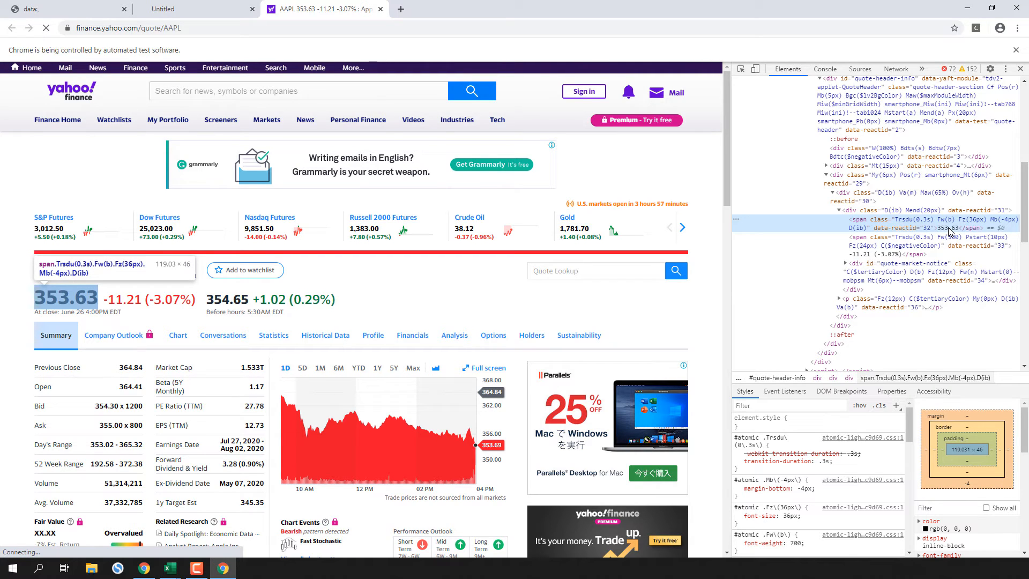
right_click(949, 228)
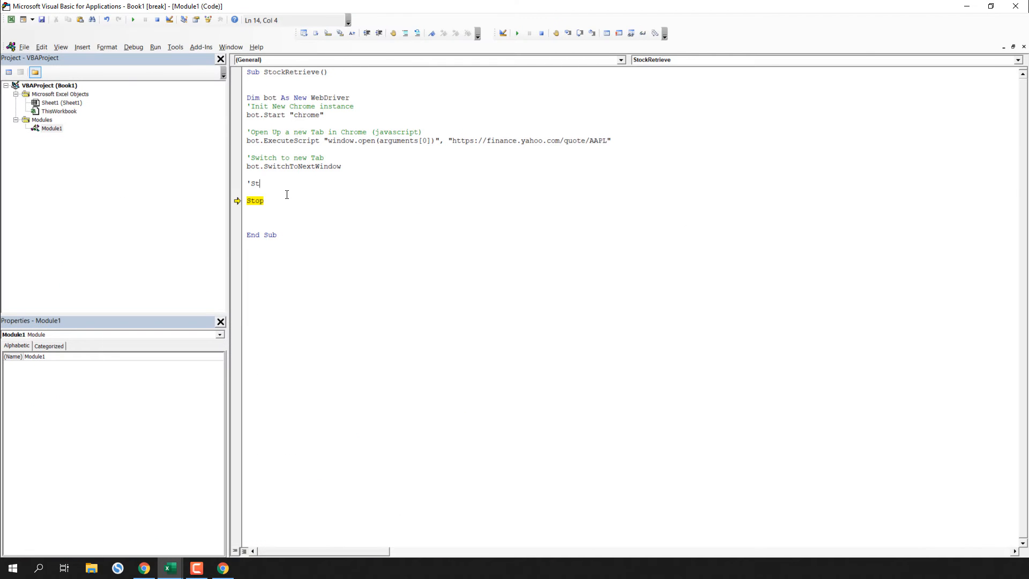
Store the price in stockprice via bot.FindElementByXPath(copied XPath).Text, with a comment
type("ore Stockprice in variable")
type("stockprice = b")
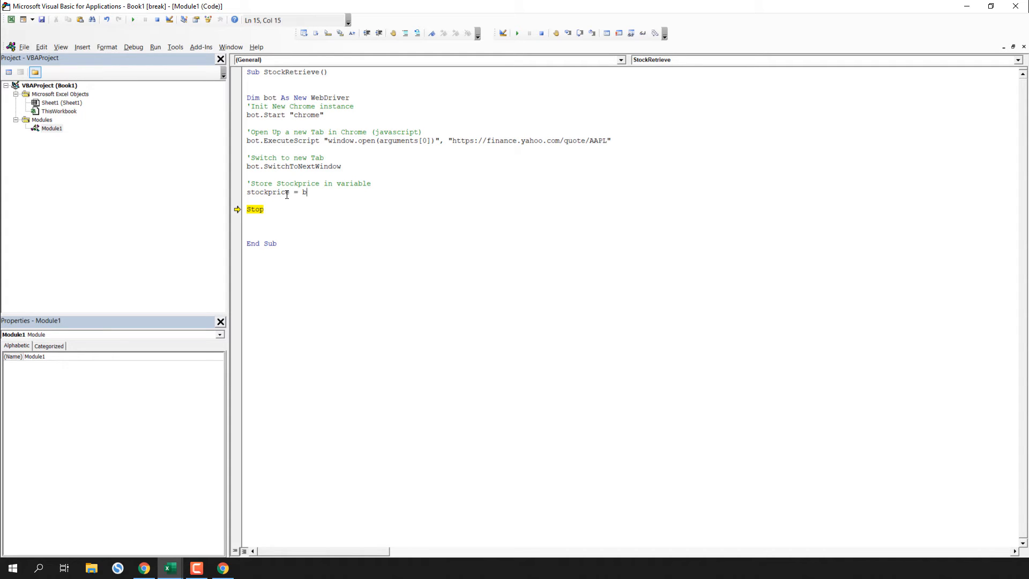
type("ot.findElementByXPath(\"//*[@id=\"quote-header-info\"]/div[3]/div/div/span[1")
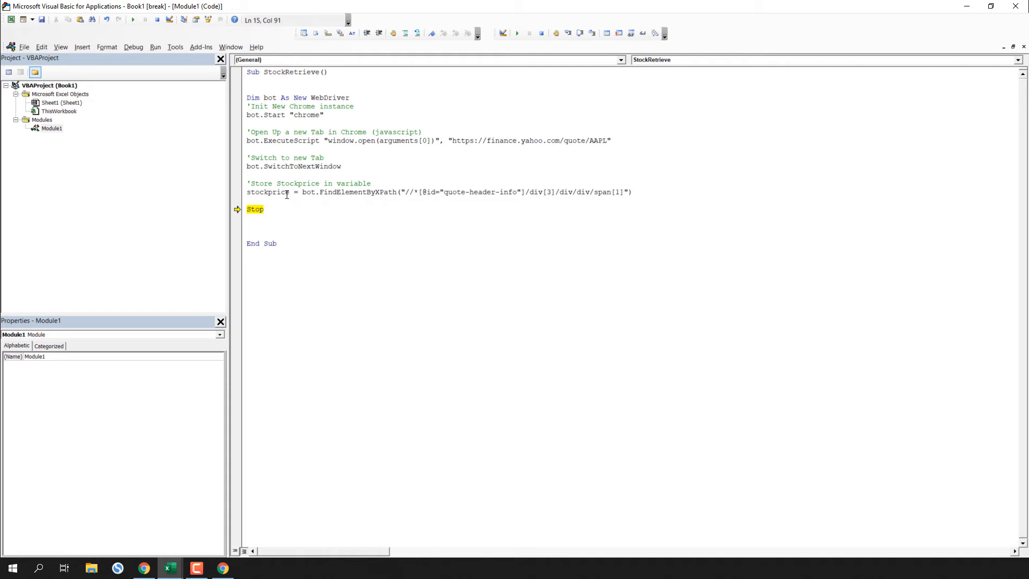
type(".text")
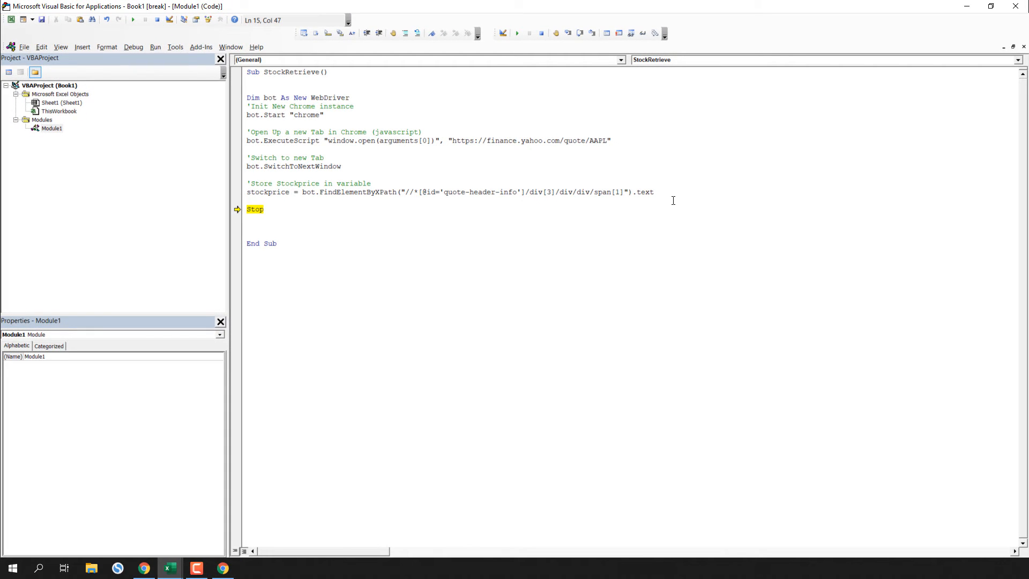
Add a MsgBox stockprice line below, autocompleting the variable name
left_click(656, 192)
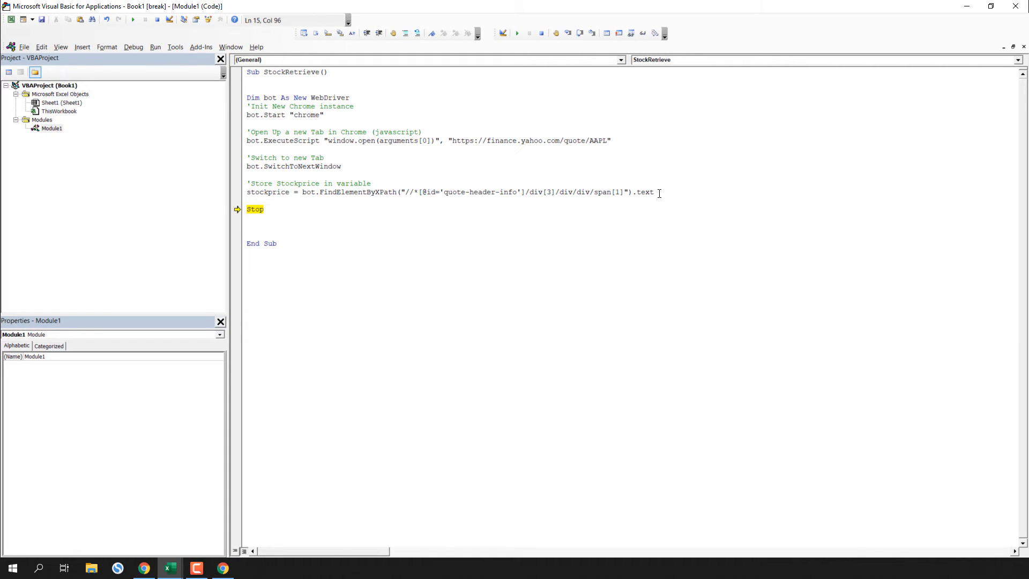
key("Return")
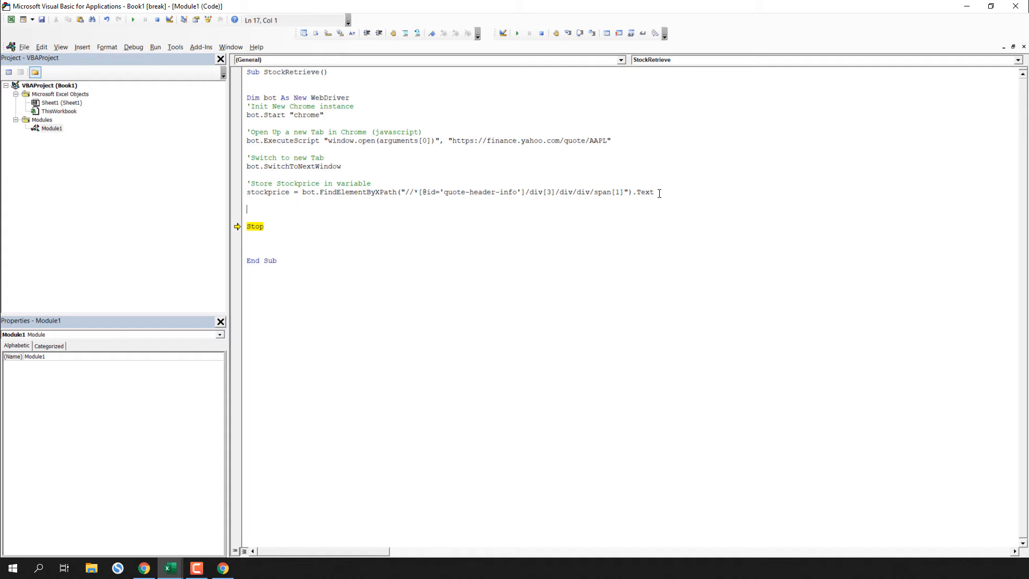
type("msgbox")
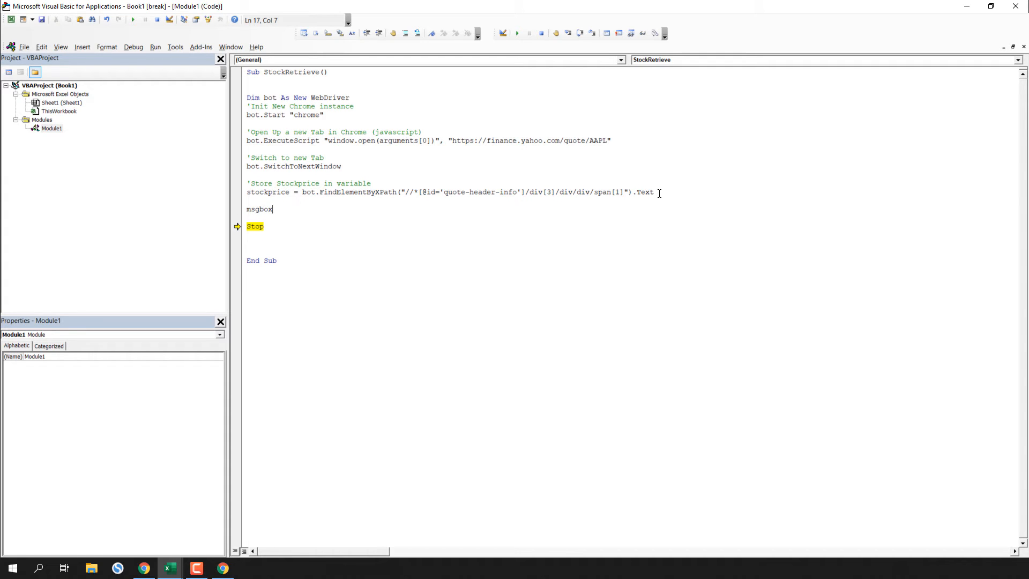
type("sto")
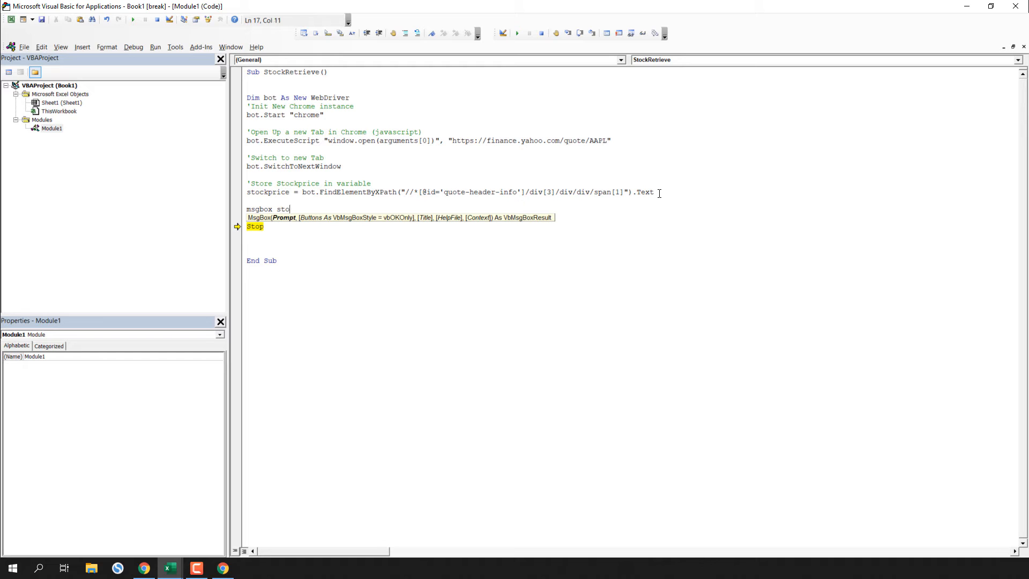
key("enter")
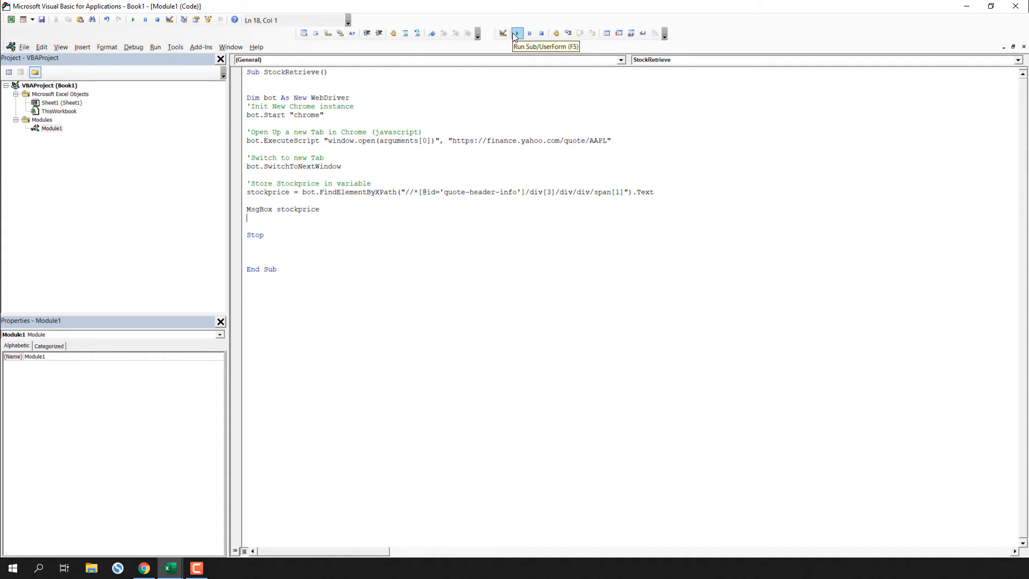
Run StockRetrieve, dismiss the message box showing 353.63, and return to the code
left_click(517, 34)
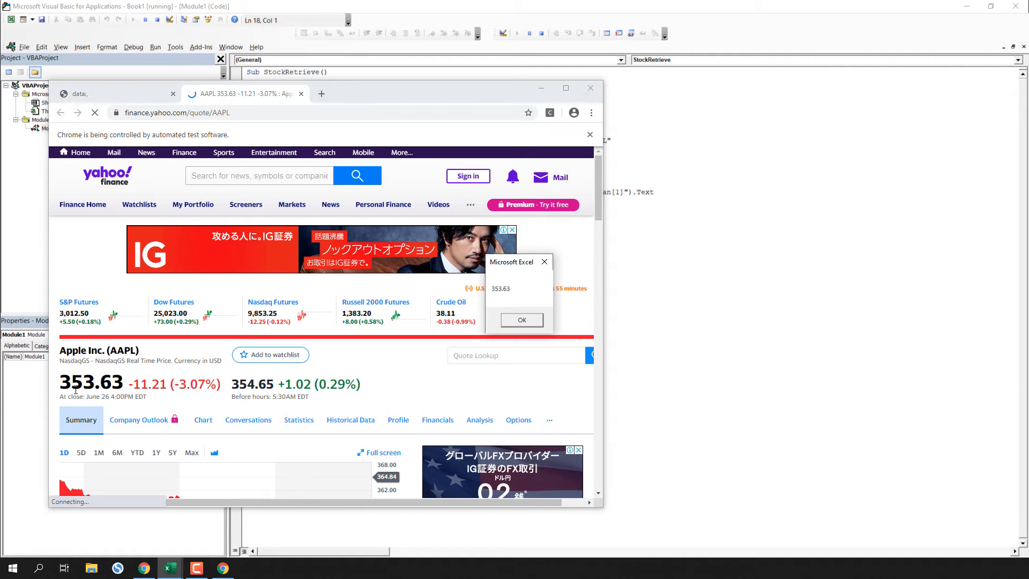
left_click(521, 320)
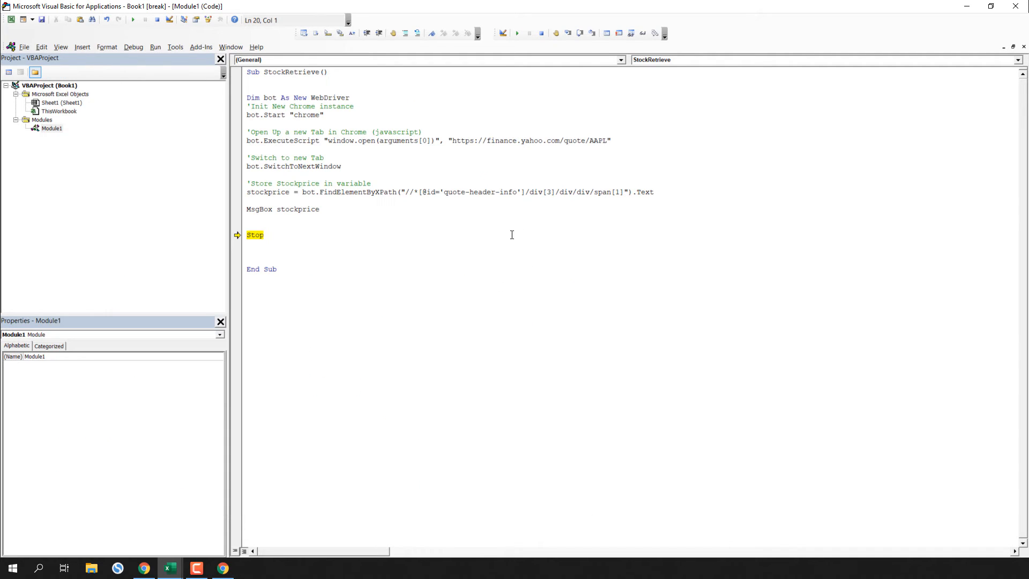
left_click(314, 230)
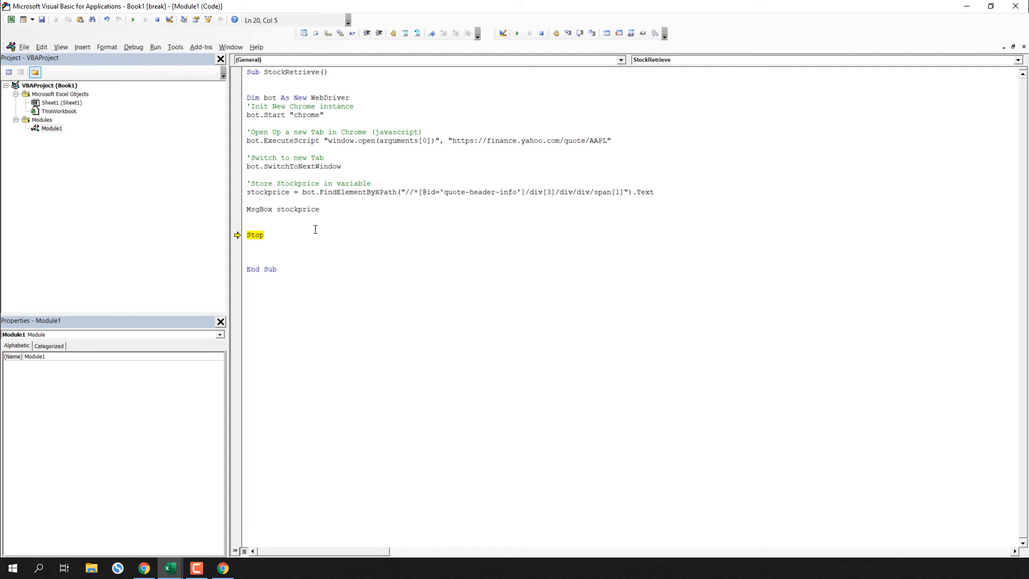
Enter the headers Link, Ticker and Price in A1:C1 of the Excel sheet
left_click(168, 568)
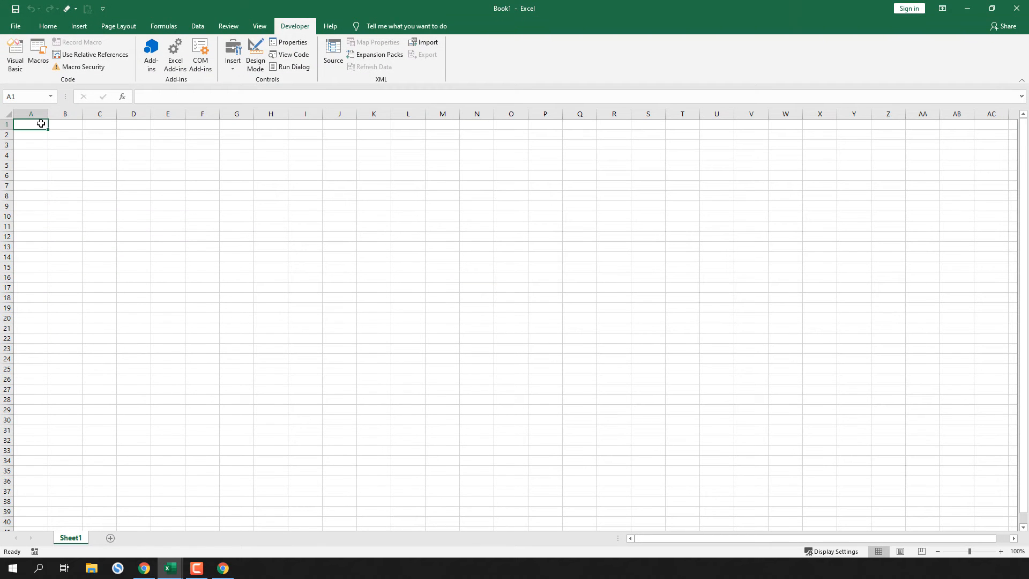
type("Li")
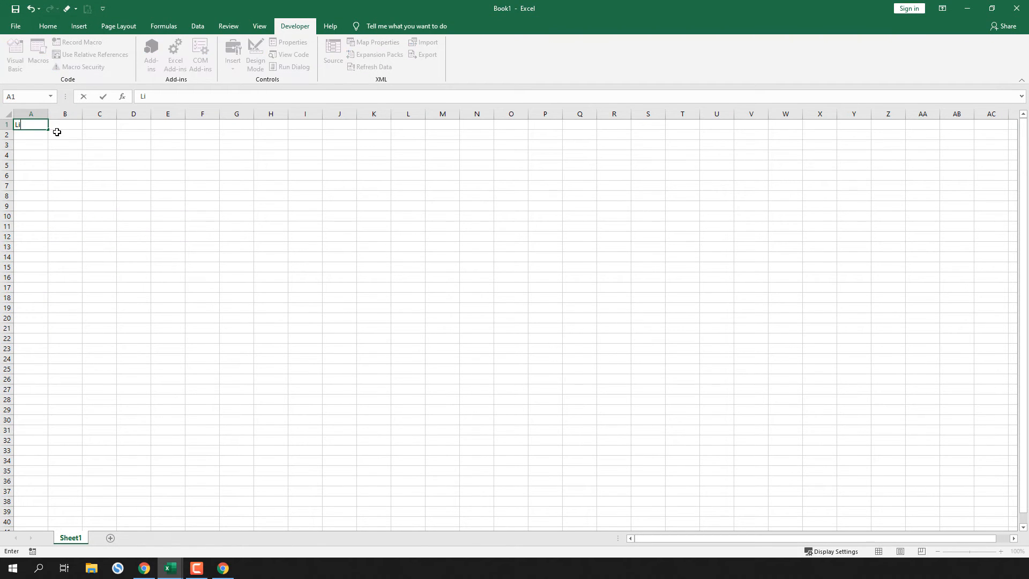
key("Return")
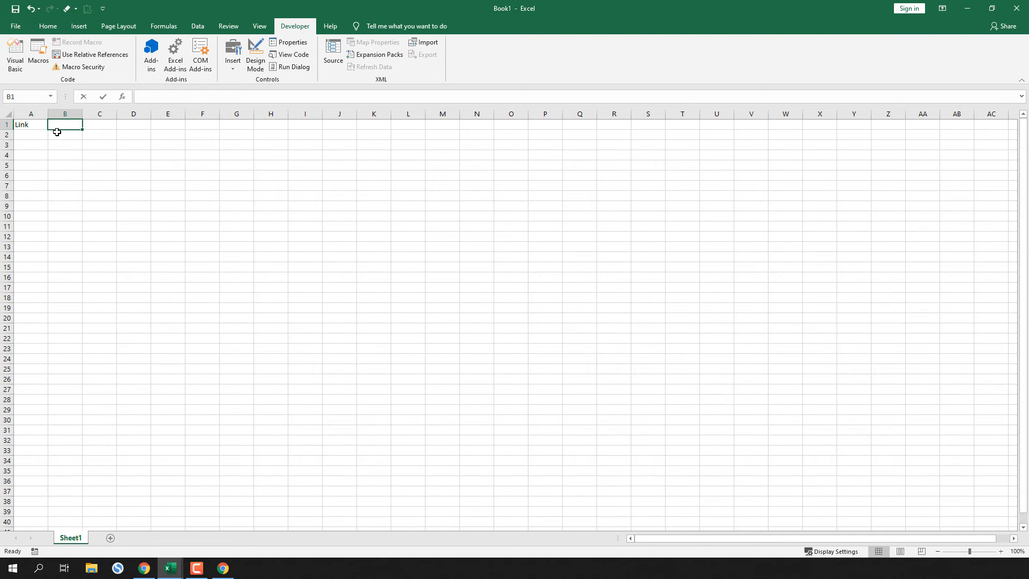
type("Ticker")
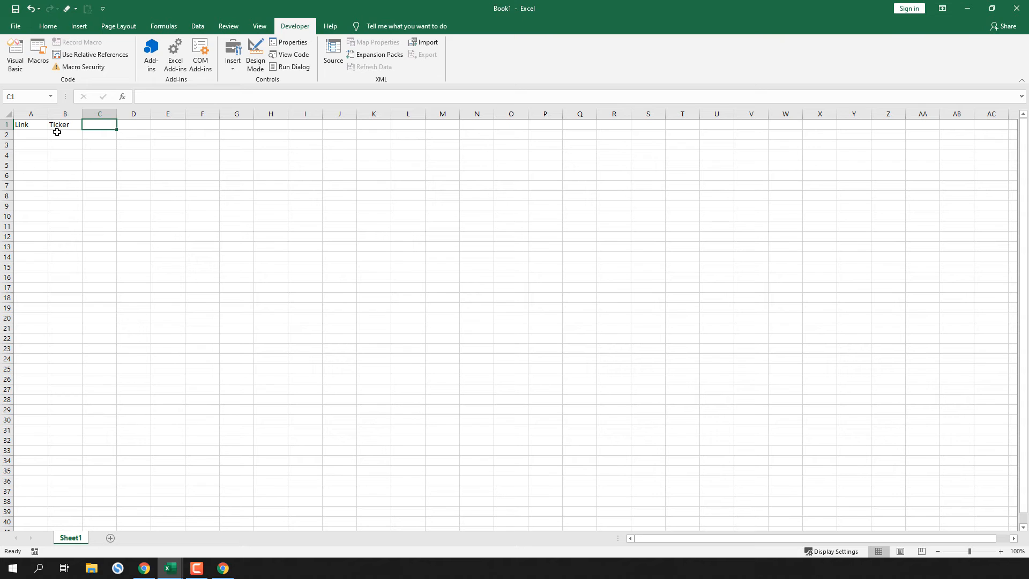
type("Price")
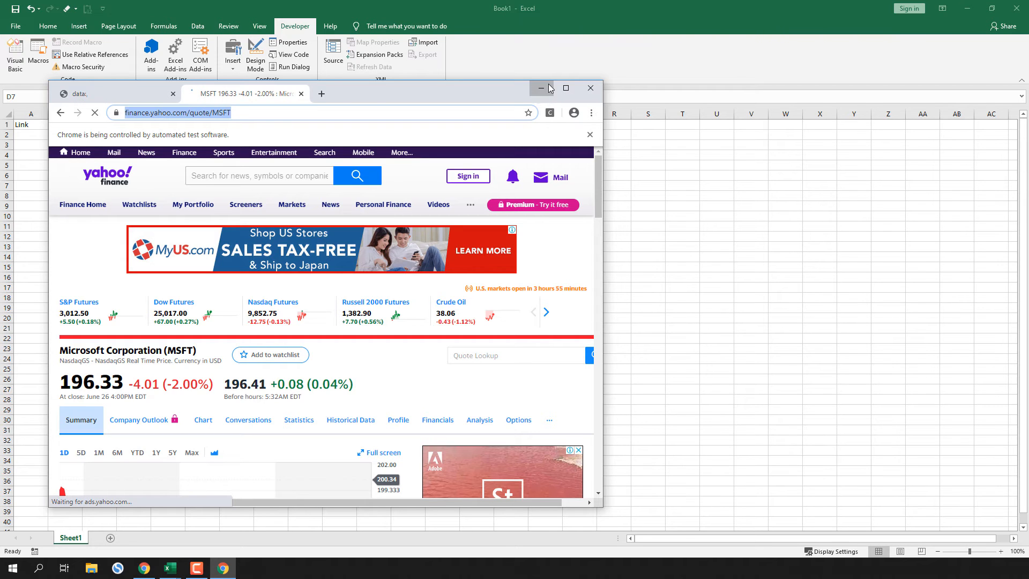
Turn A2 into a formula joining the Yahoo quote URL with the ticker in B2
left_click(540, 88)
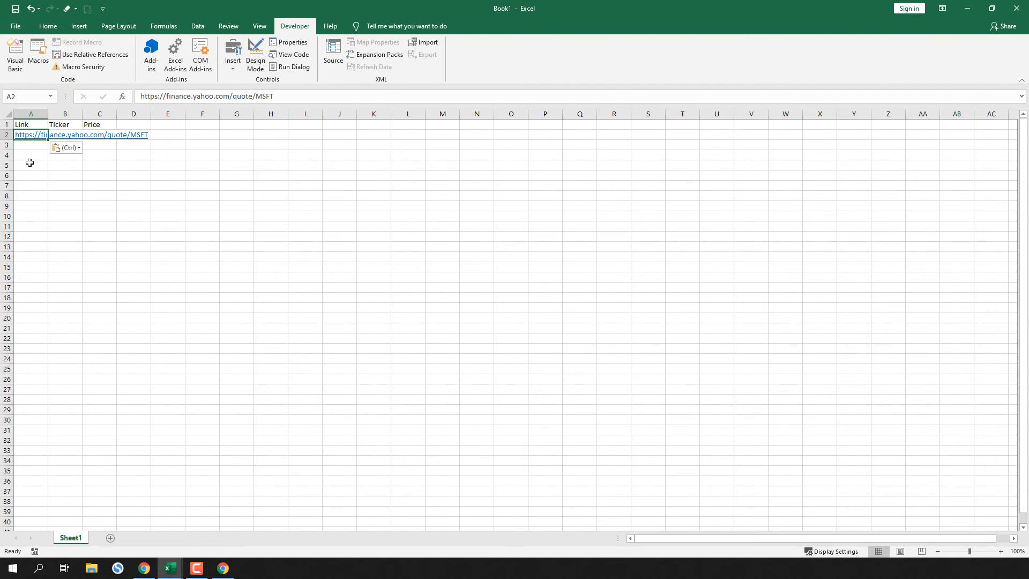
double_click(80, 135)
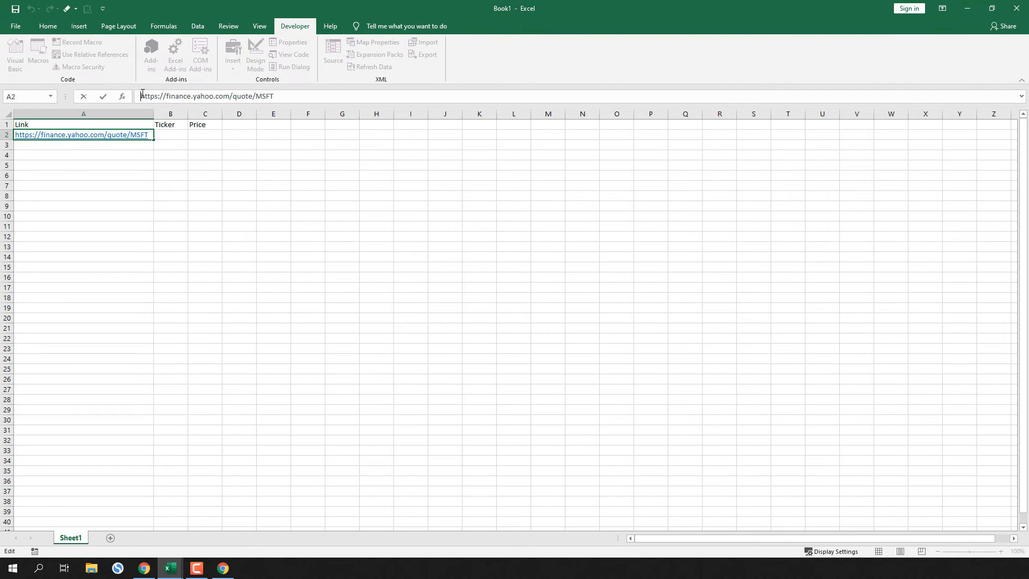
type("=\"")
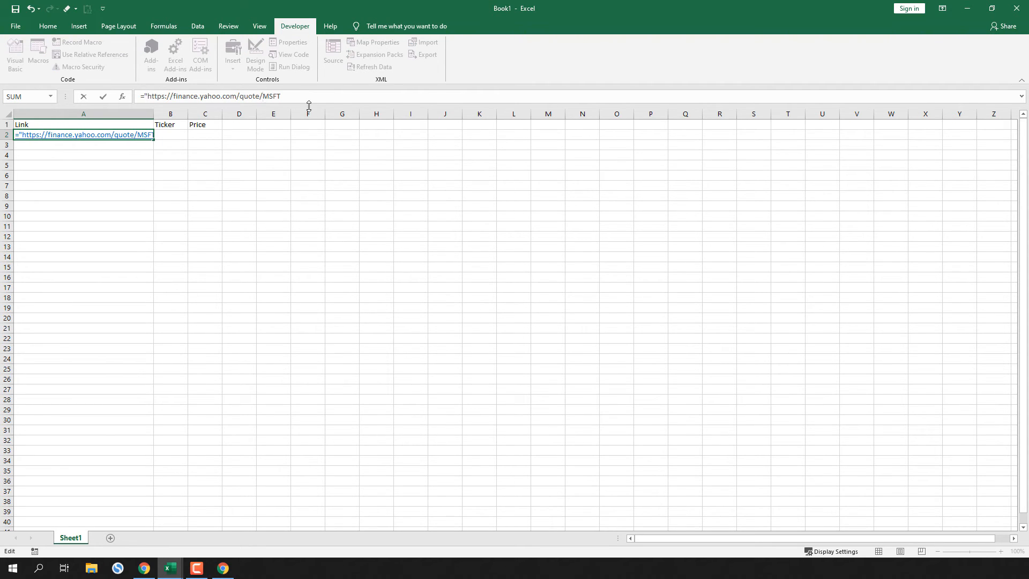
type("\"&")
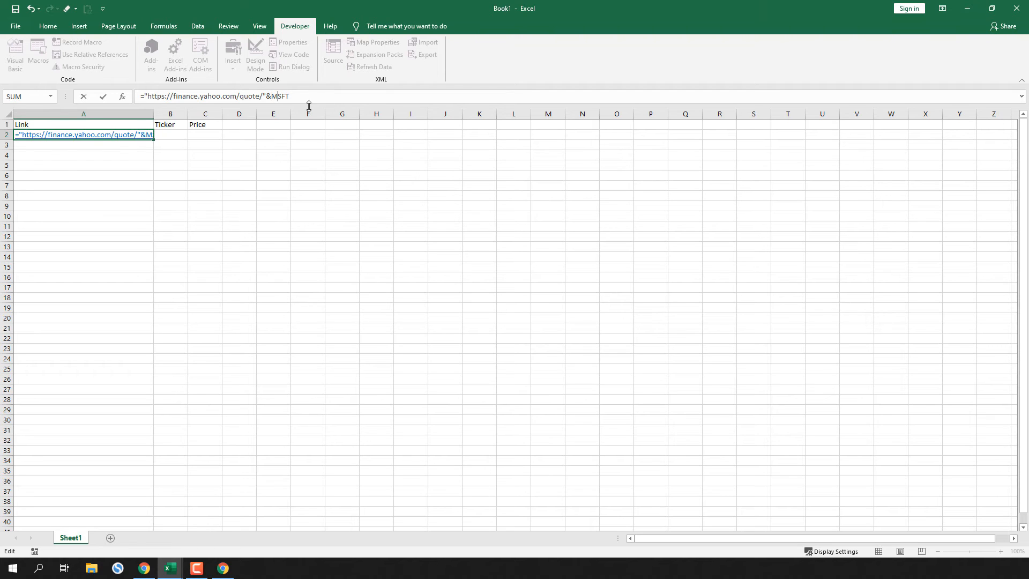
key("Backspace")
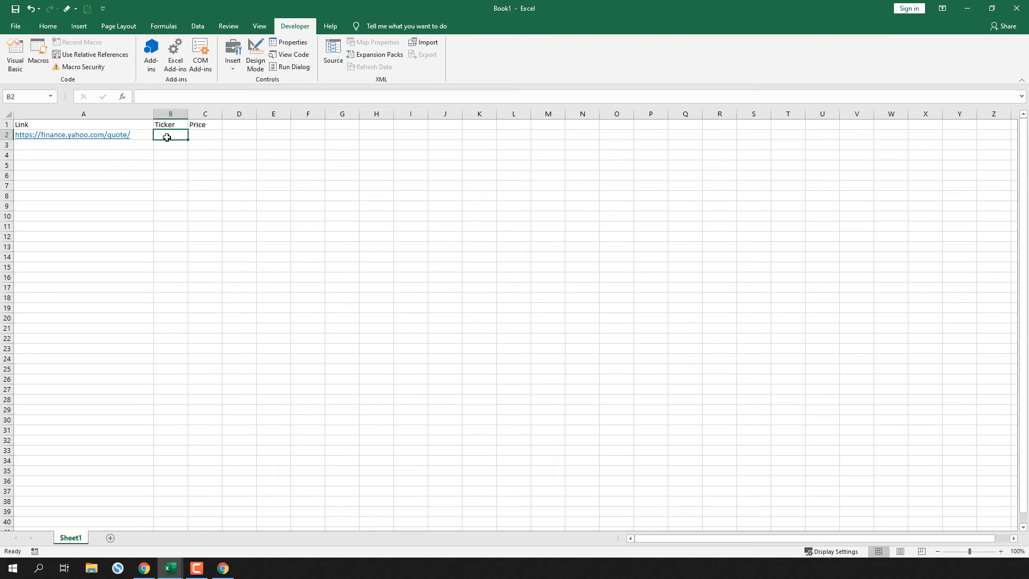
Enter tickers MSFT, APPL, GOOG, TSLA, MMM and fill the links down to row 6 with coloured headers and Price cells
type("MSFT")
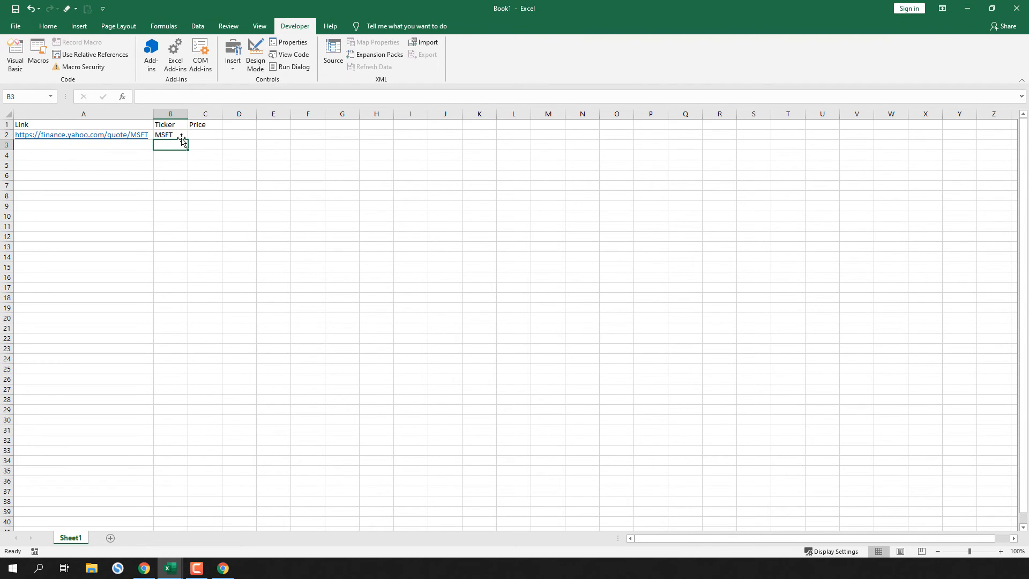
left_click_drag(186, 139, 185, 177)
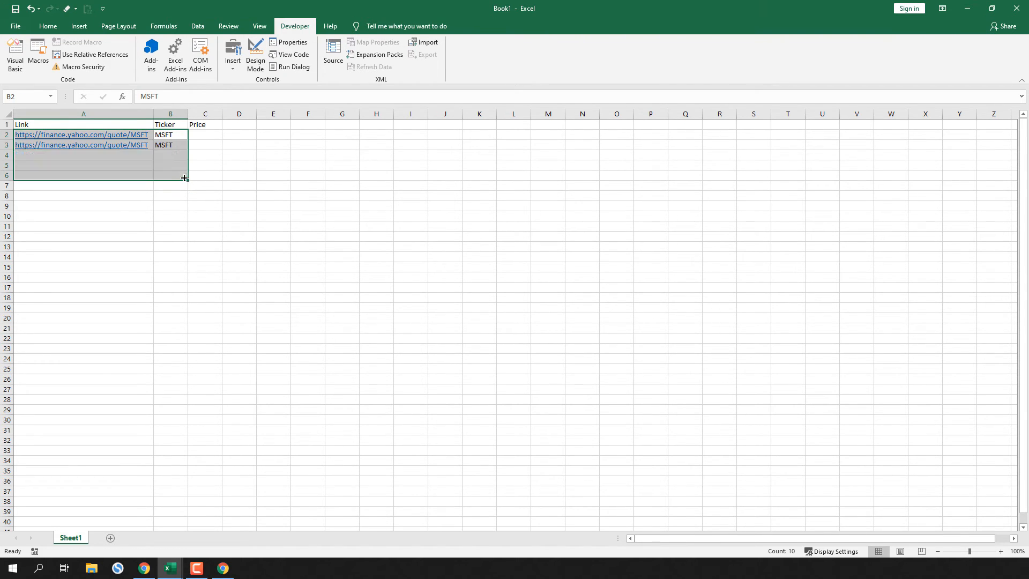
type("APPL")
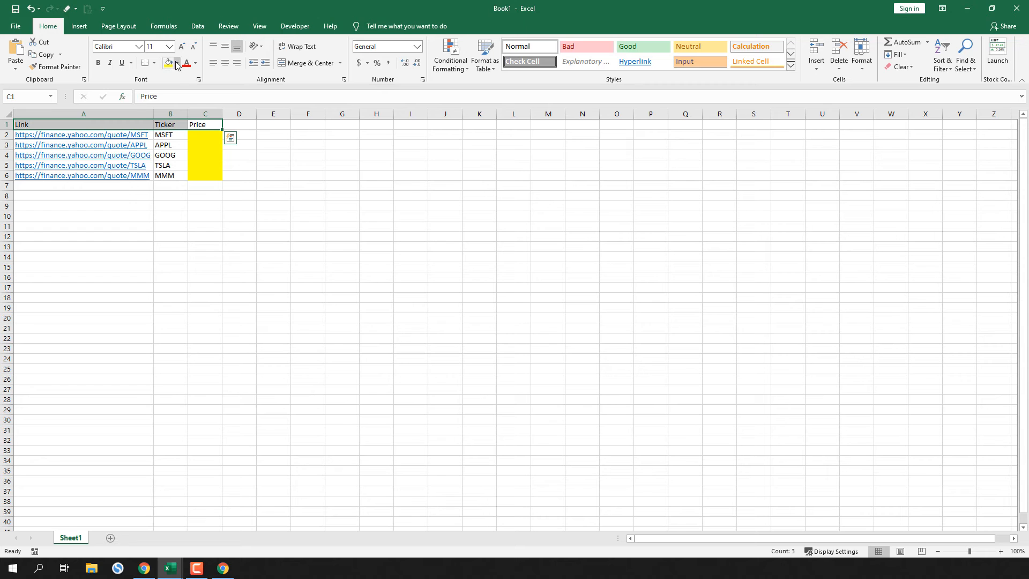
left_click(376, 156)
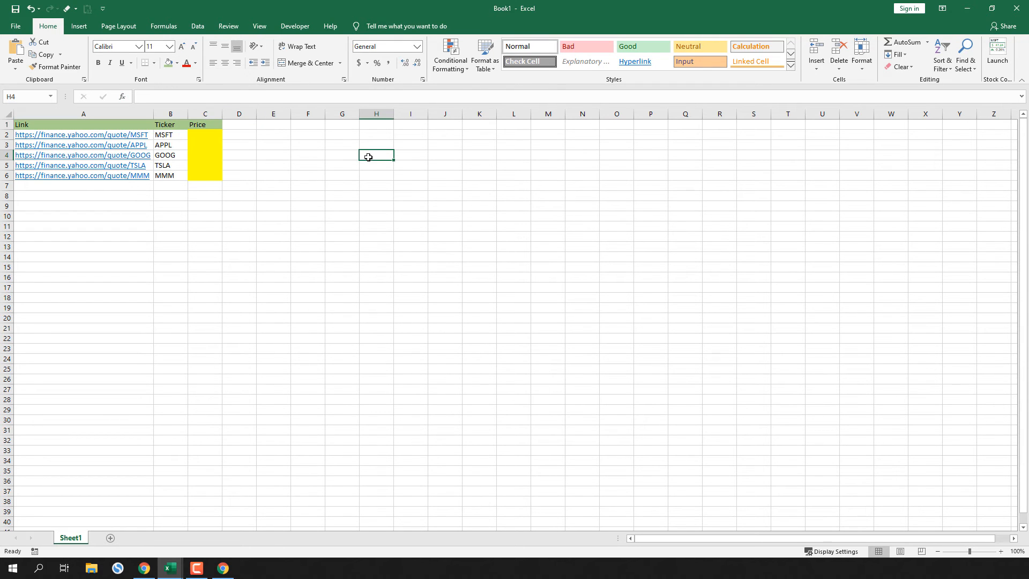
mouse_move(168, 568)
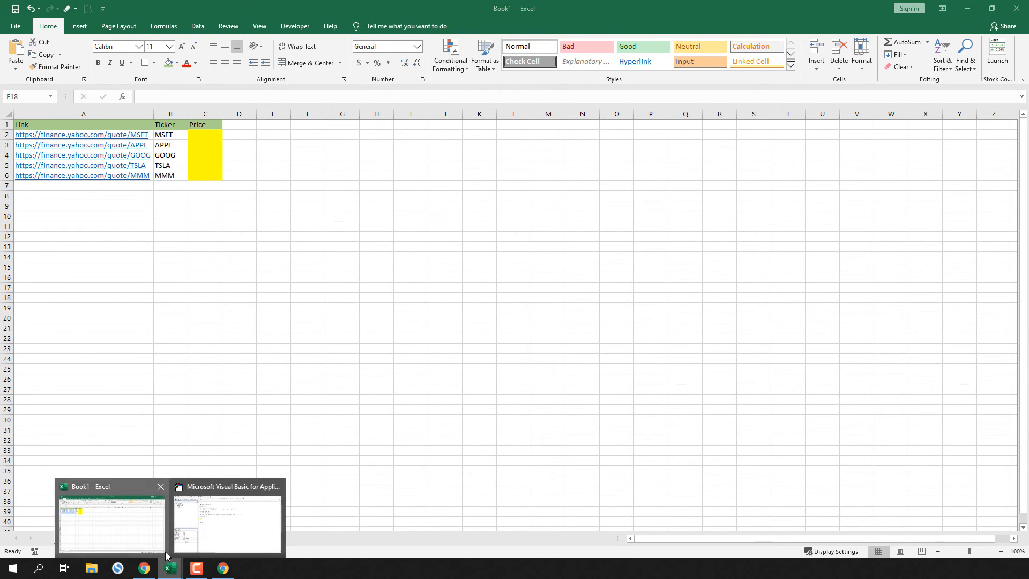
Add a loop comment and a For i = 2 To 6 … Next i loop to the macro
left_click(228, 523)
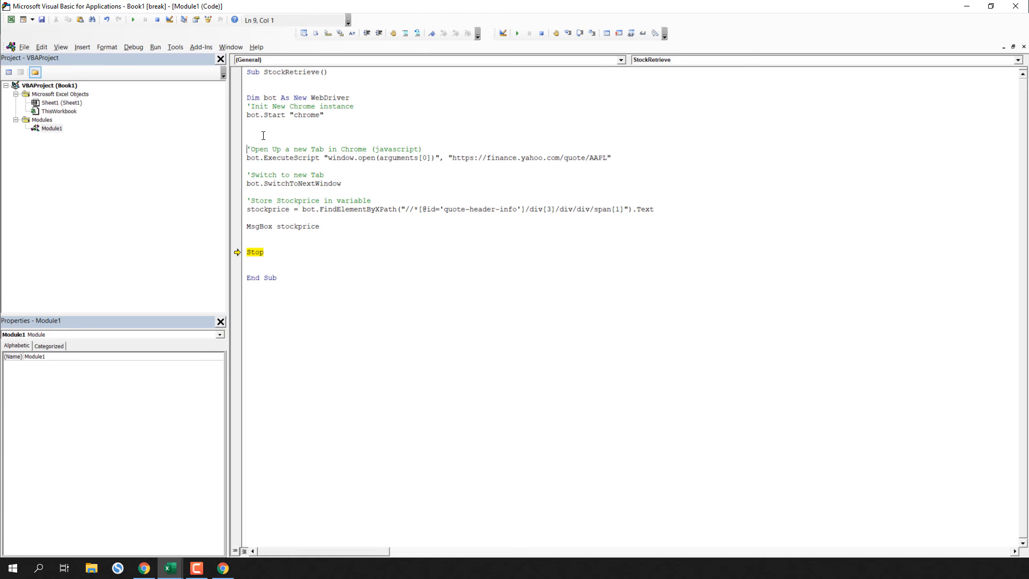
type("' ### Loop through each link, retrieve stock price and write to")
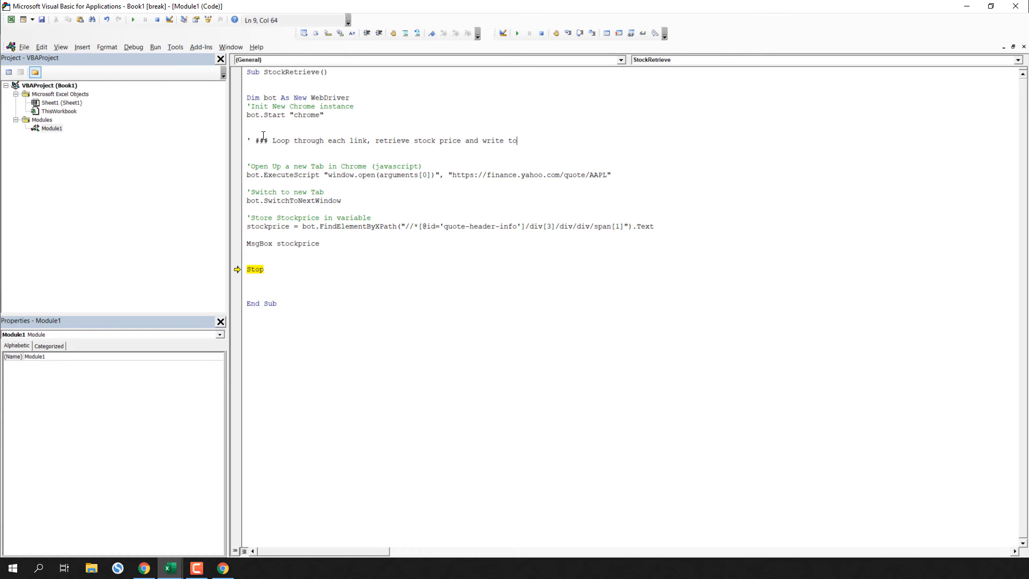
left_click(168, 568)
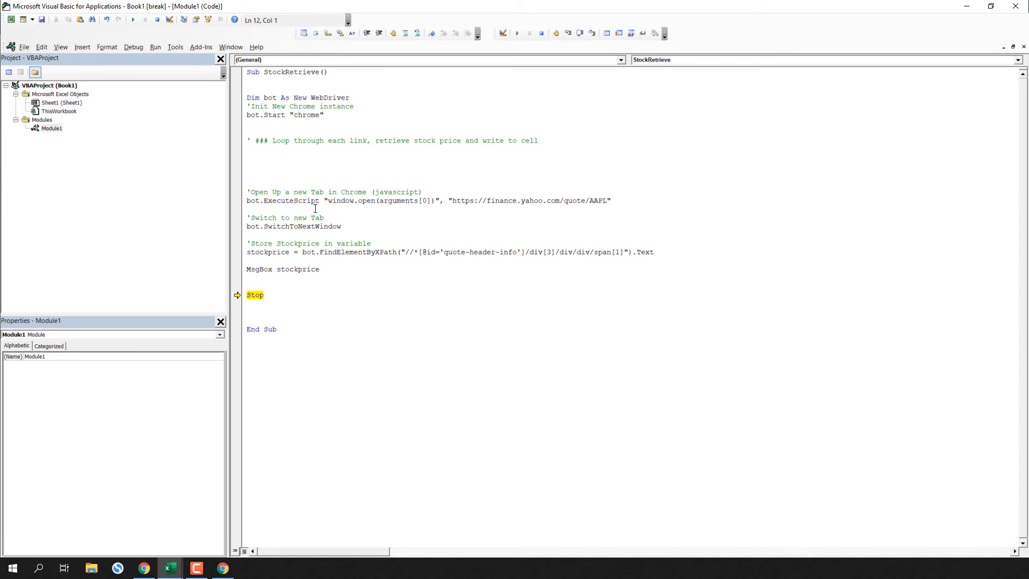
type("for i =")
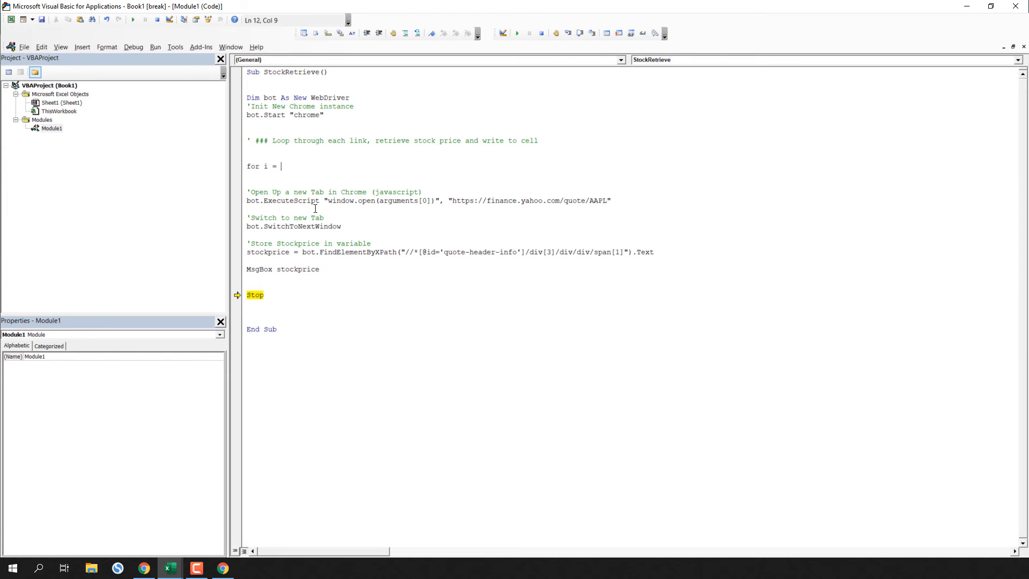
type("2 to 6")
type("Next i")
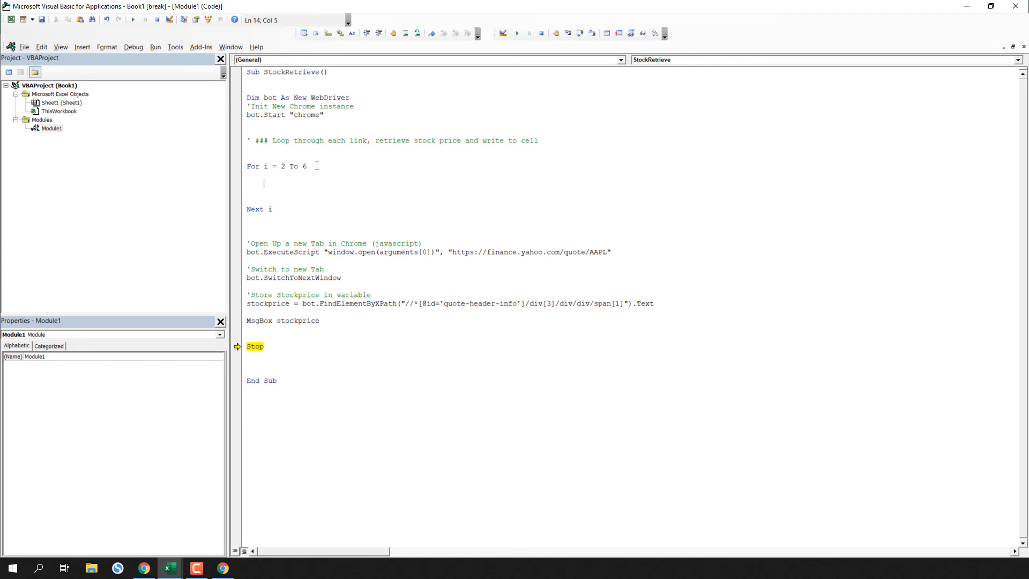
Inside the loop read each row's column A link with link = Sheets(1).Range("A" & i).Value
type("'")
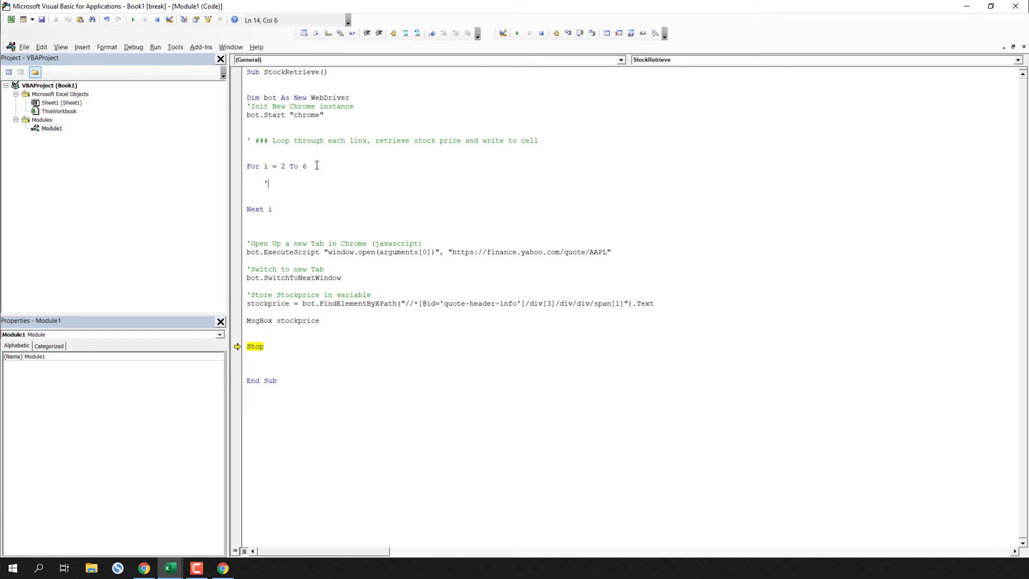
type("Link to")
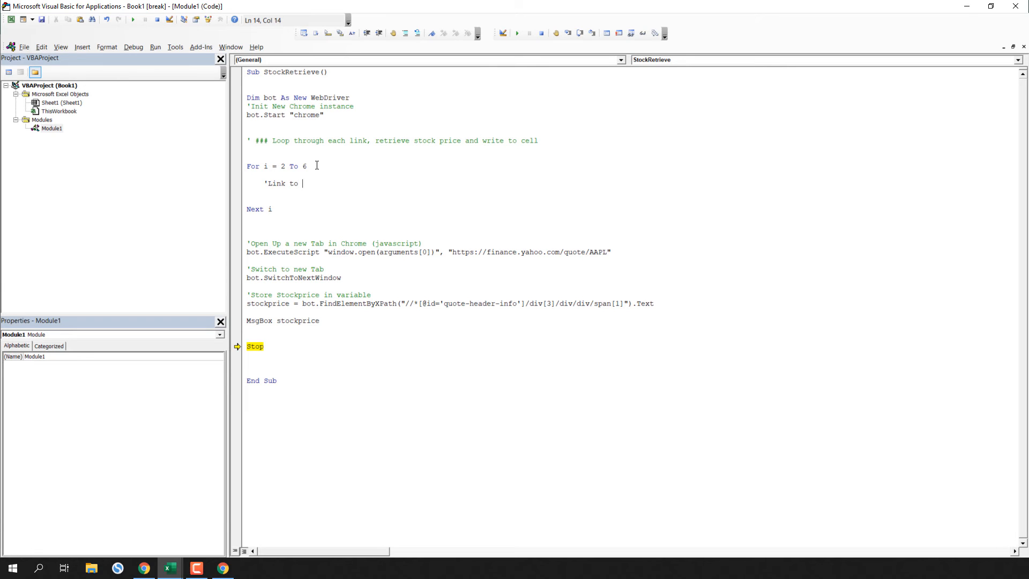
type("stock")
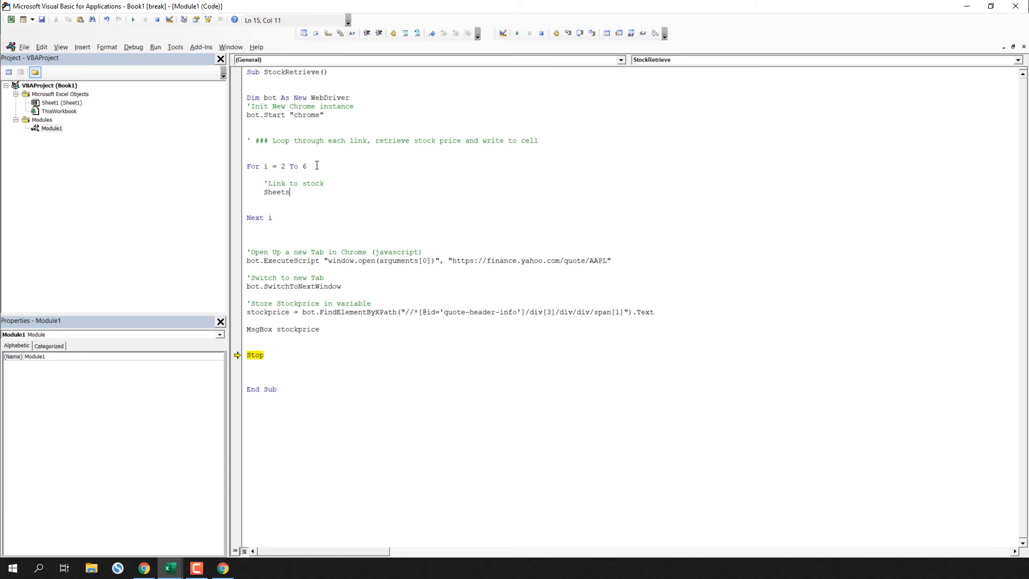
type("(1).Ra")
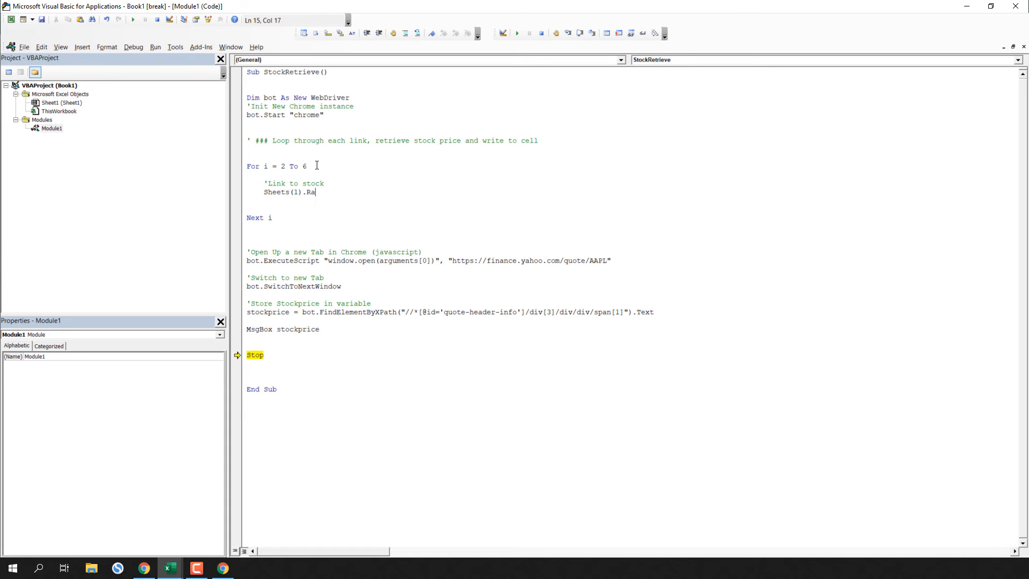
type("nge(\"A\" & i")
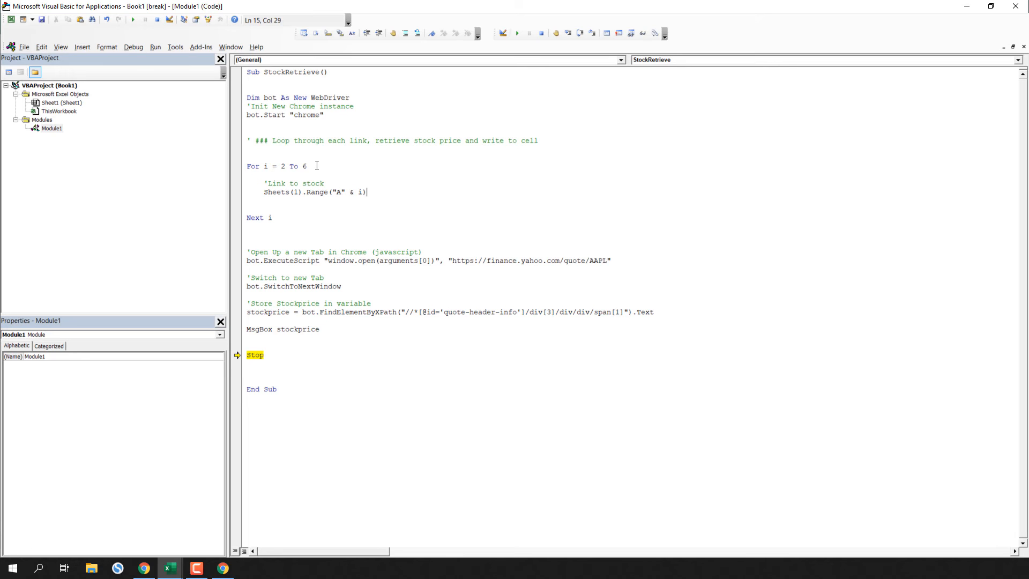
type(".value")
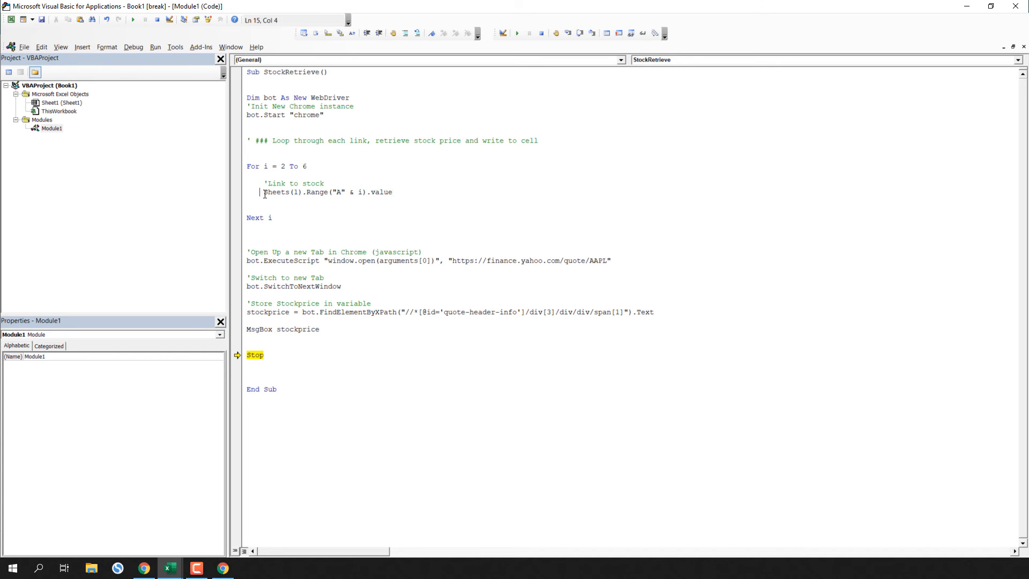
type("Link")
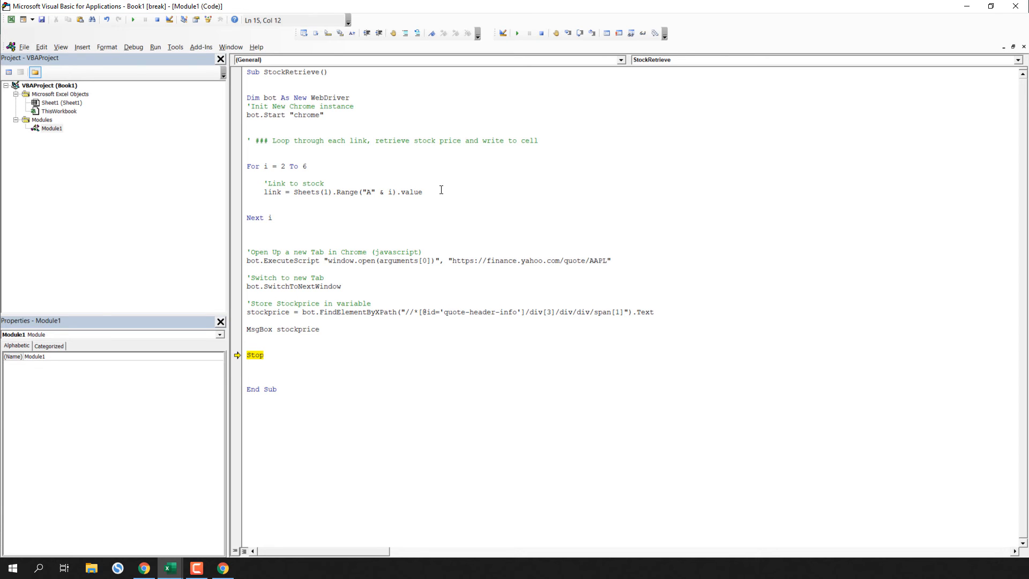
left_click(424, 192)
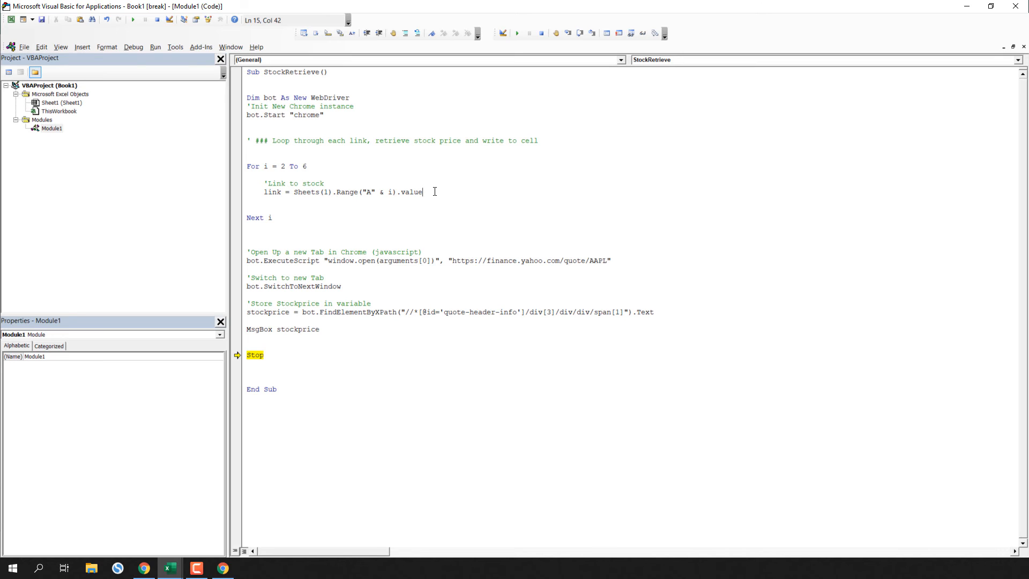
key("enter")
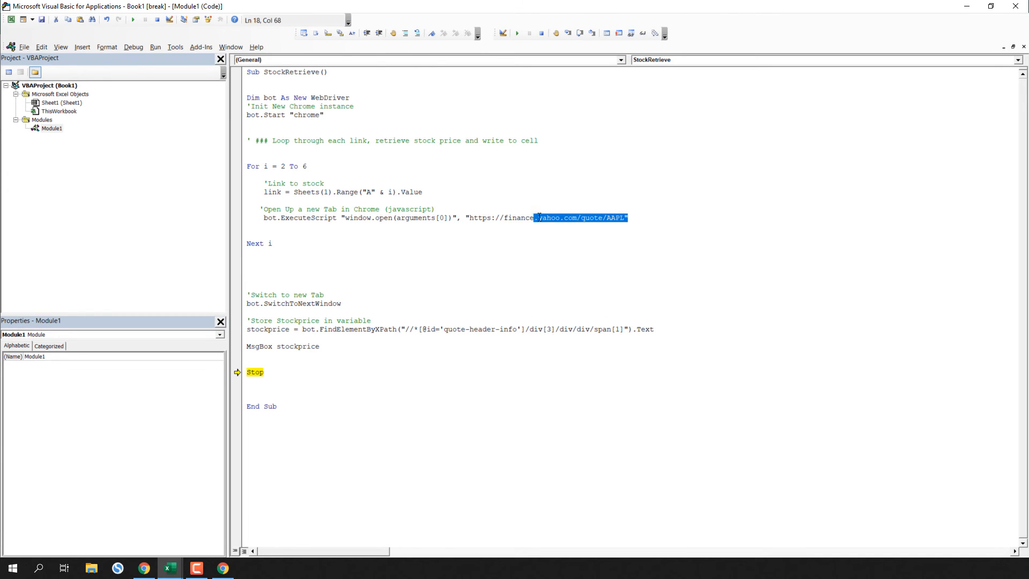
Replace the hard-coded AAPL URL with link and move the tab-switch and price lines into the loop
key("Delete")
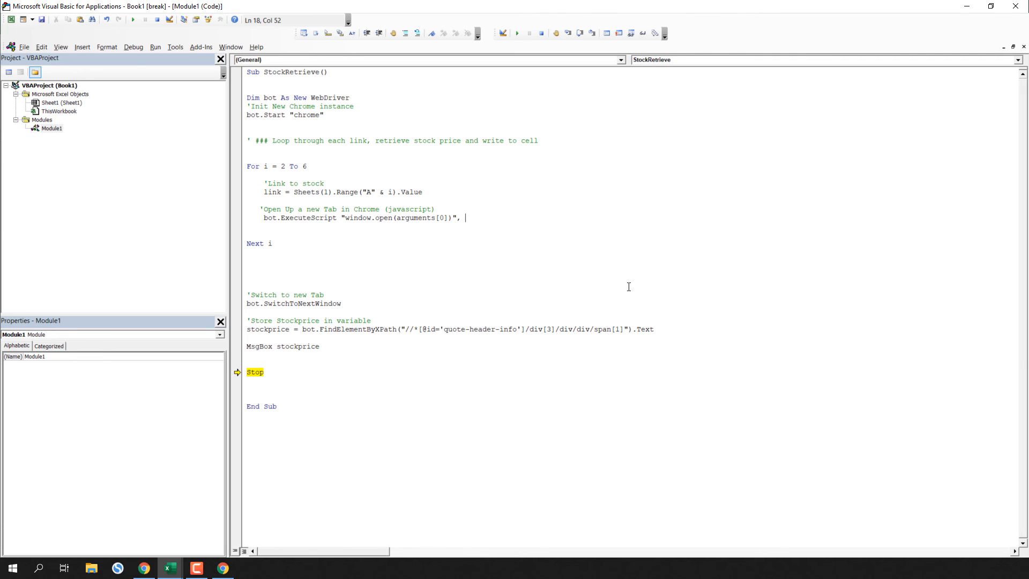
type("link")
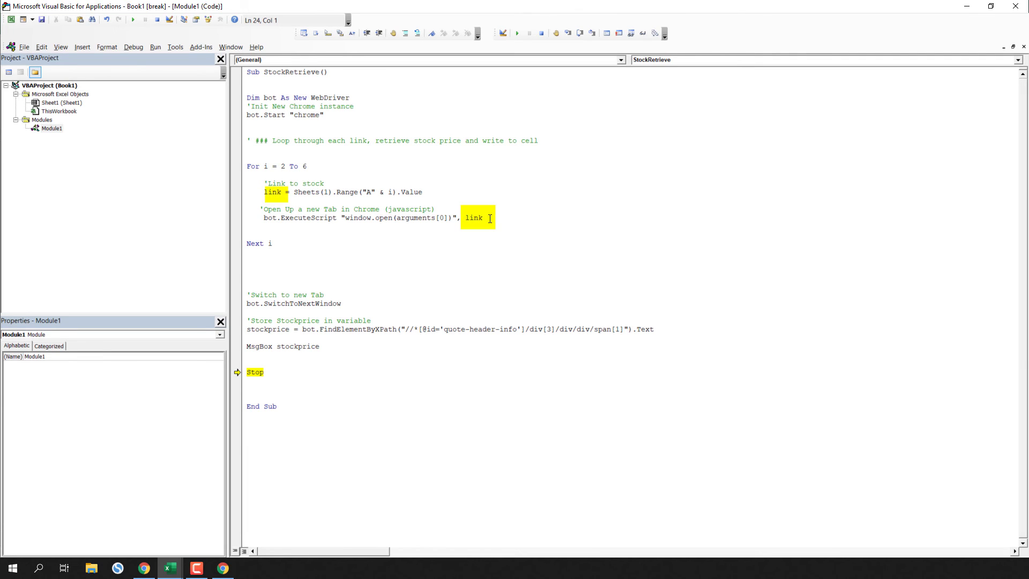
left_click(488, 217)
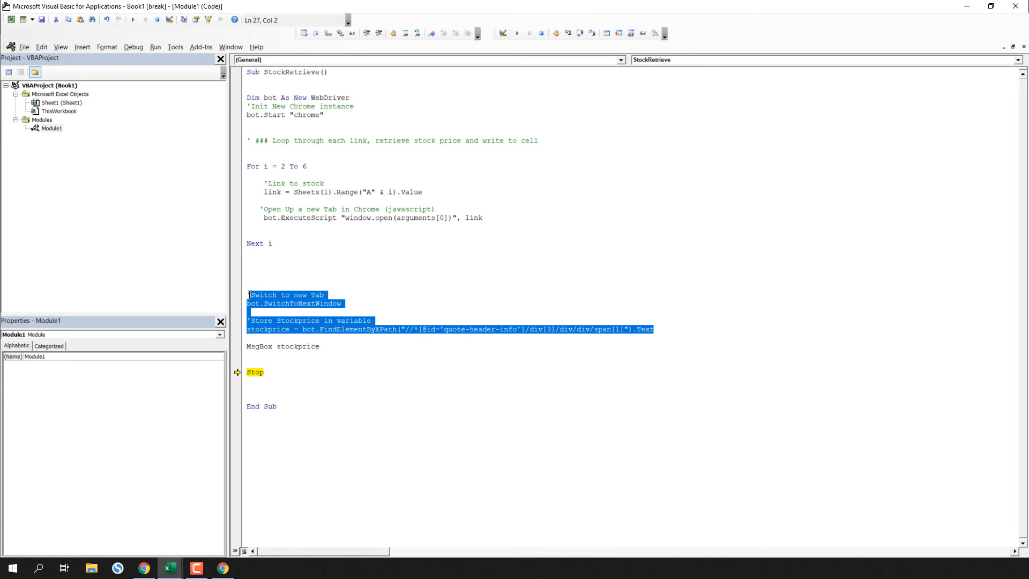
key("Delete")
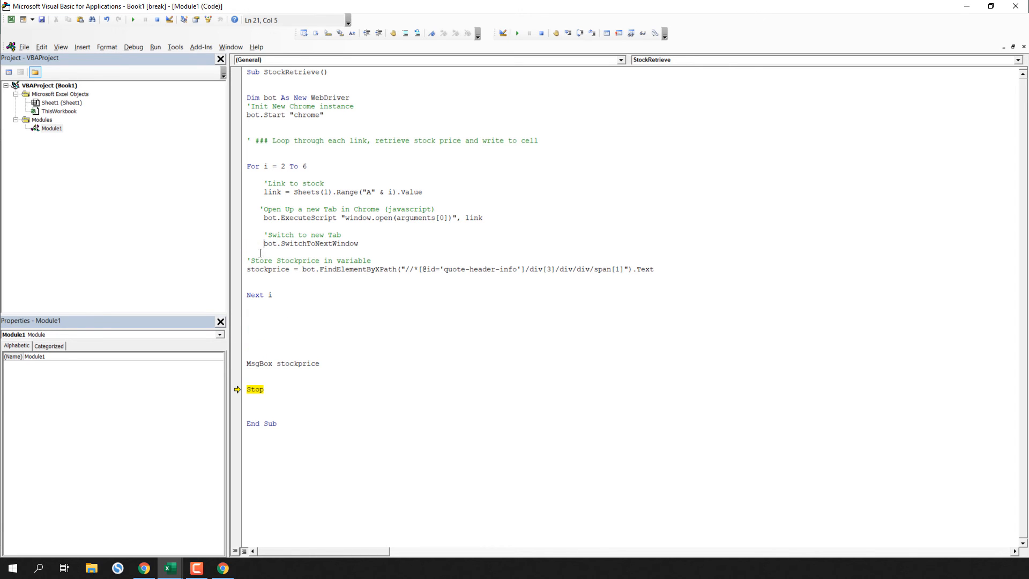
mouse_move(268, 269)
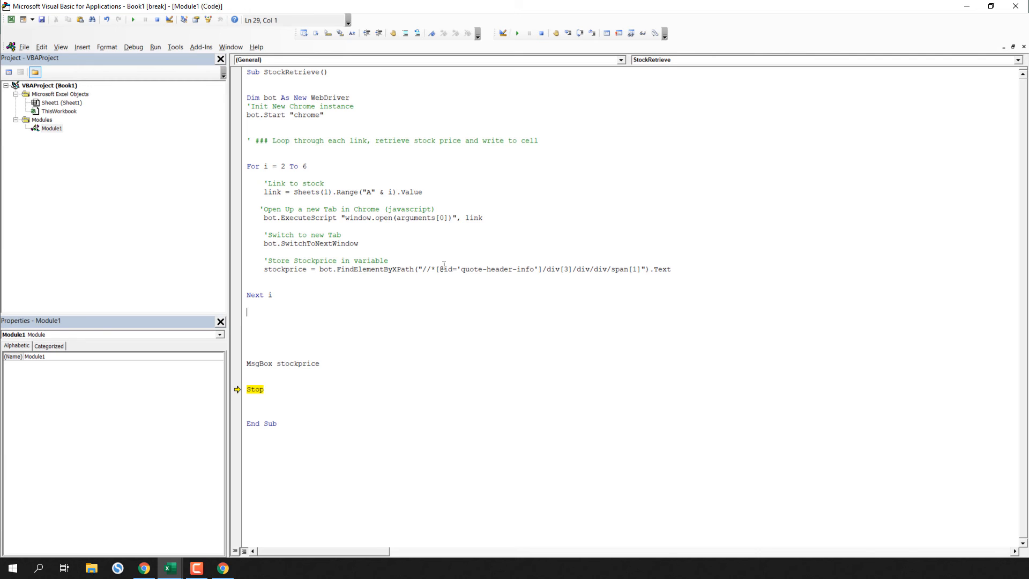
Write each price to the sheet with Sheets(1).Range("C" & i).Value = stockprice, with comments
type("(same position for")
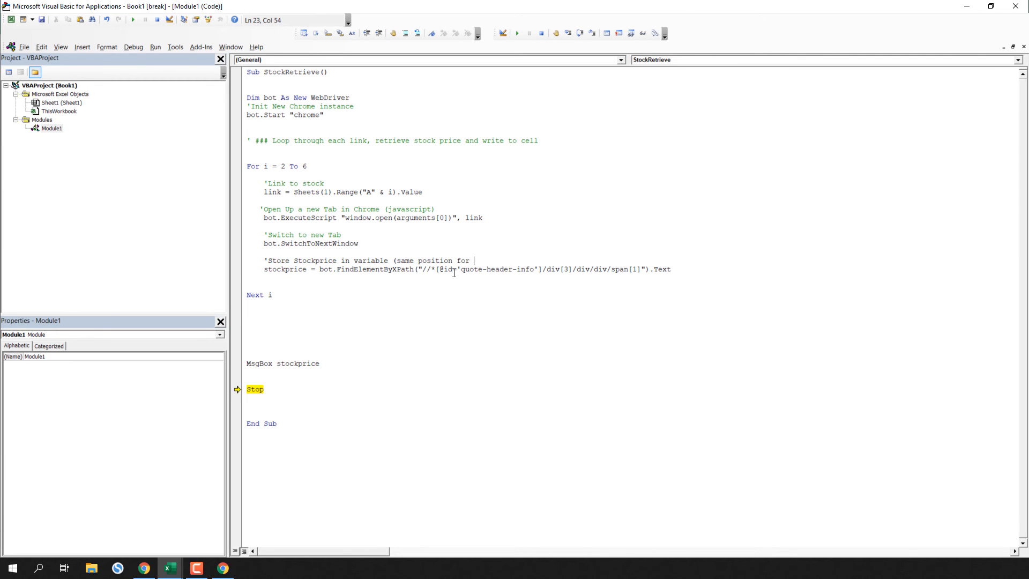
type("all stocks)")
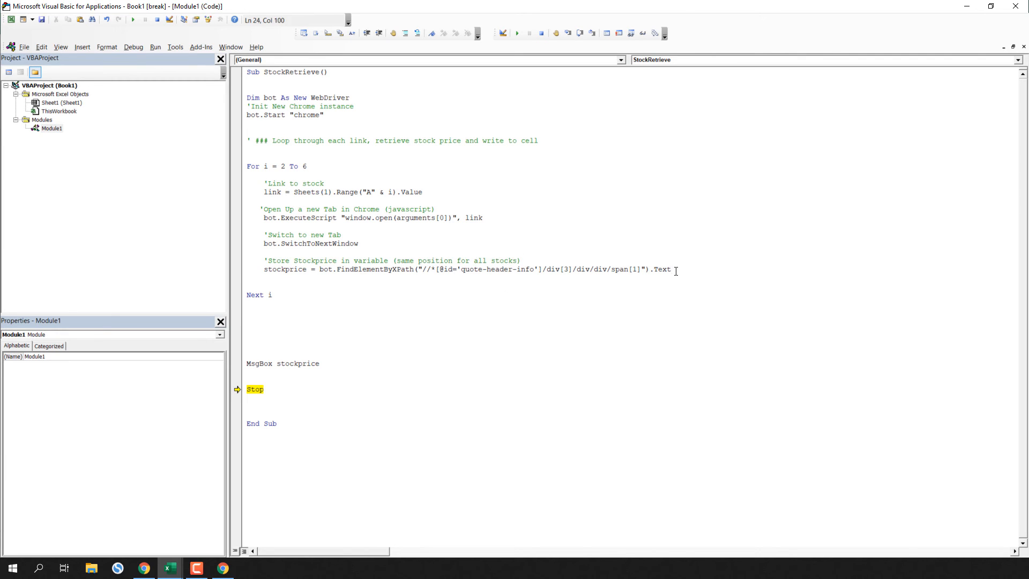
type("'Write Stock")
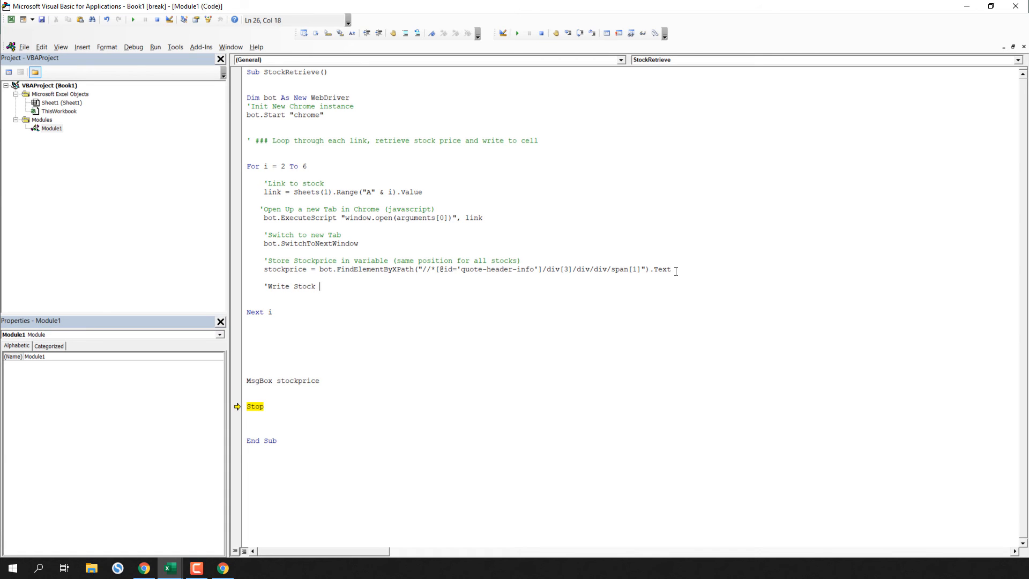
type("price to worksheet")
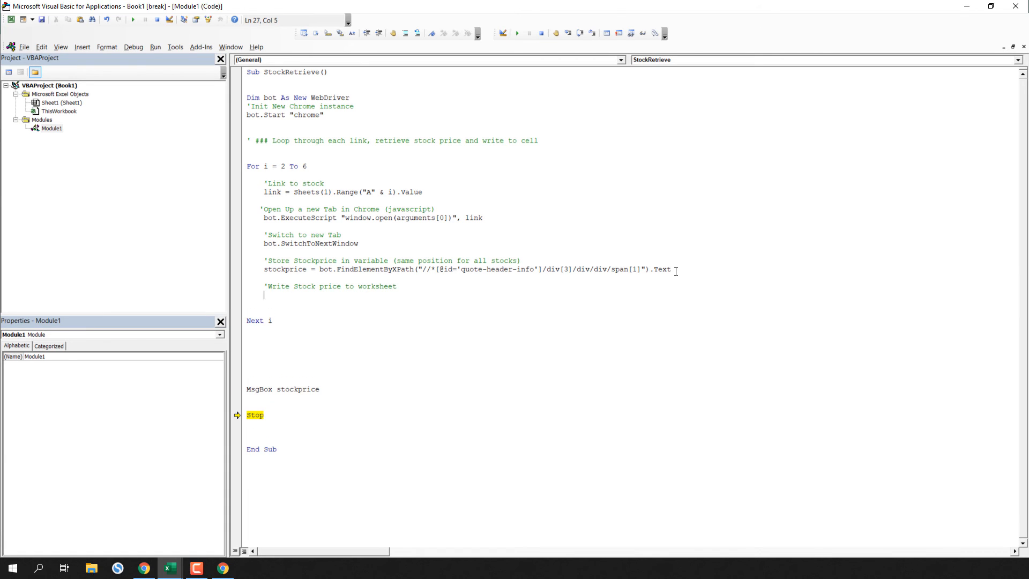
type("Sheets(1)")
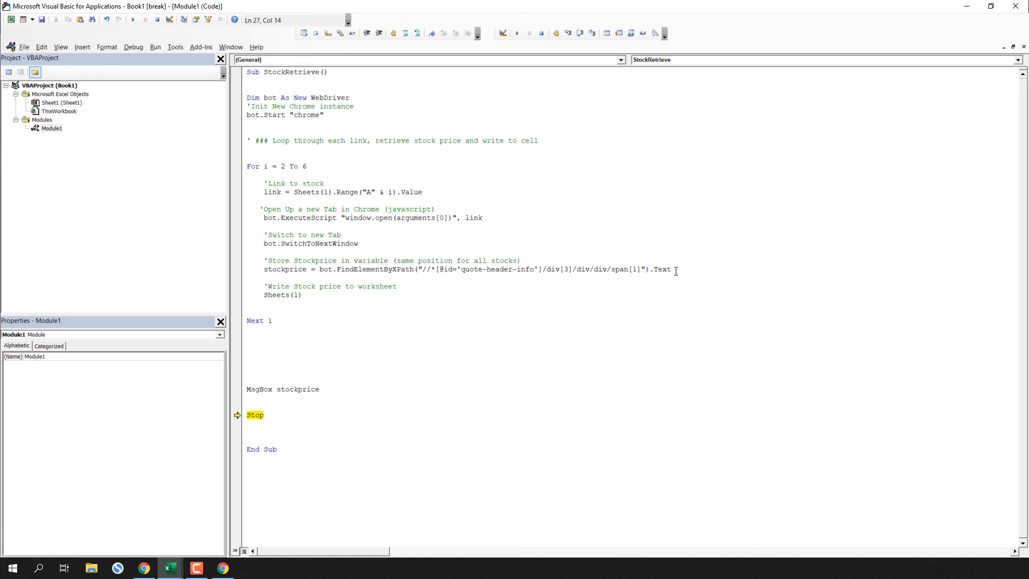
type(".Range(A")
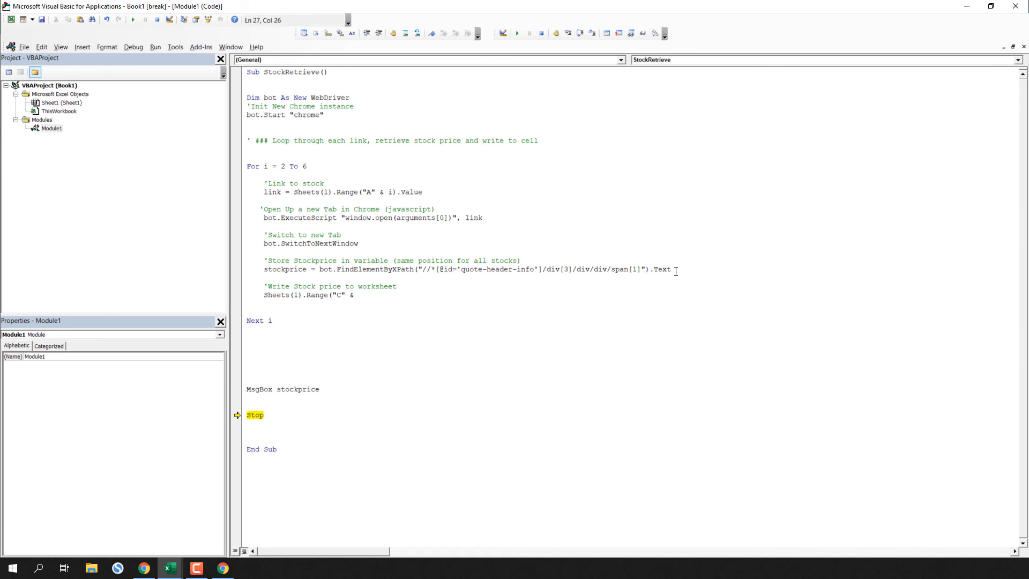
type("i")
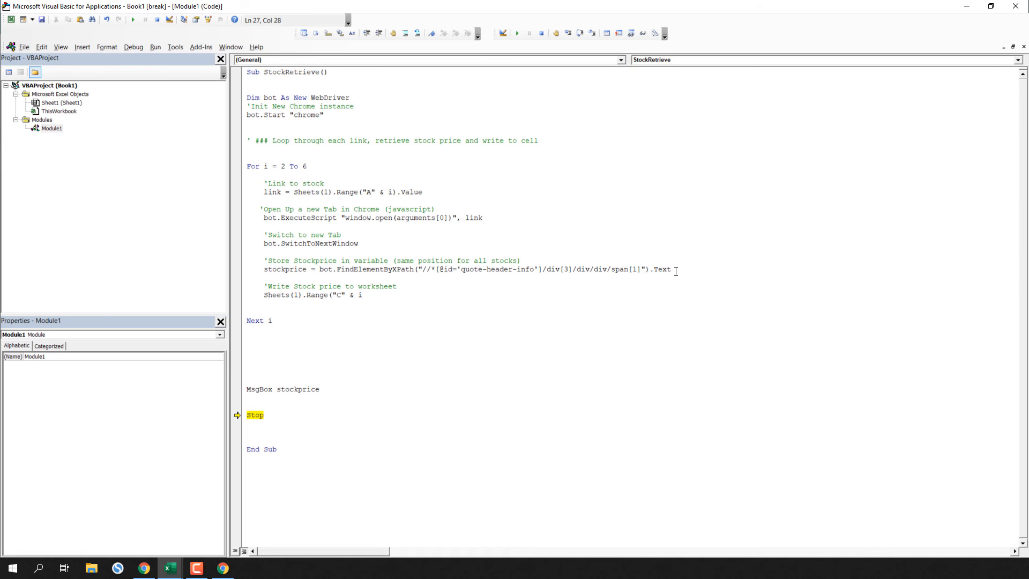
type(".value")
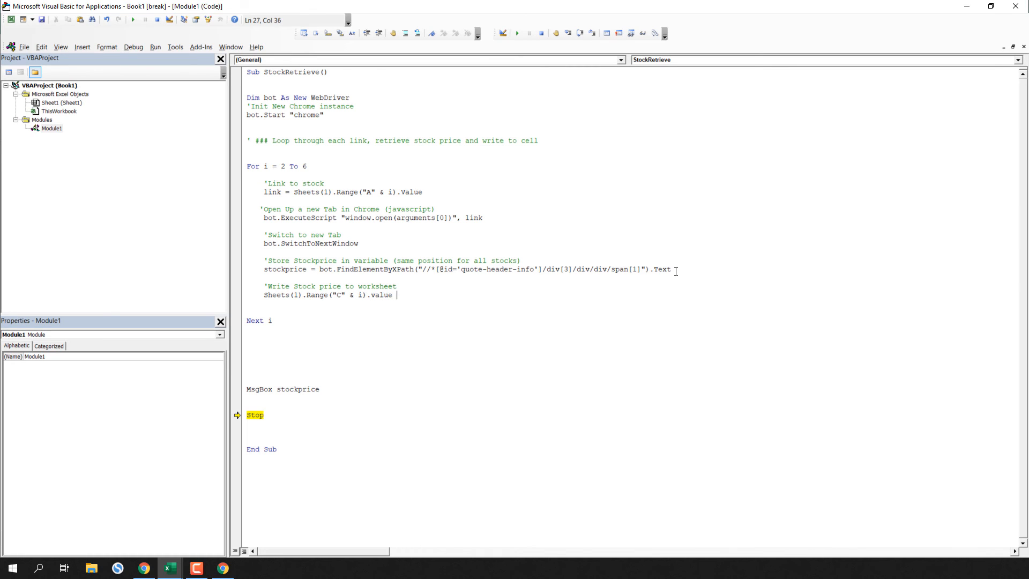
type("= stockprice")
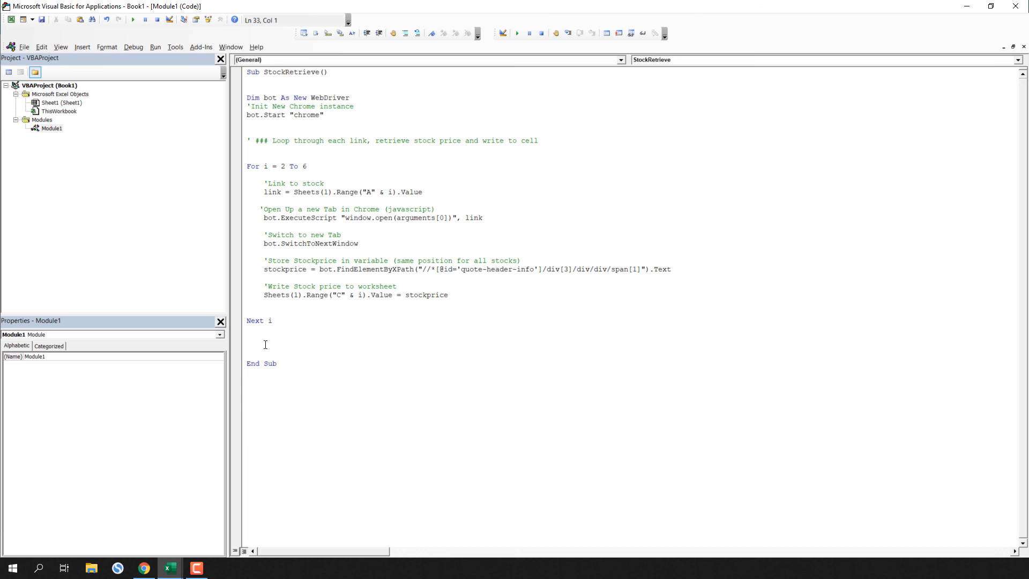
End the macro with MsgBox "Done :)" in place of the Stop line
type("MsgBox")
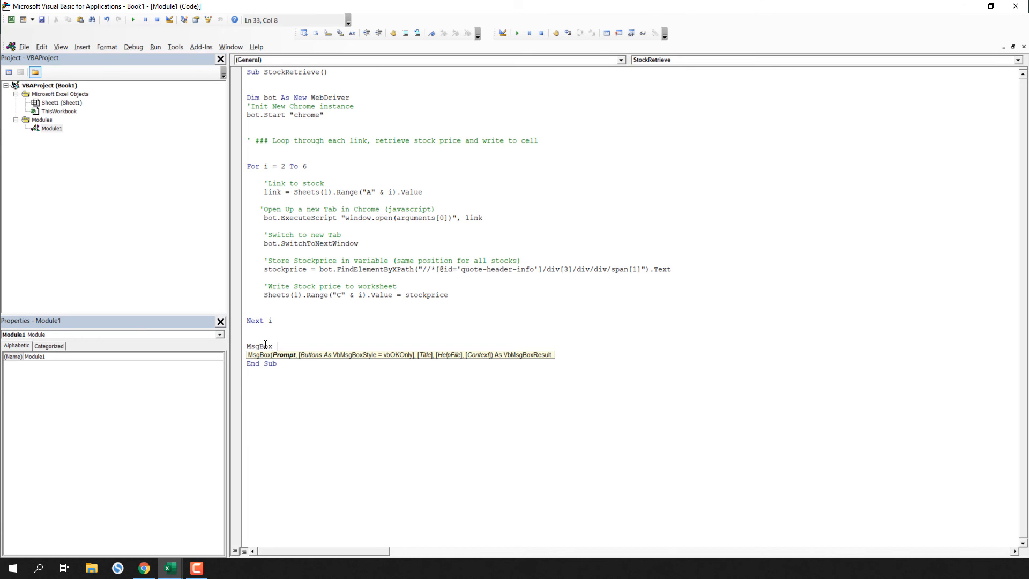
type("\"Done")
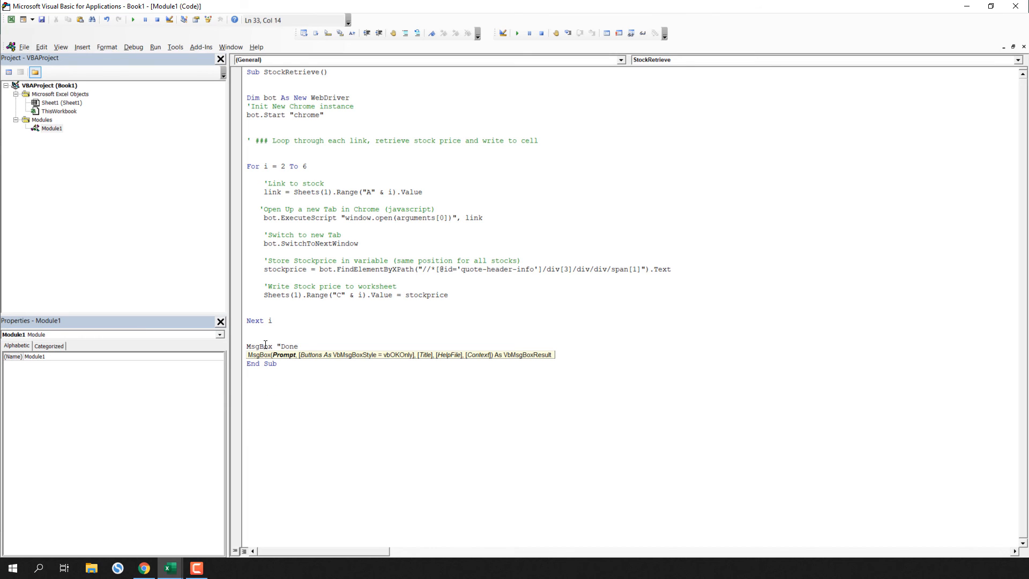
type(":)\"")
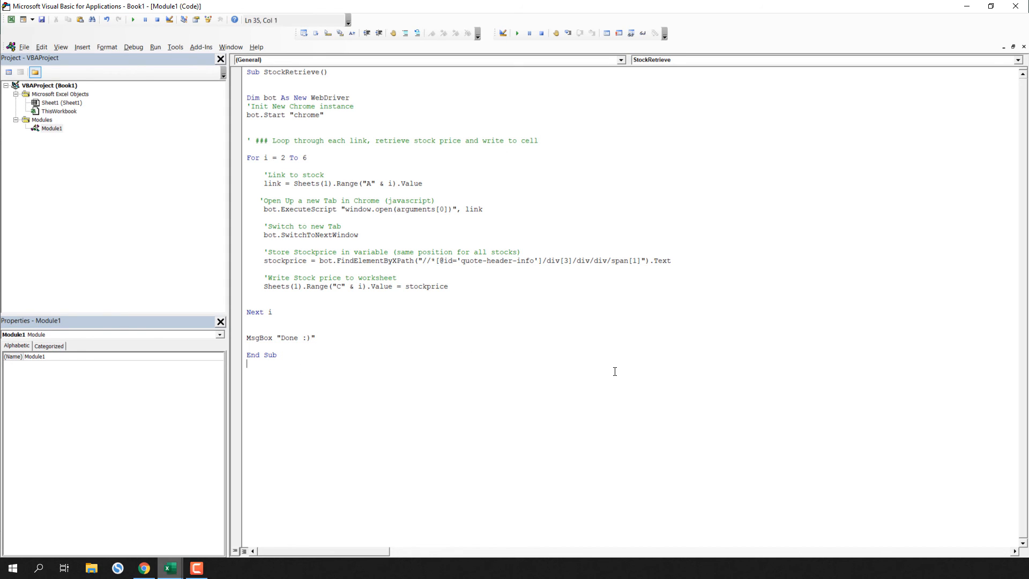
Place a form button from the Developer controls beside the table near column F
left_click(168, 568)
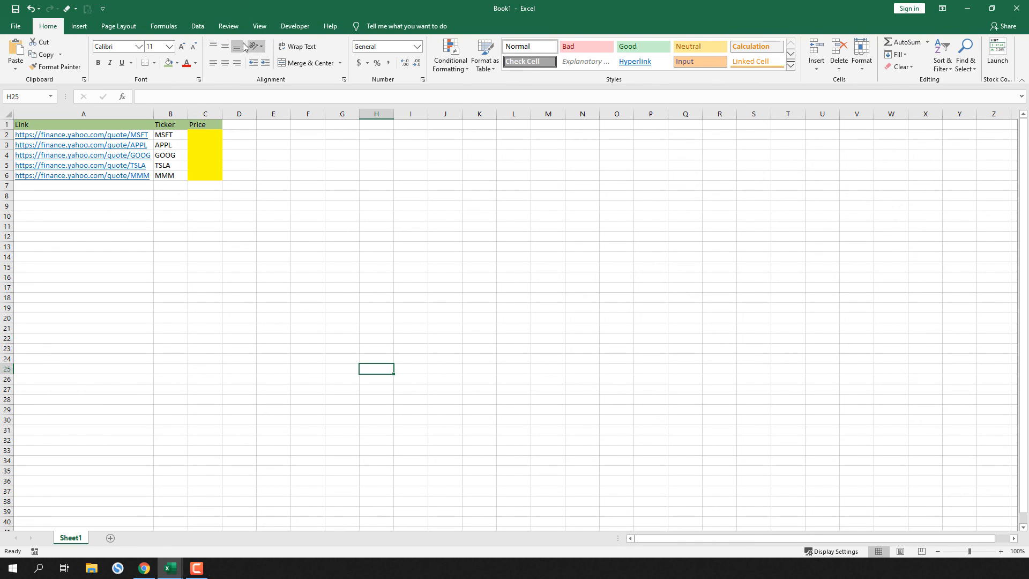
left_click(294, 26)
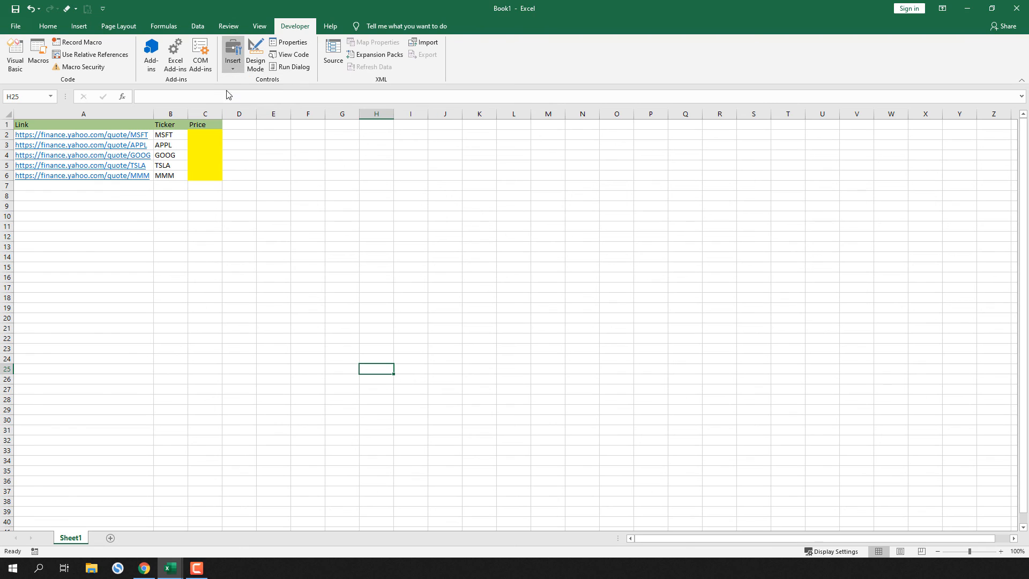
left_click(233, 56)
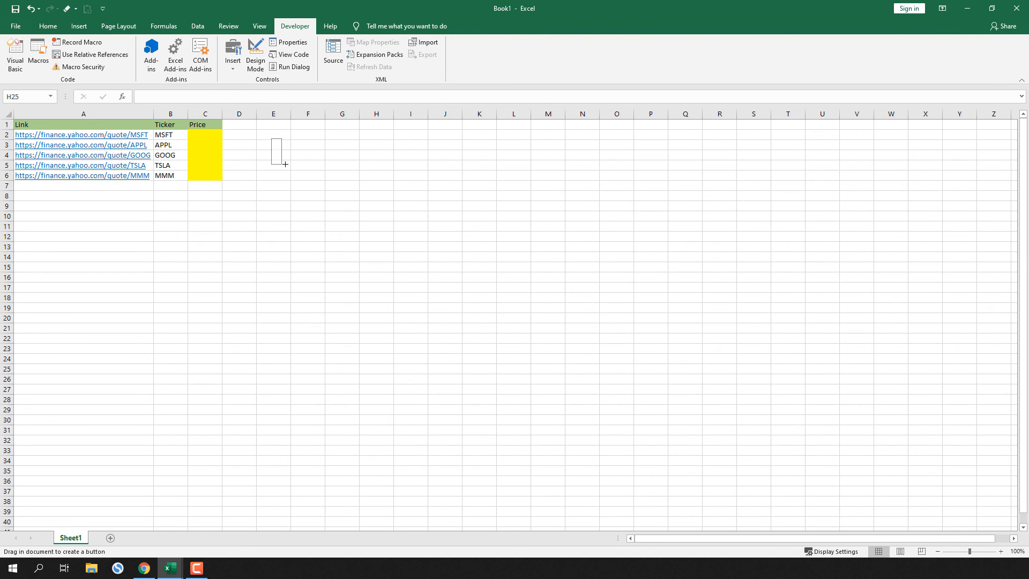
left_click_drag(271, 141, 284, 170)
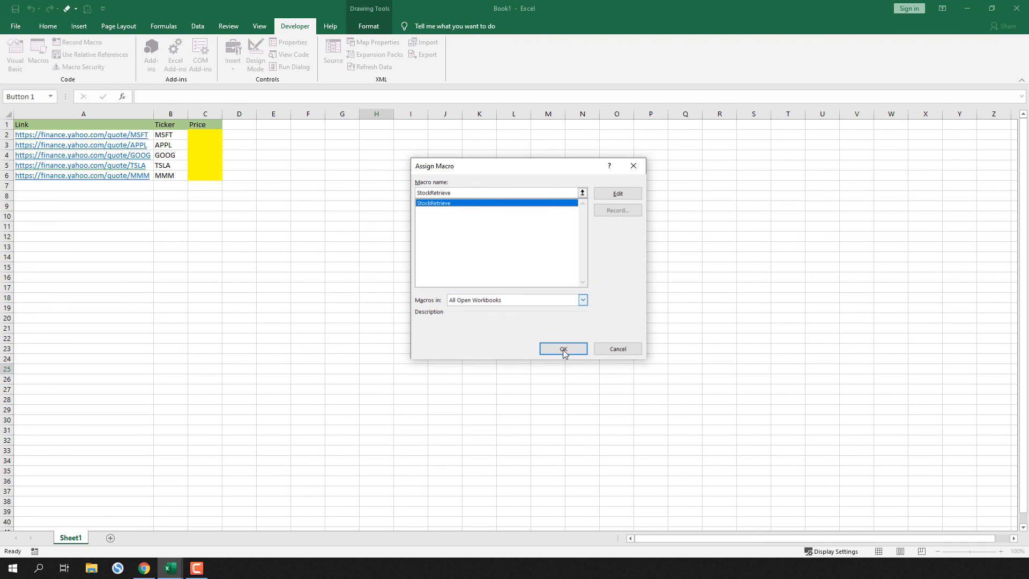
Assign the StockRetrieve macro to the button and label it Get Stock Price
left_click(562, 348)
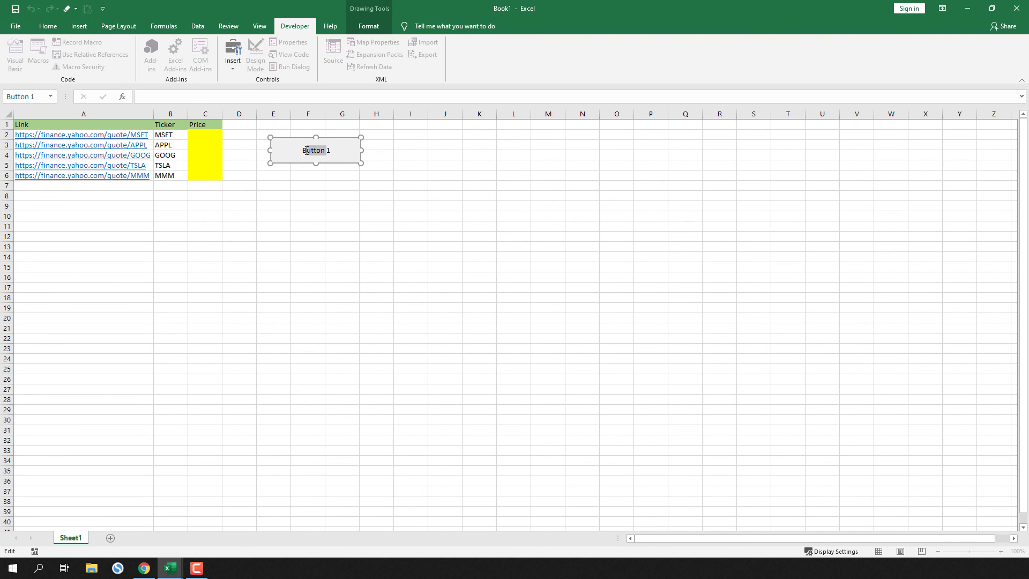
type("Get St")
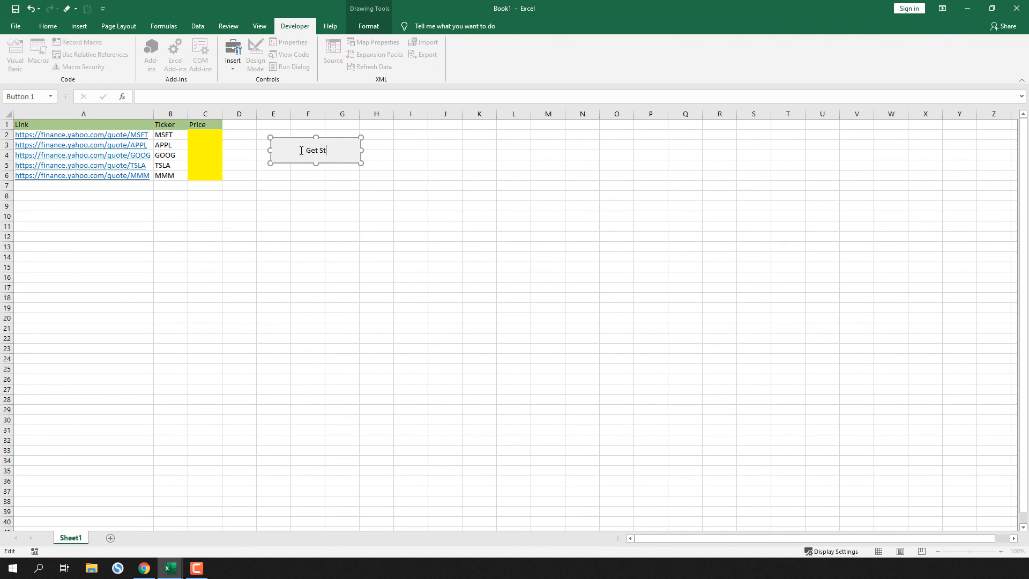
left_click(376, 206)
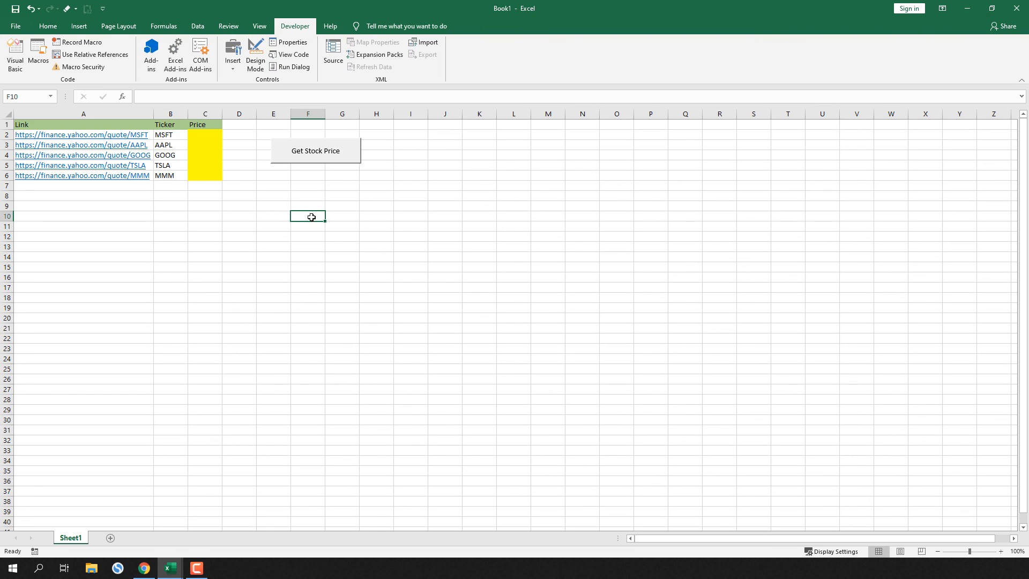
mouse_move(335, 162)
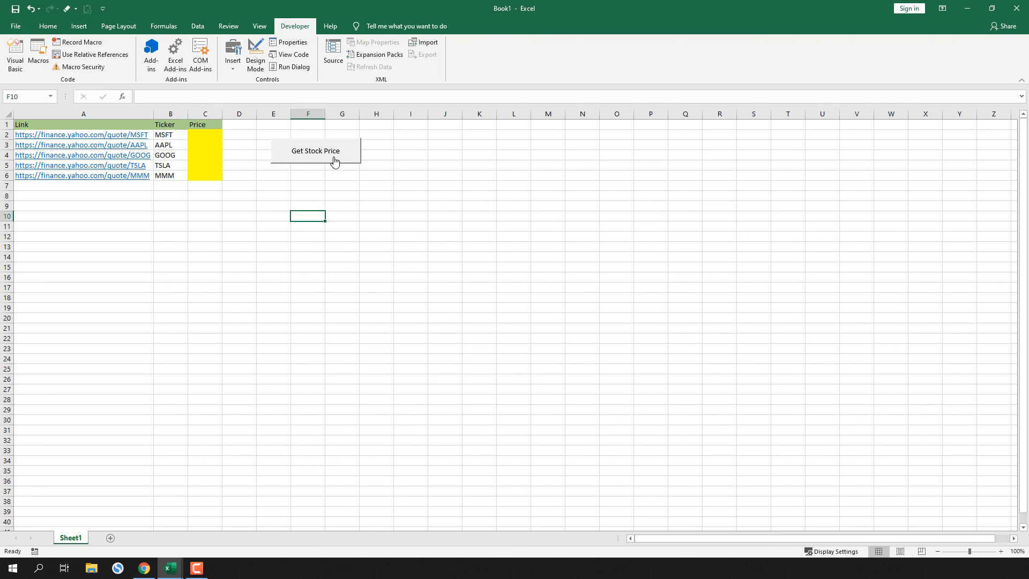
Run Get Stock Price to fill all five prices, 196.33 for MSFT to 152.52 for MMM, and dismiss Done
left_click(316, 152)
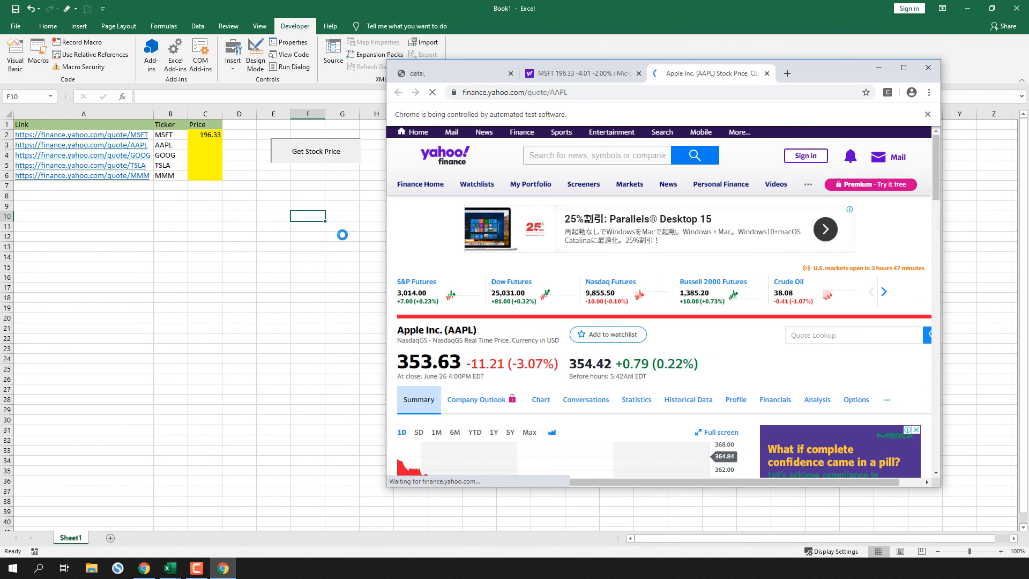
left_click(315, 151)
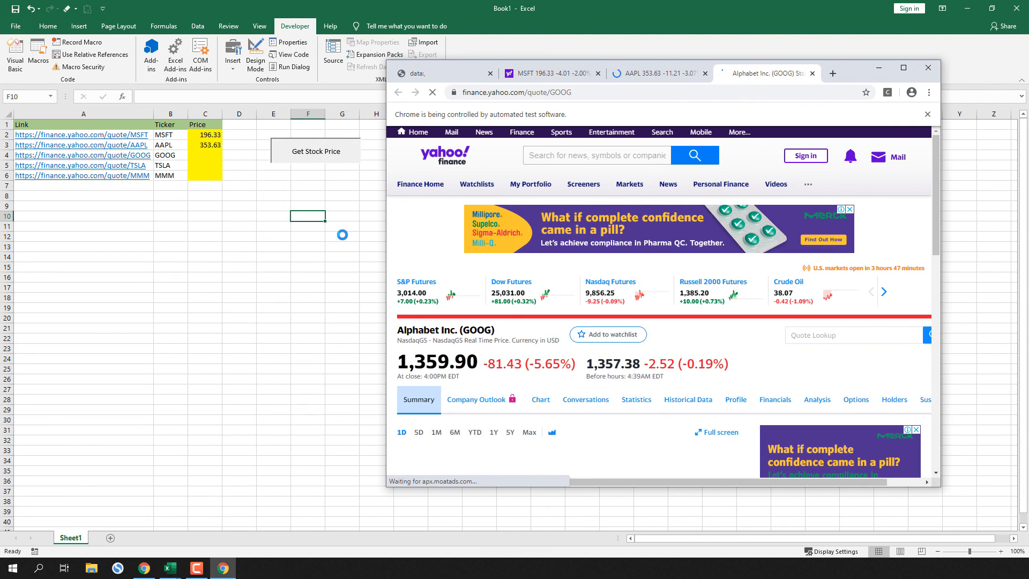
left_click(316, 151)
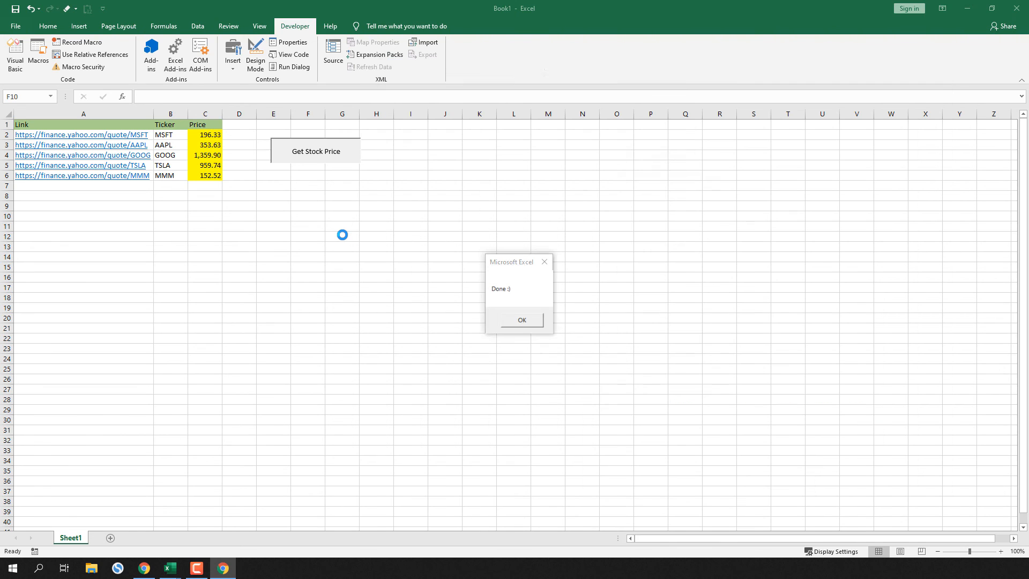
left_click(521, 320)
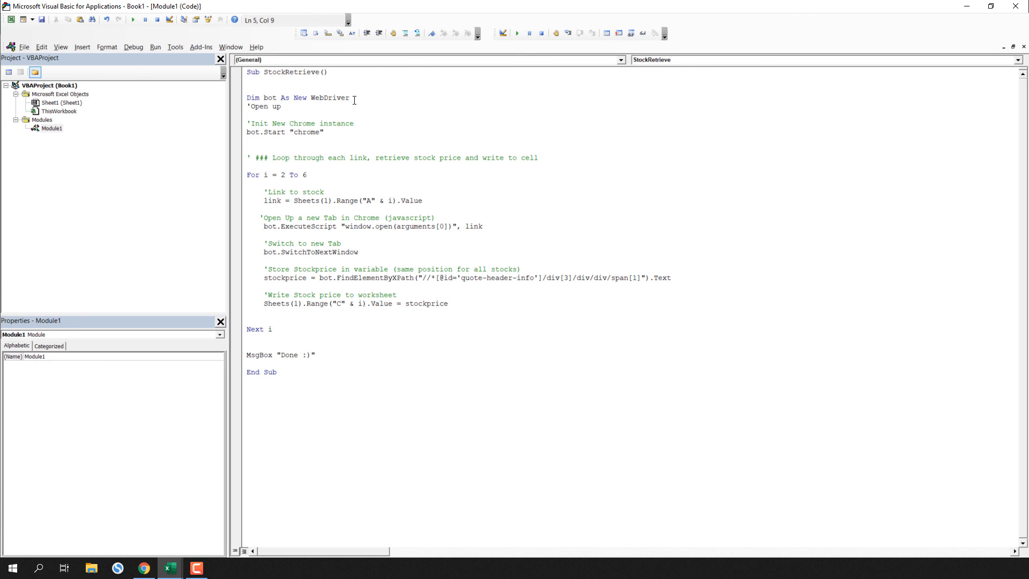
Add a 'Chrome in background' comment and bot.AddArgument "--headless" before bot.Start, then return to the workbook
type("Chrome in background (do not show chrome")
type("bot.AddArgument \"")
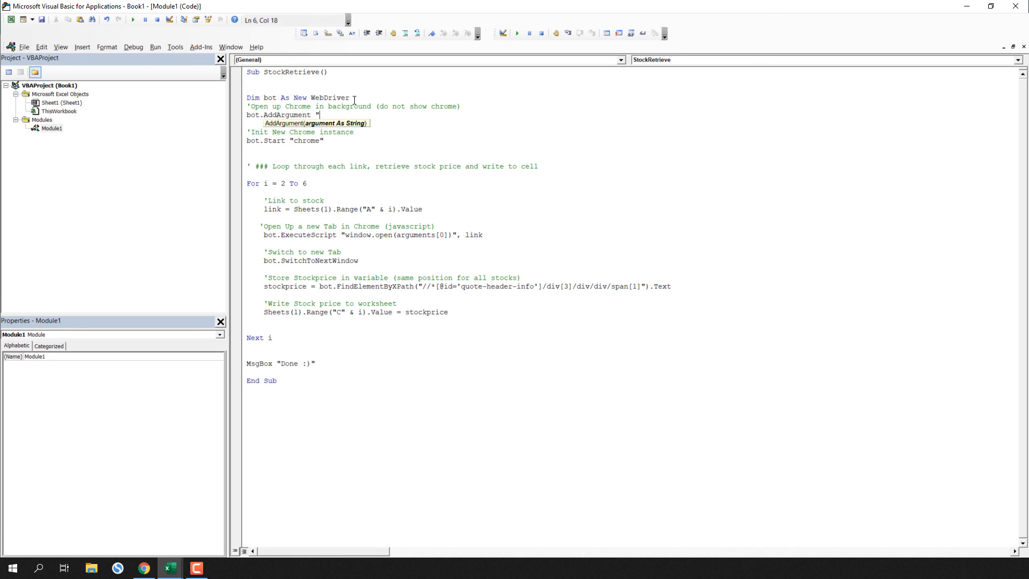
type("--headless")
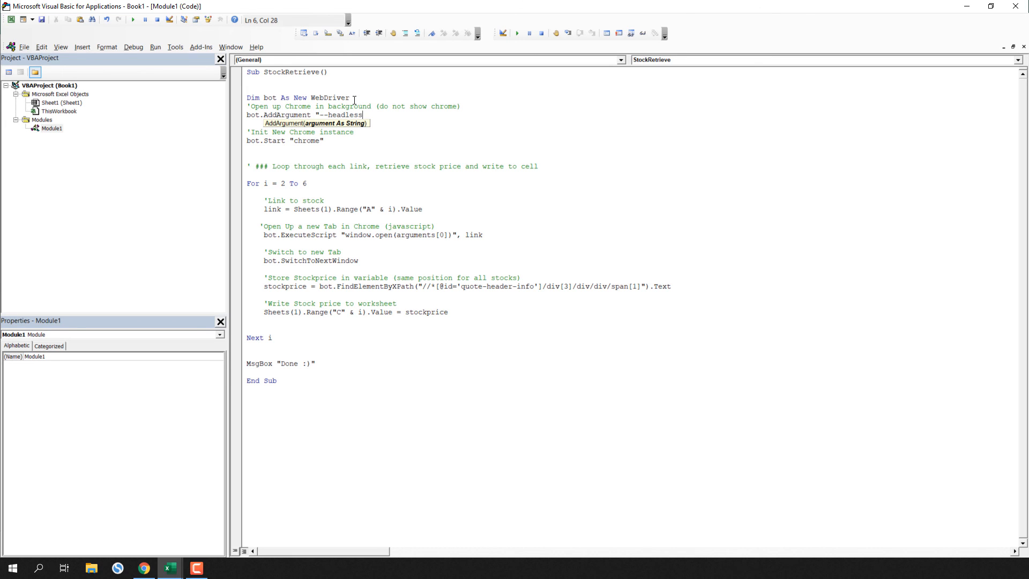
left_click(168, 568)
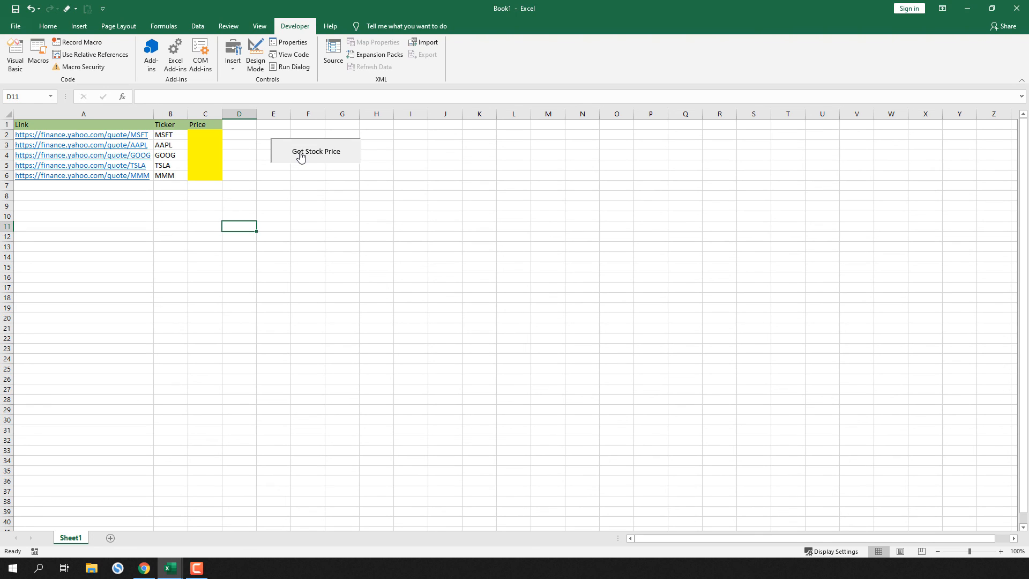
Run Get Stock Price headlessly to refill all five prices and dismiss the Done message
left_click(316, 151)
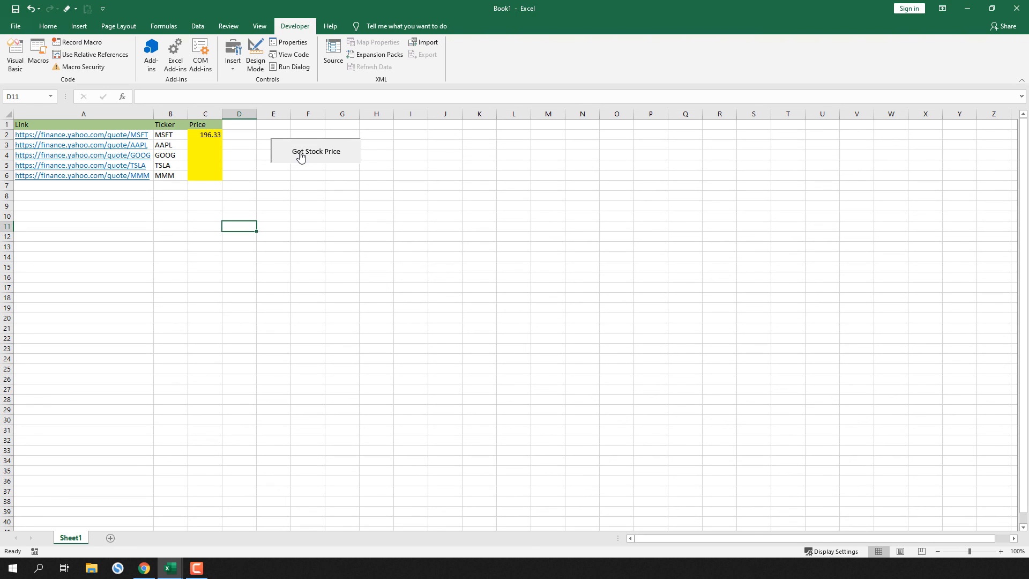
left_click(315, 151)
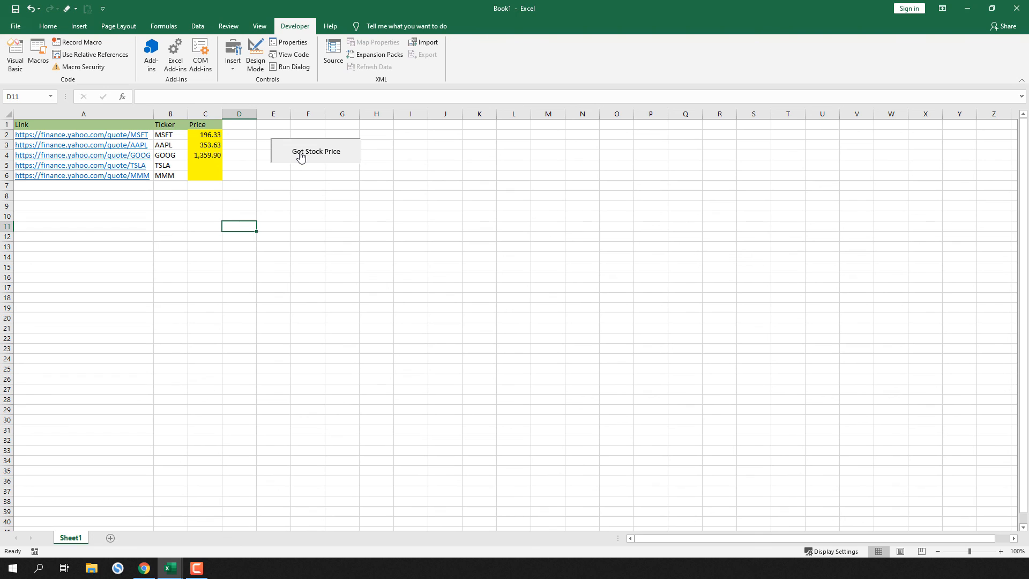
left_click(315, 151)
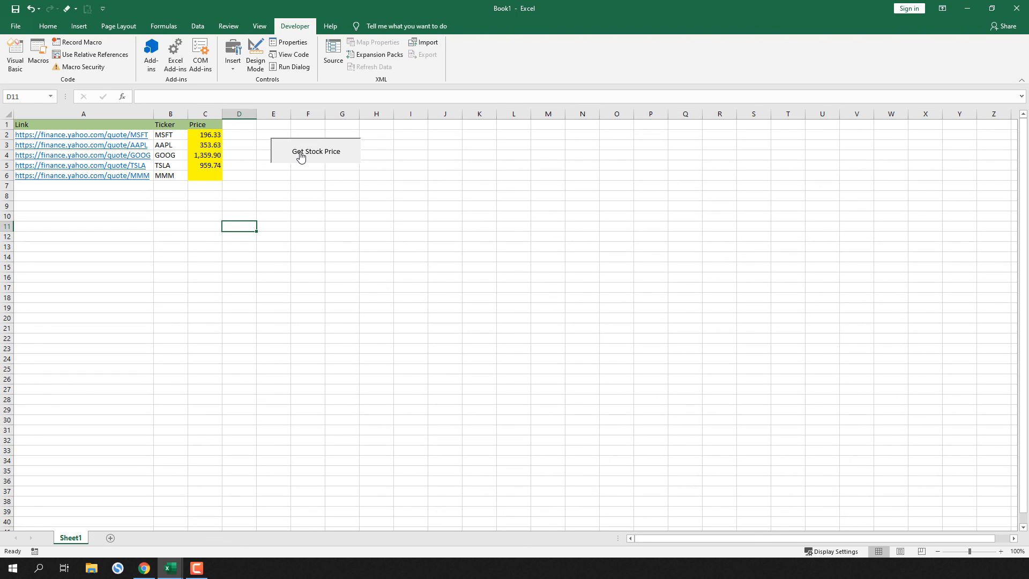
left_click(315, 151)
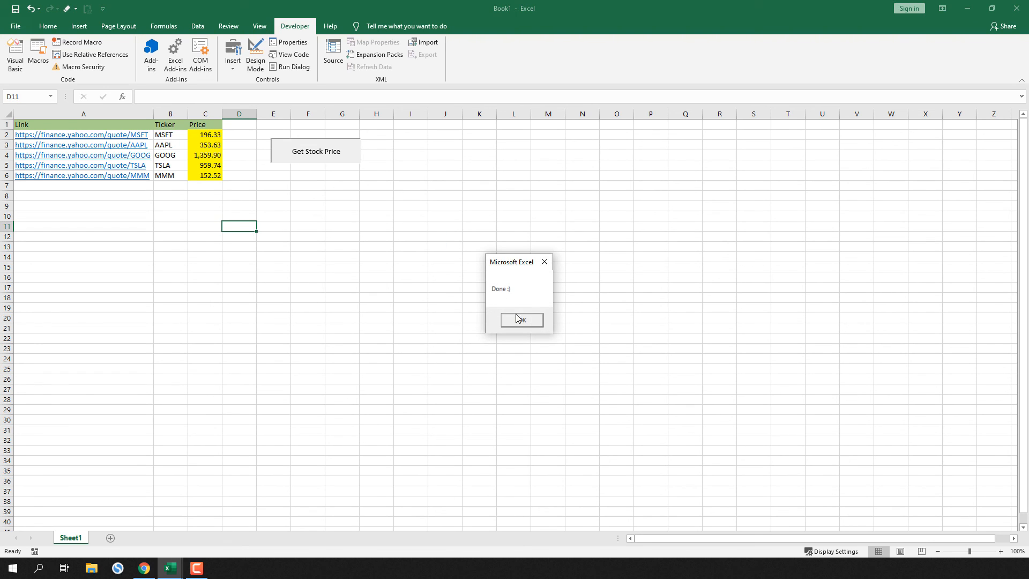
left_click(521, 319)
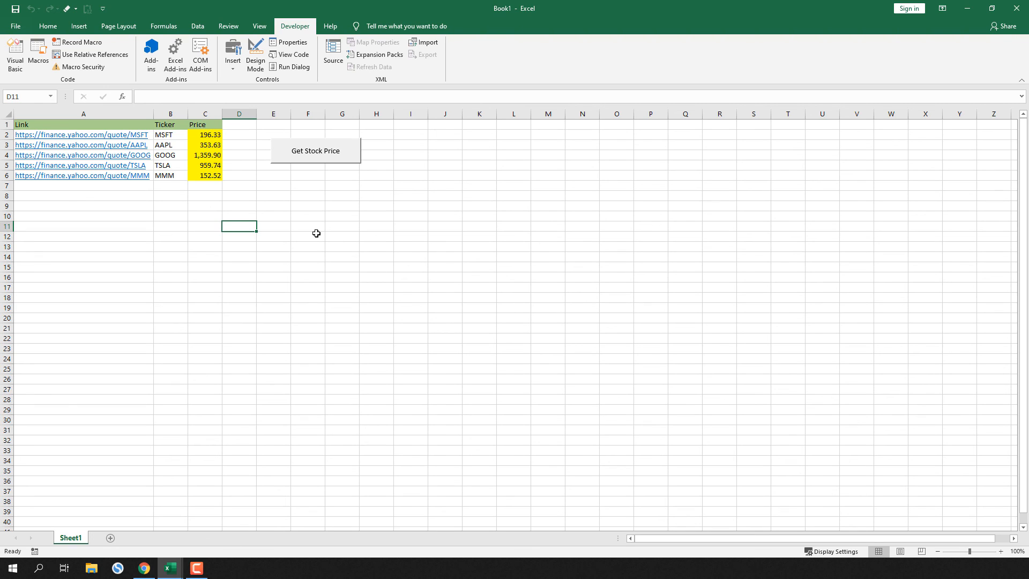